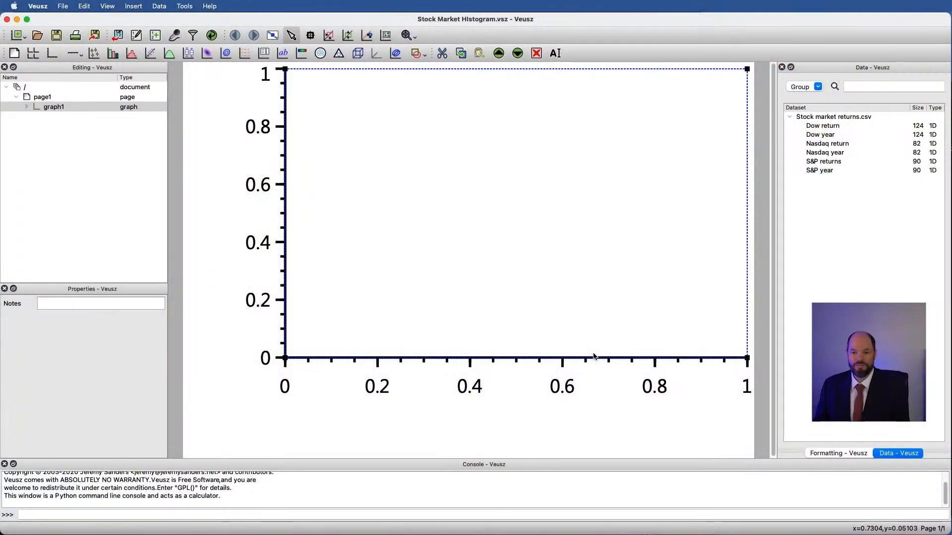
pyautogui.moveTo(739, 332)
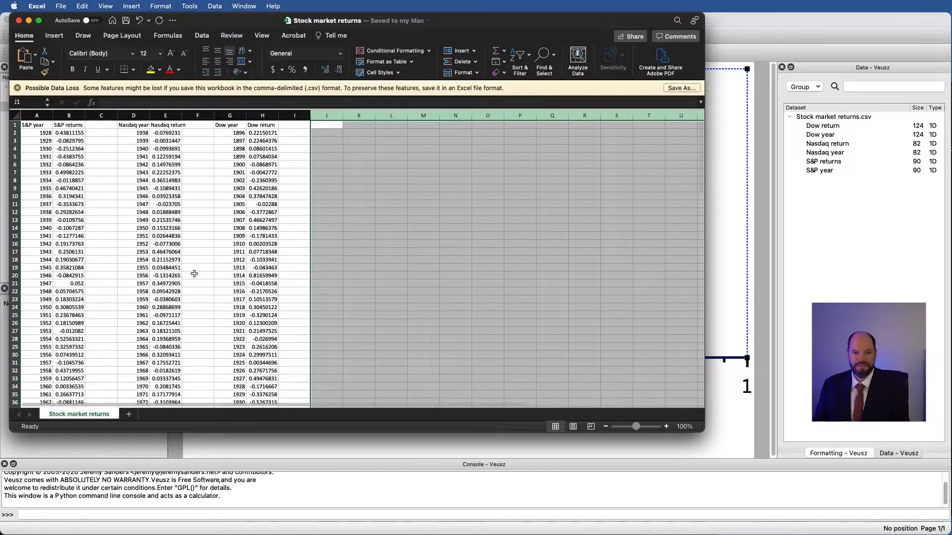
# Select the S&P returns column in the data sheet
pyautogui.click(101, 164)
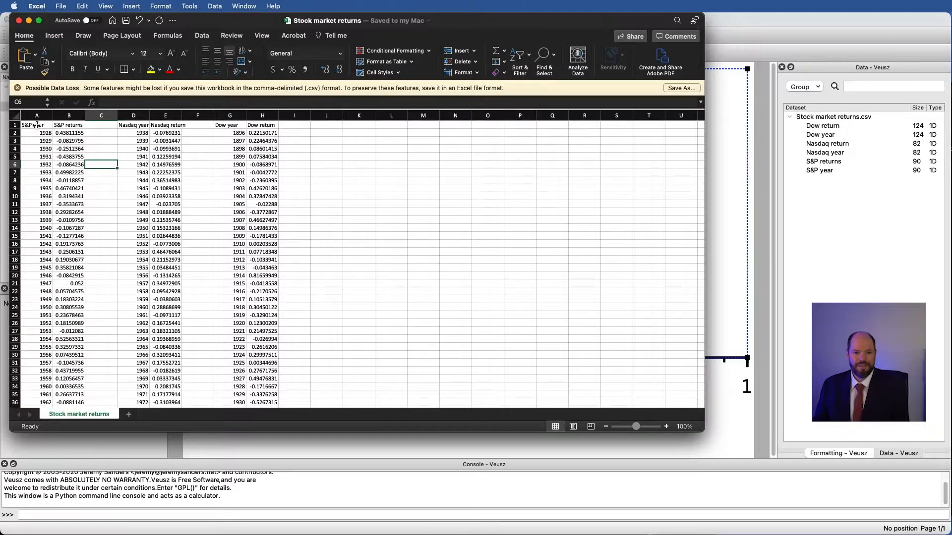
pyautogui.click(36, 116)
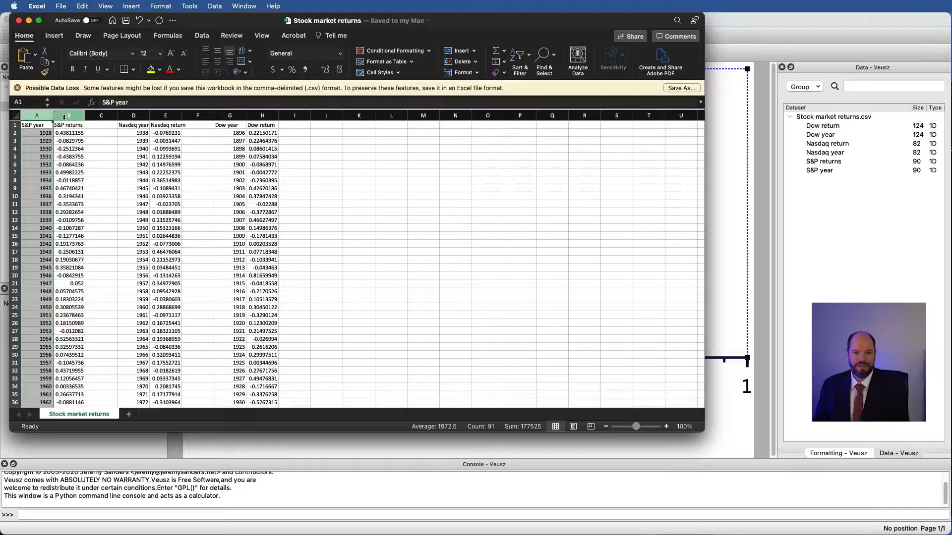
pyautogui.click(68, 125)
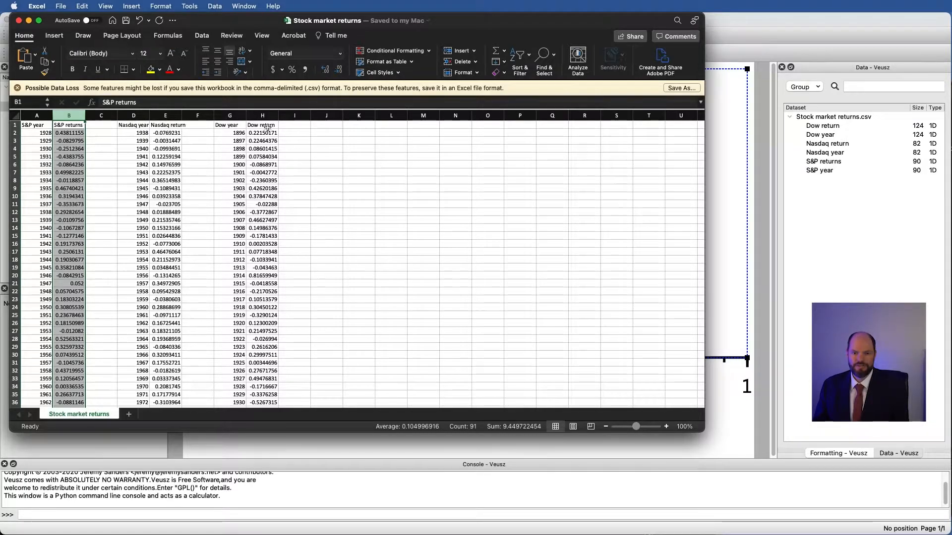
pyautogui.moveTo(226, 166)
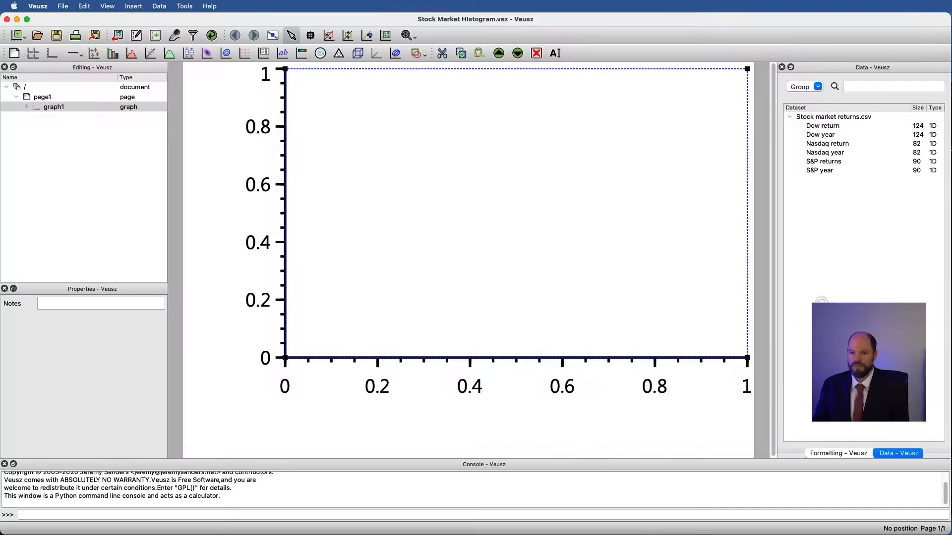
pyautogui.moveTo(479, 281)
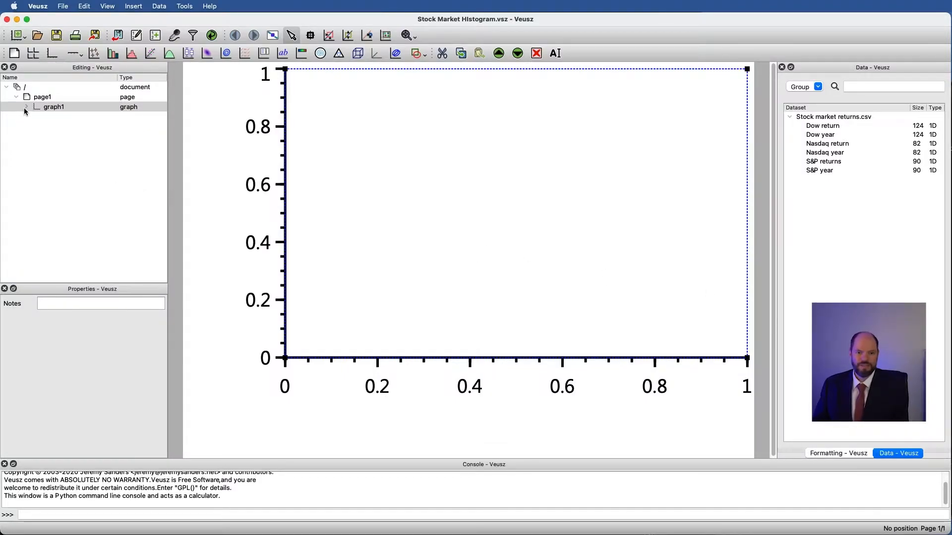
# Add a histogram to graph1 binning the S&P returns dataset
pyautogui.click(27, 107)
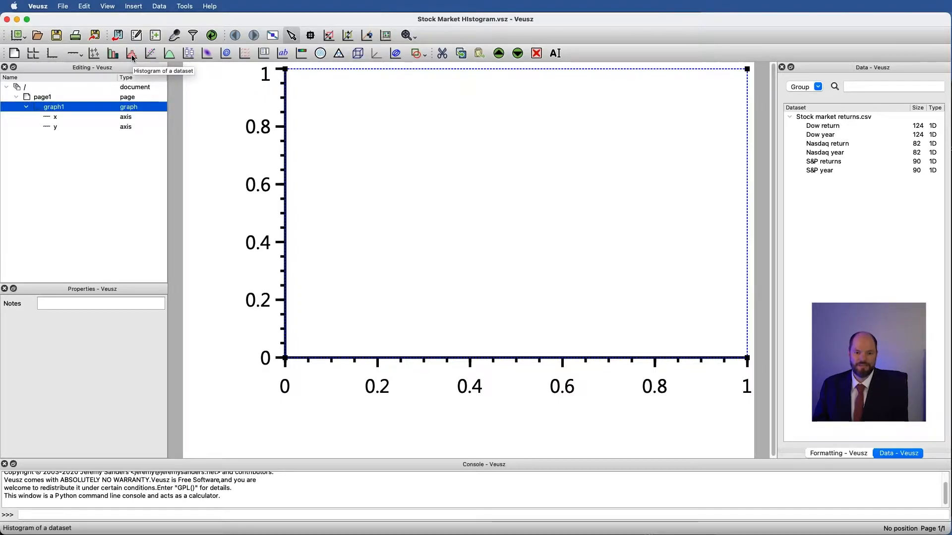
pyautogui.click(131, 53)
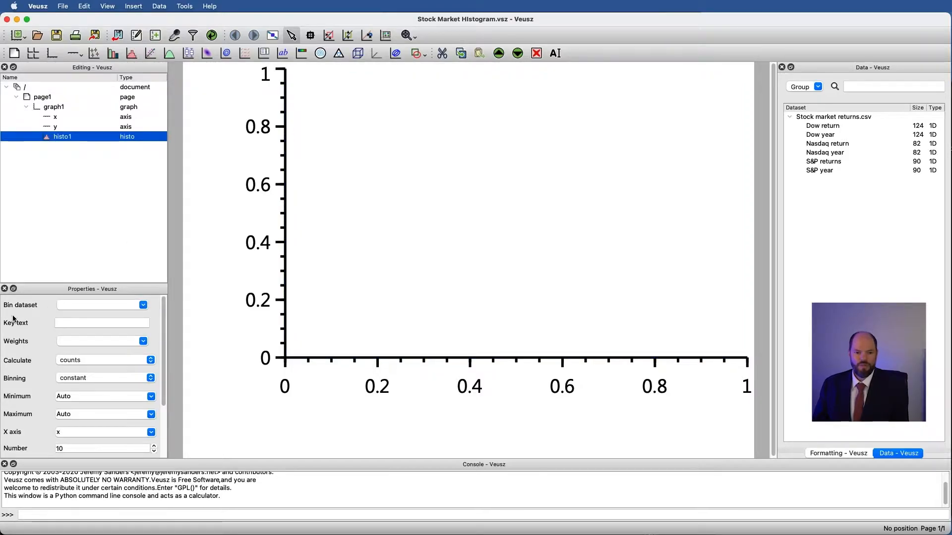
pyautogui.moveTo(125, 294)
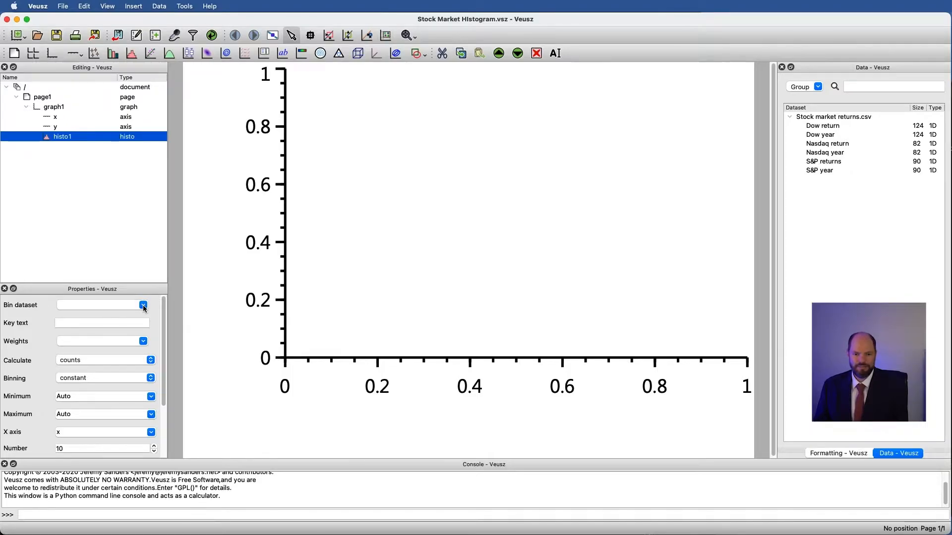
pyautogui.click(144, 304)
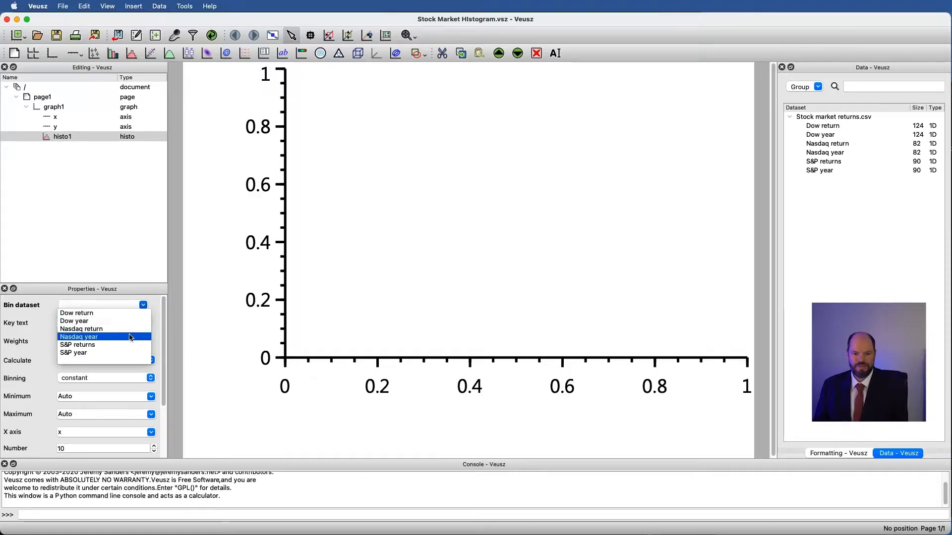
pyautogui.moveTo(77, 344)
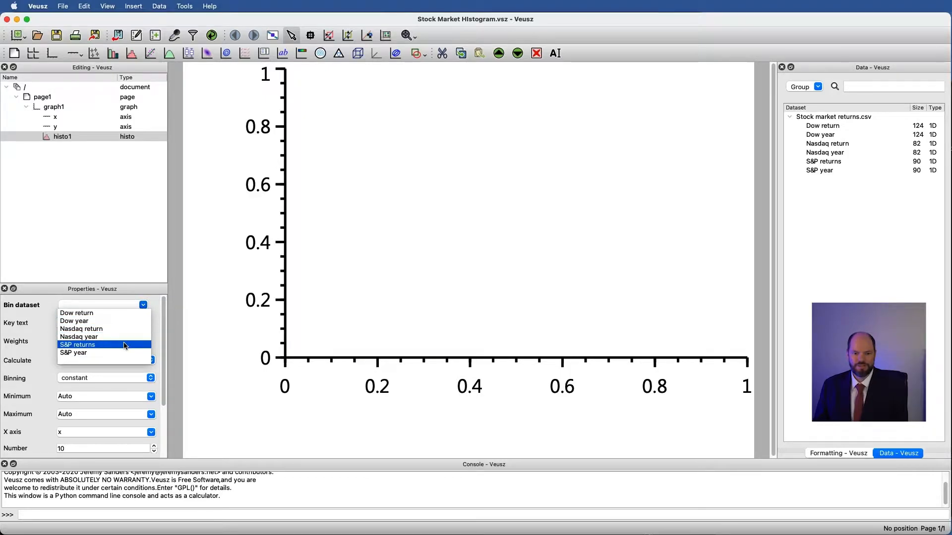
pyautogui.click(78, 344)
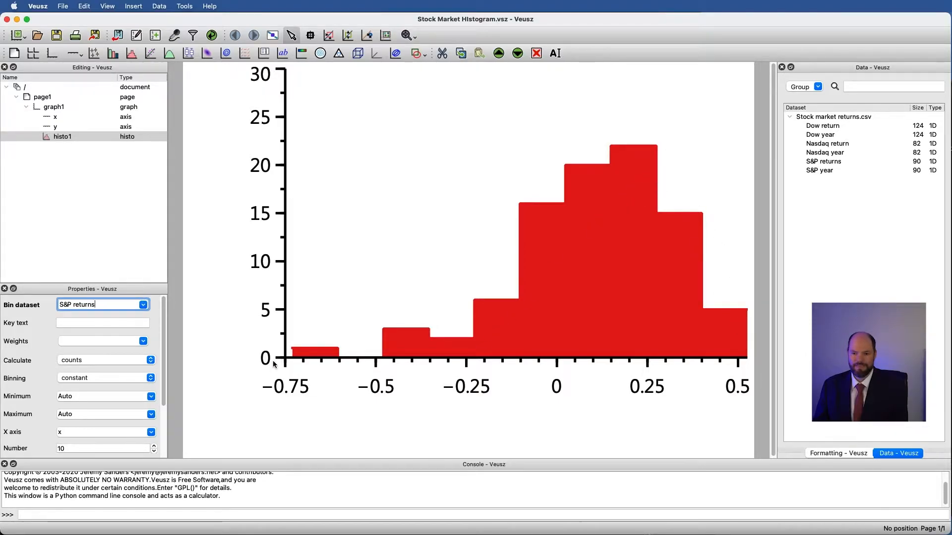
pyautogui.moveTo(299, 357)
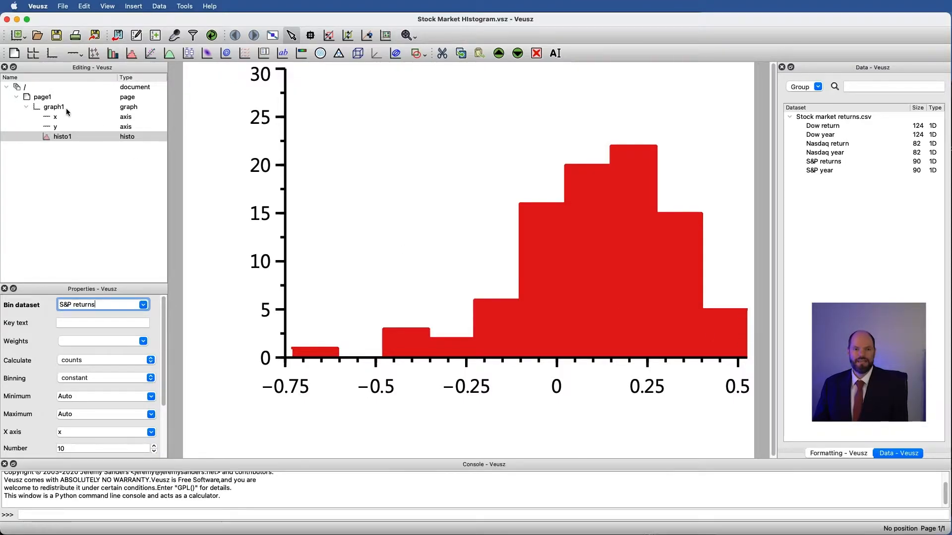
# Scale the x axis values by a factor of 100
pyautogui.click(55, 116)
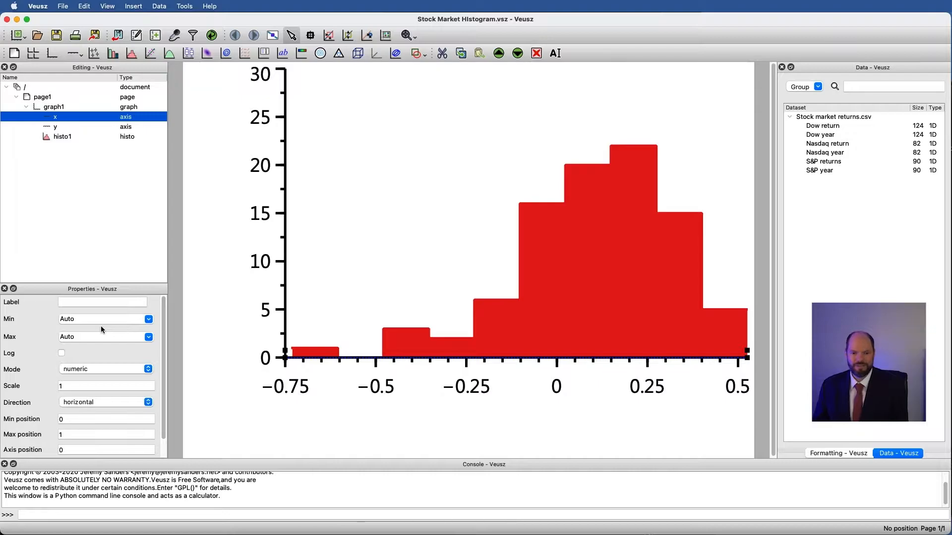
pyautogui.moveTo(675, 389)
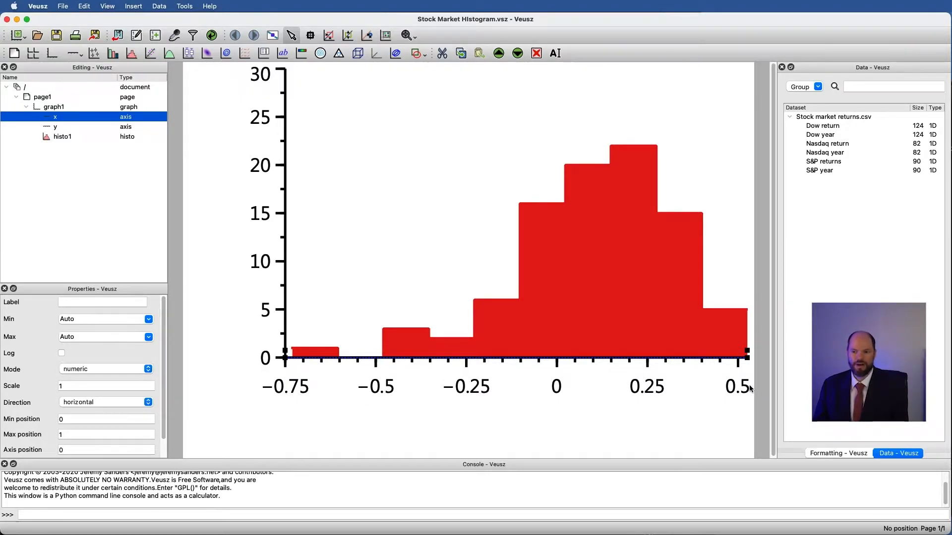
pyautogui.moveTo(271, 396)
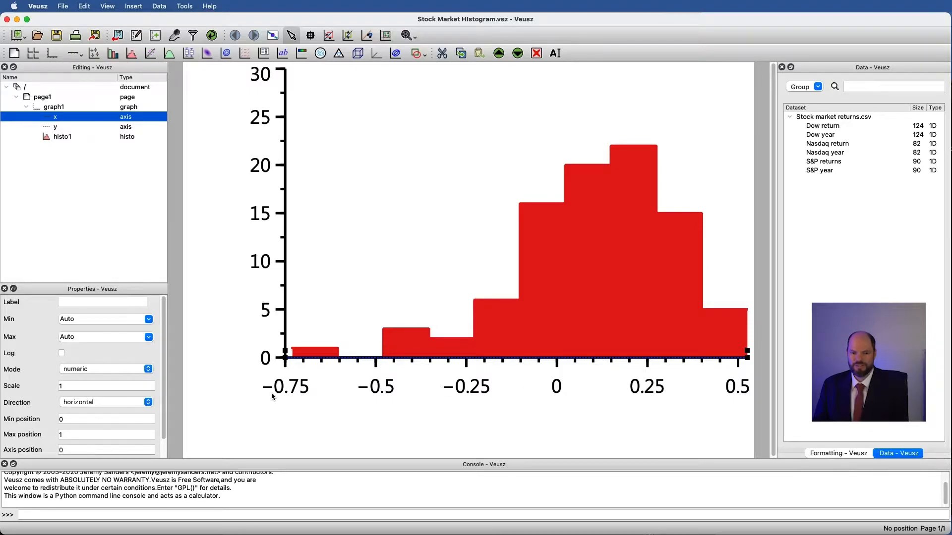
pyautogui.click(106, 387)
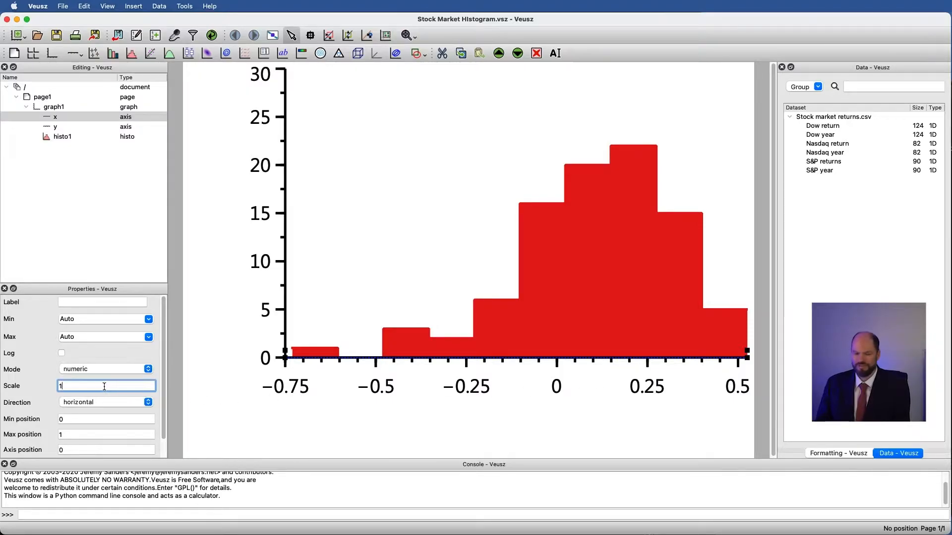
pyautogui.write('100')
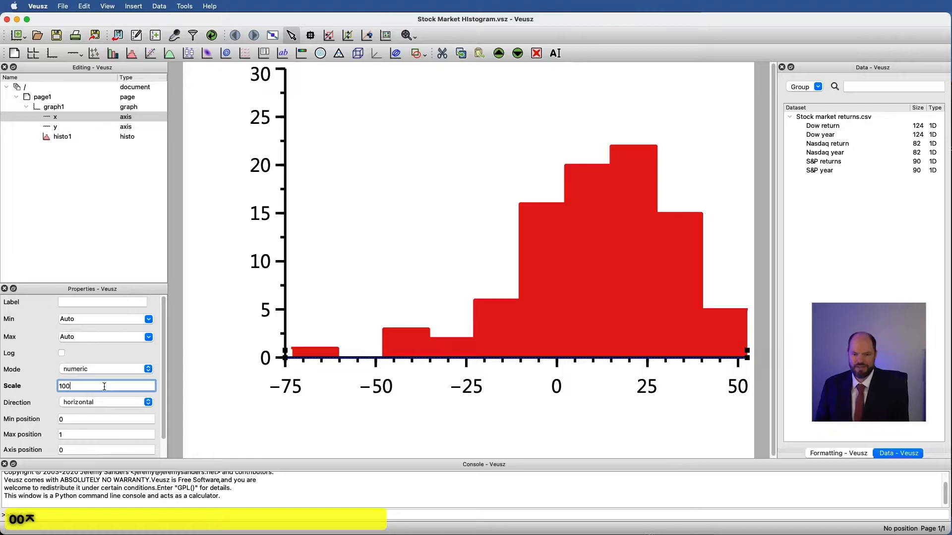
# Label the x axis 'percent returns' and set its range from -100 to 100
pyautogui.click(103, 302)
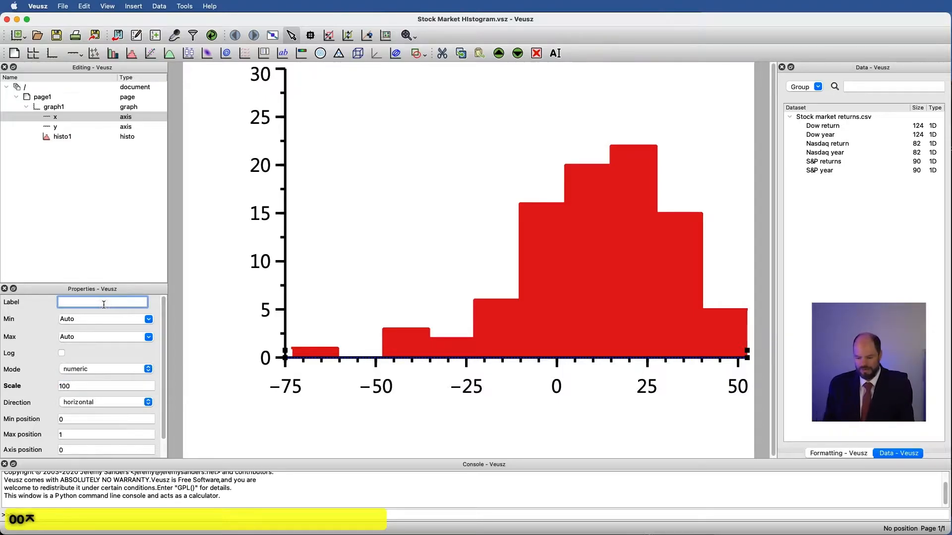
pyautogui.write('percent t')
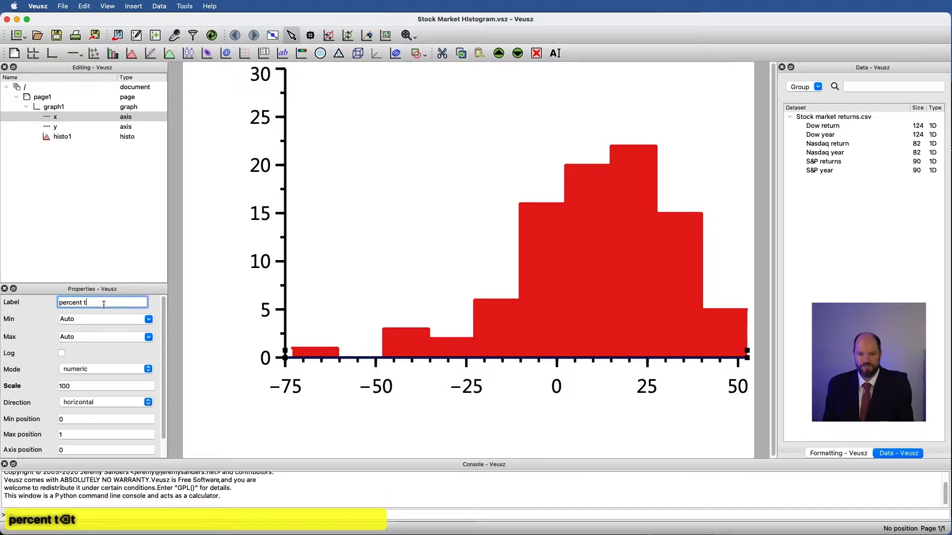
pyautogui.write('returns')
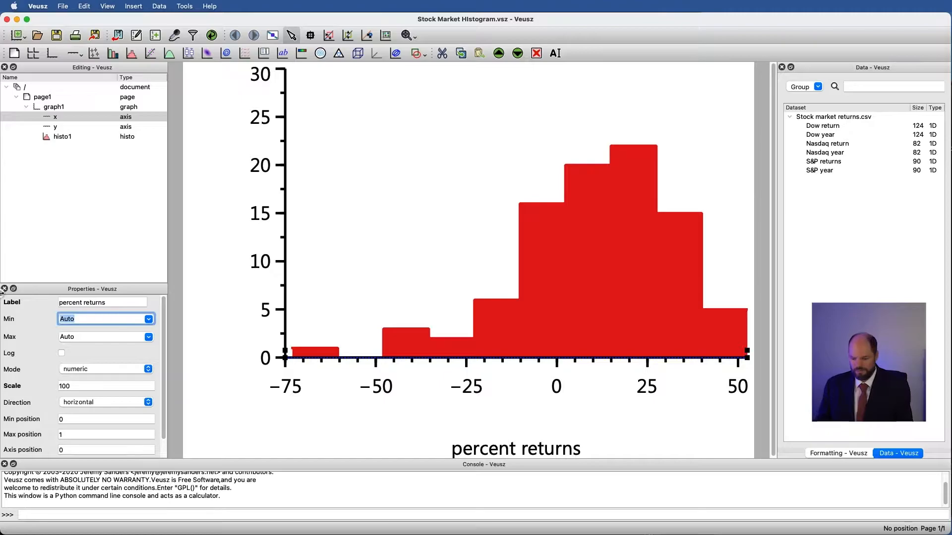
pyautogui.write('100')
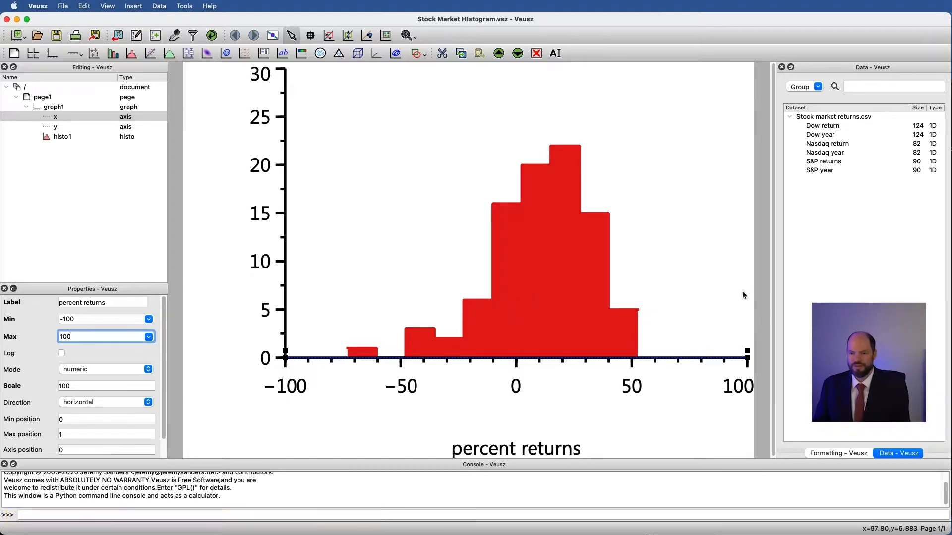
pyautogui.moveTo(676, 381)
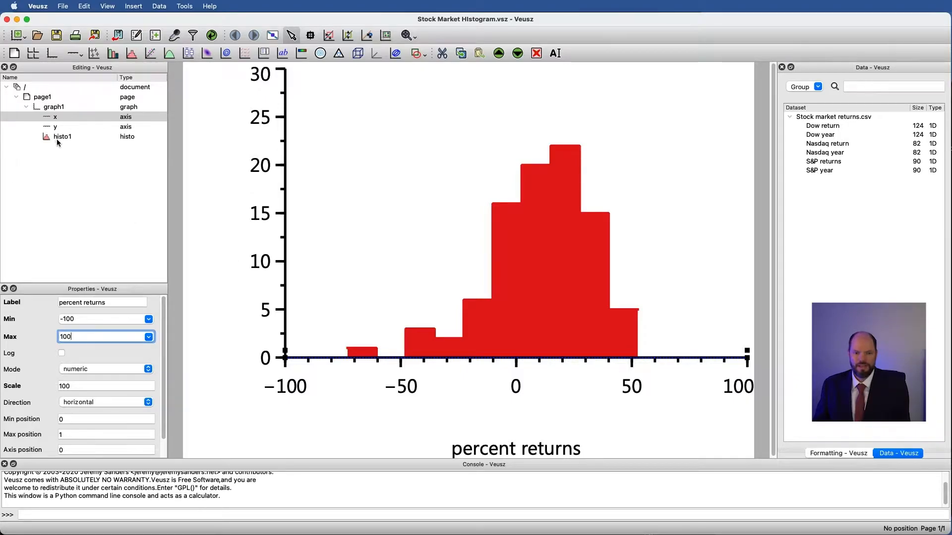
pyautogui.click(62, 135)
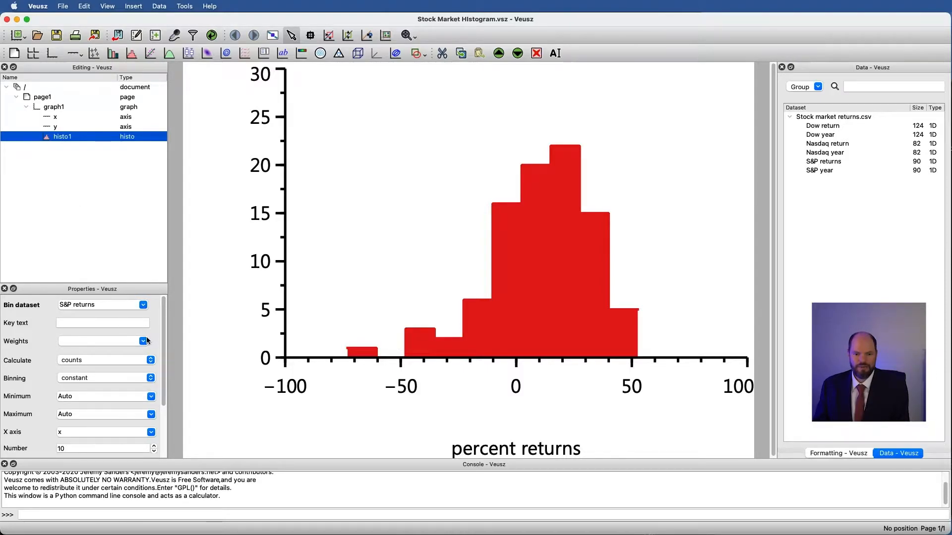
pyautogui.click(144, 341)
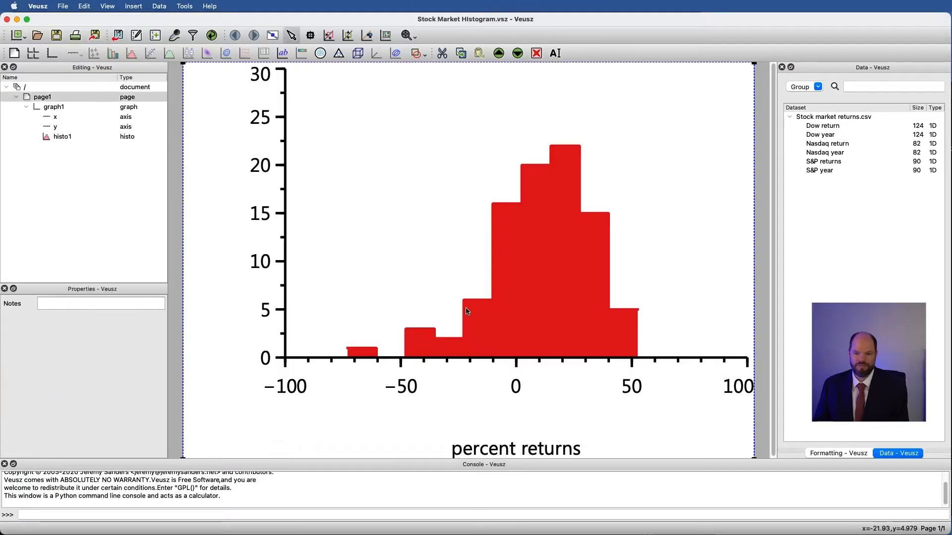
pyautogui.click(62, 136)
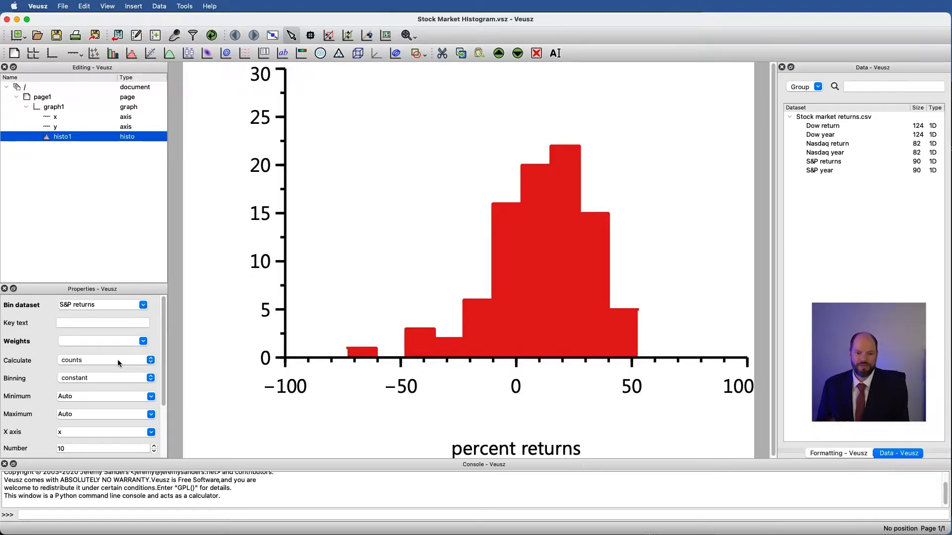
pyautogui.moveTo(382, 332)
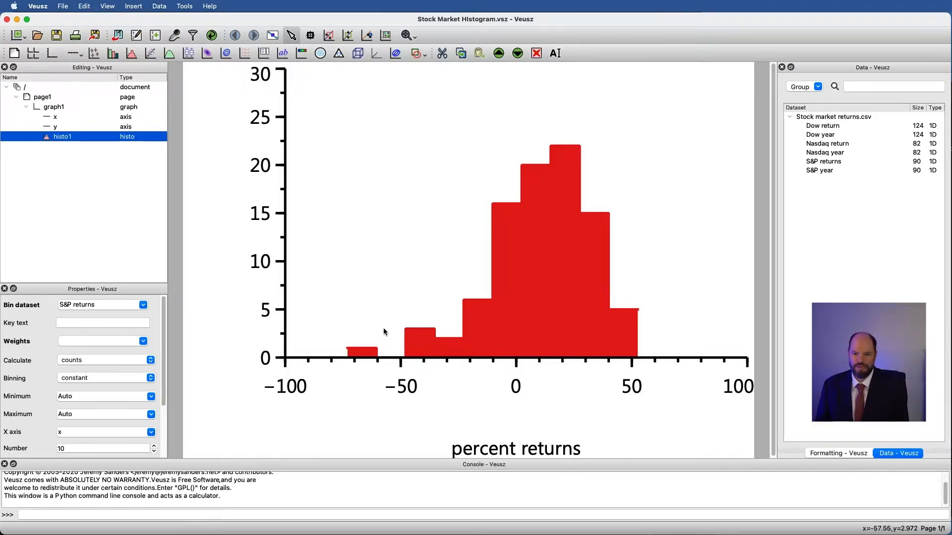
# Try the histogram as a density, then as cumulative counts
pyautogui.click(103, 360)
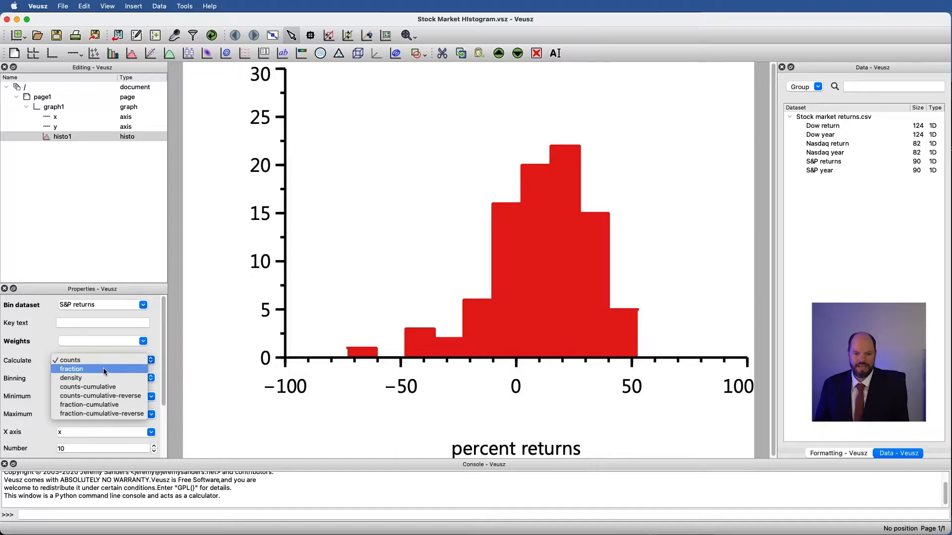
pyautogui.click(71, 369)
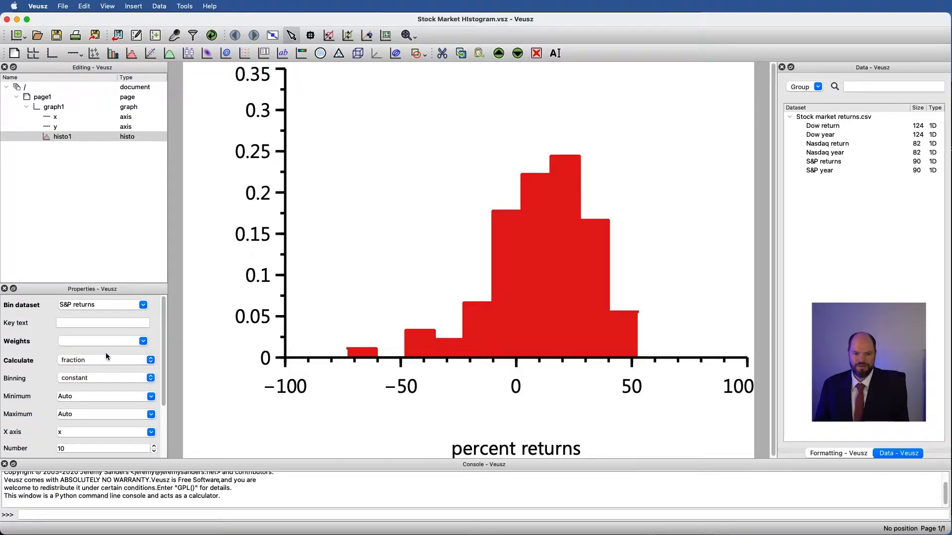
pyautogui.click(150, 360)
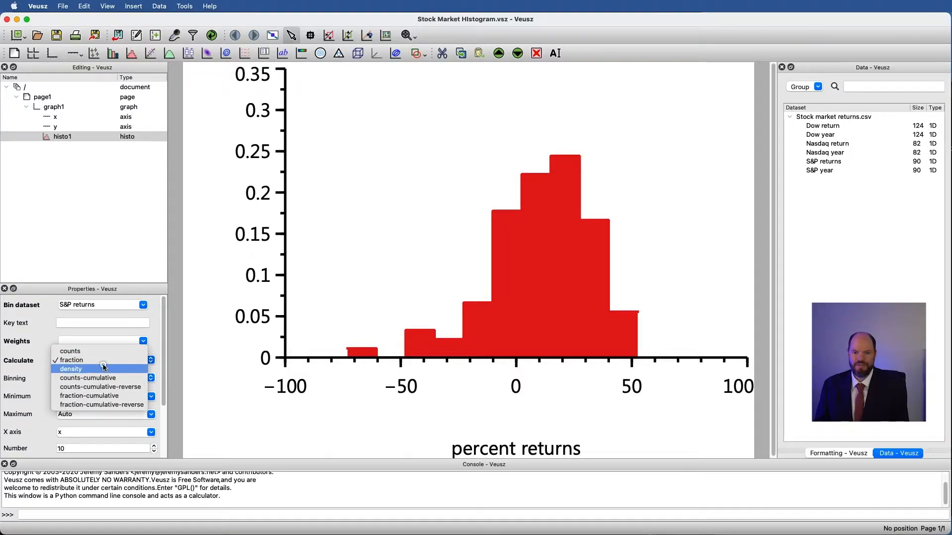
pyautogui.click(70, 369)
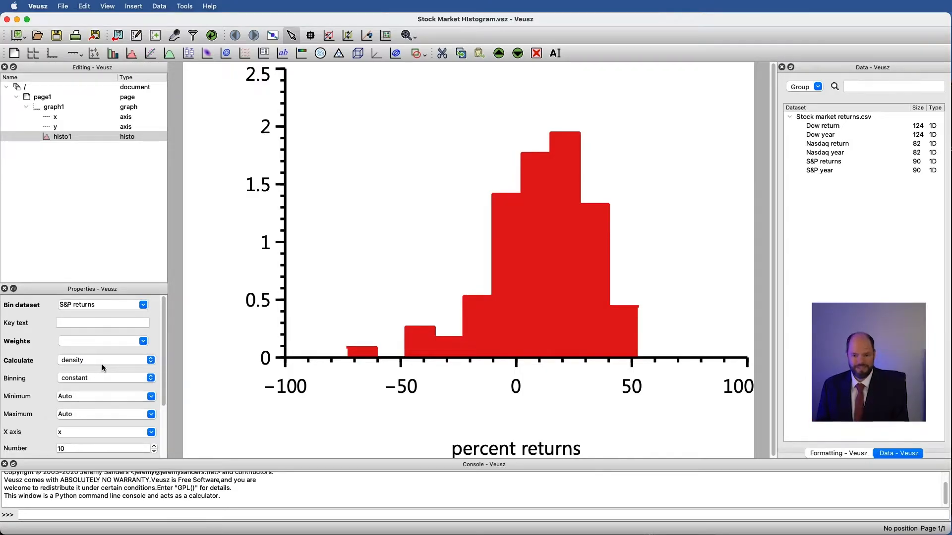
pyautogui.moveTo(423, 343)
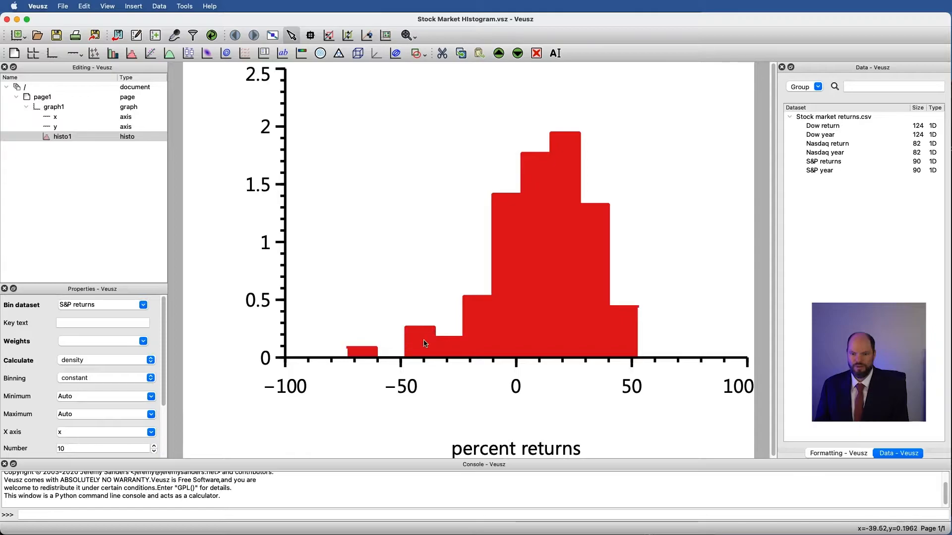
pyautogui.click(103, 360)
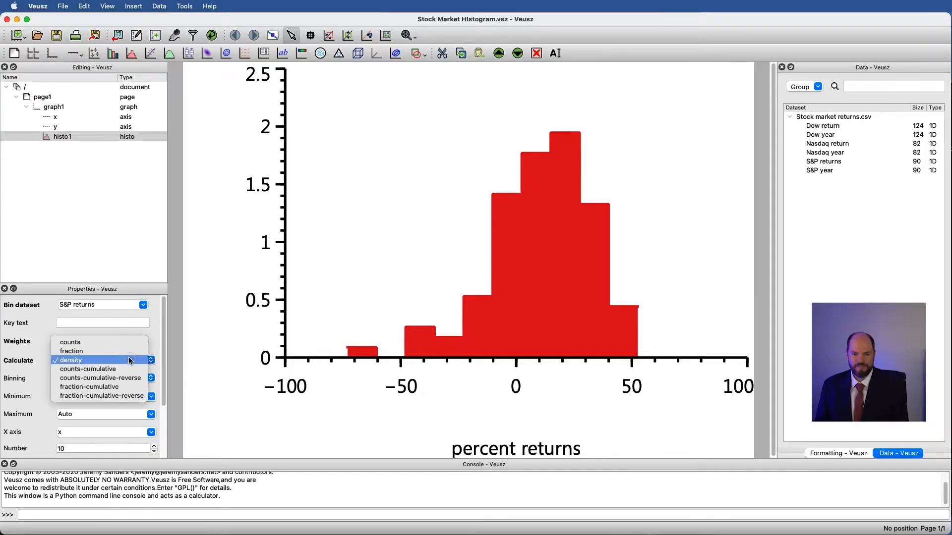
pyautogui.moveTo(86, 368)
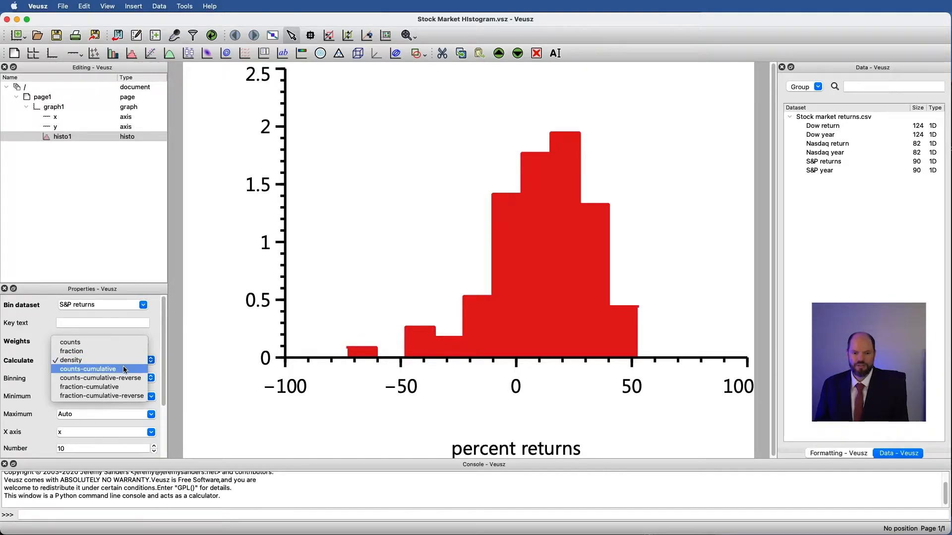
pyautogui.click(86, 369)
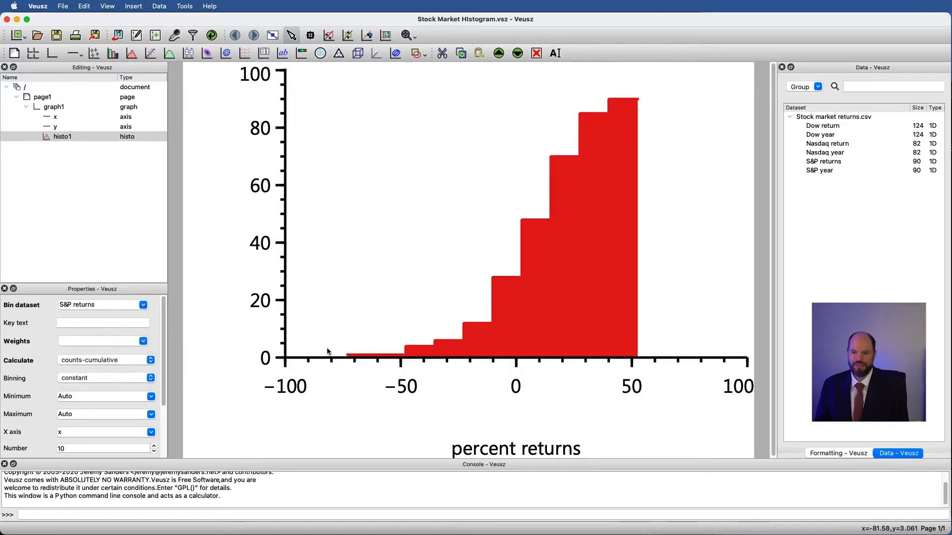
pyautogui.moveTo(637, 98)
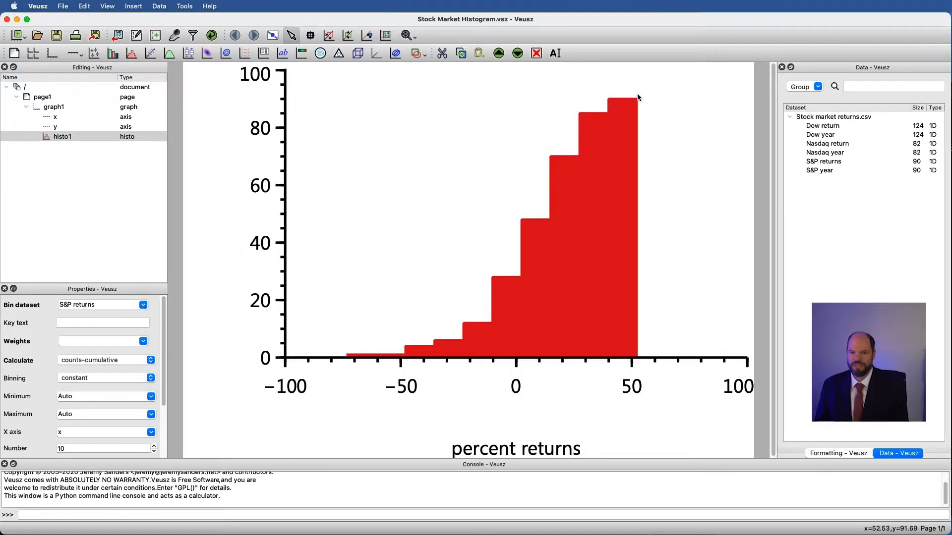
pyautogui.moveTo(502, 288)
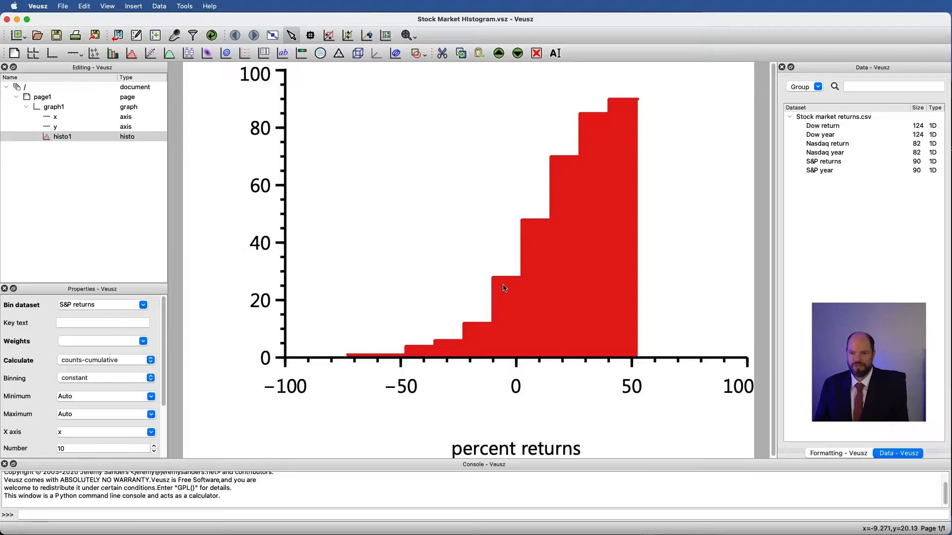
pyautogui.moveTo(469, 321)
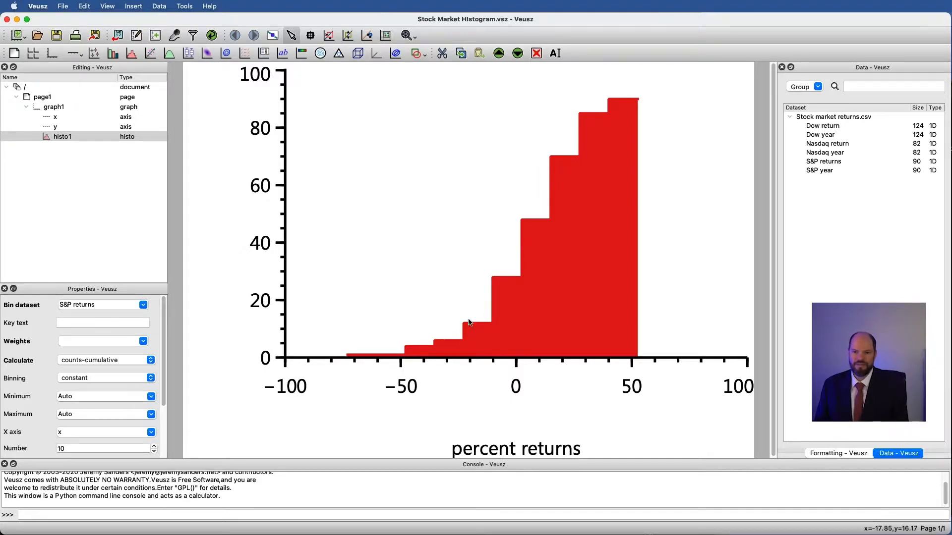
pyautogui.moveTo(640, 95)
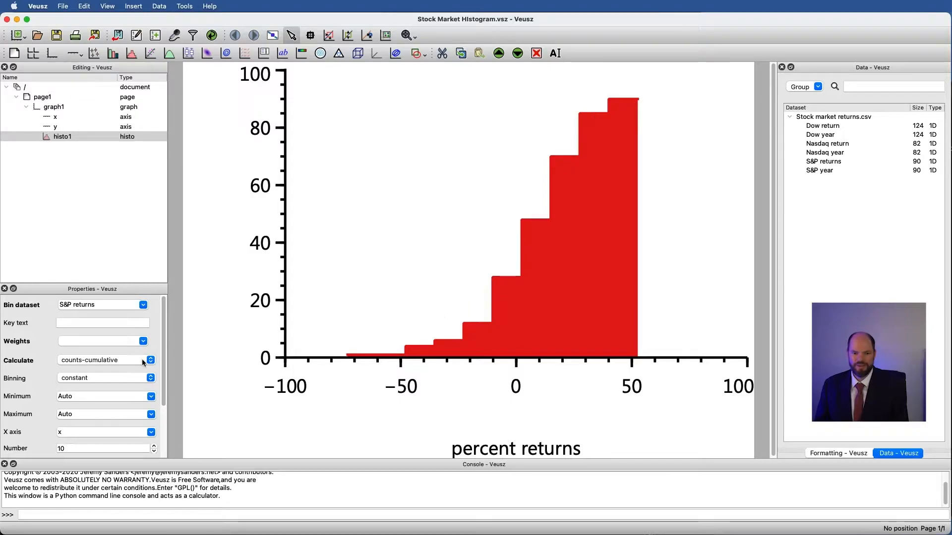
# Try reverse cumulative counts and density, then return to plain counts per bin
pyautogui.click(150, 360)
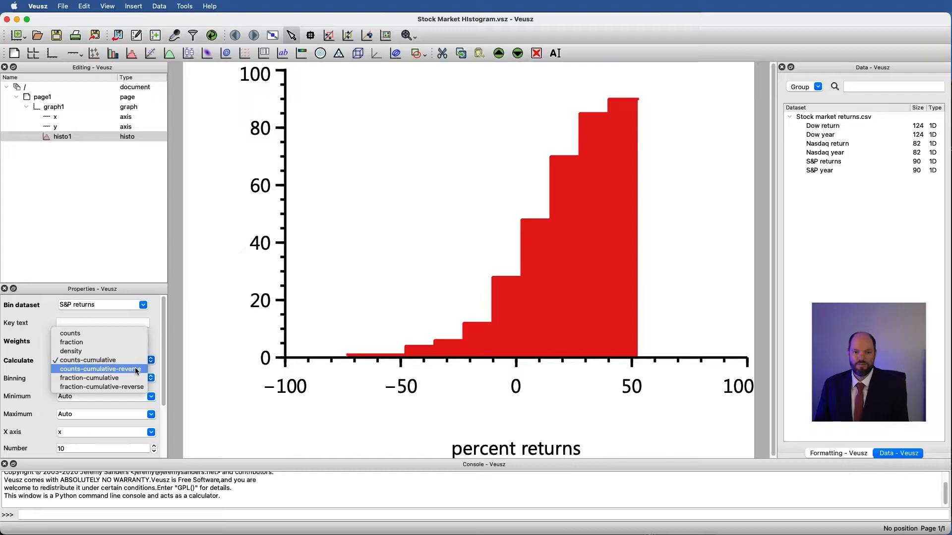
pyautogui.click(101, 369)
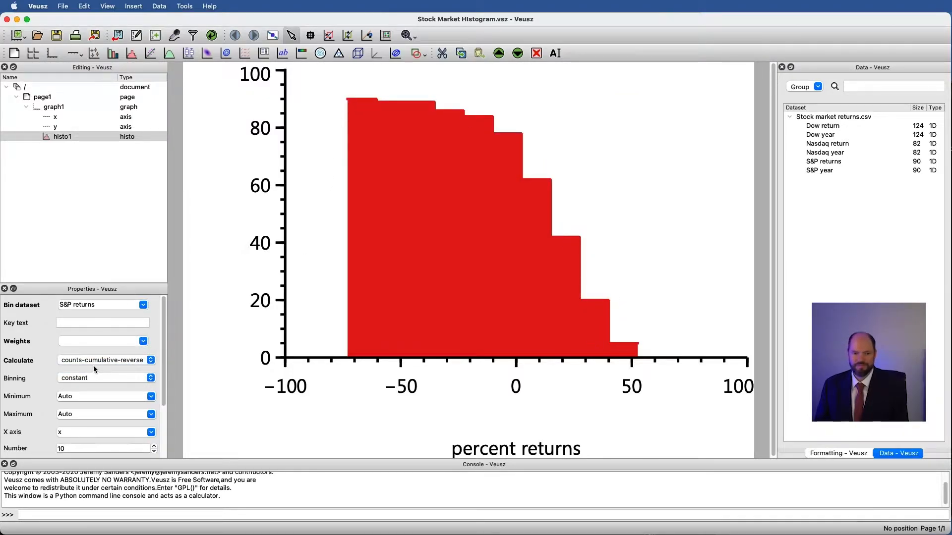
pyautogui.click(103, 359)
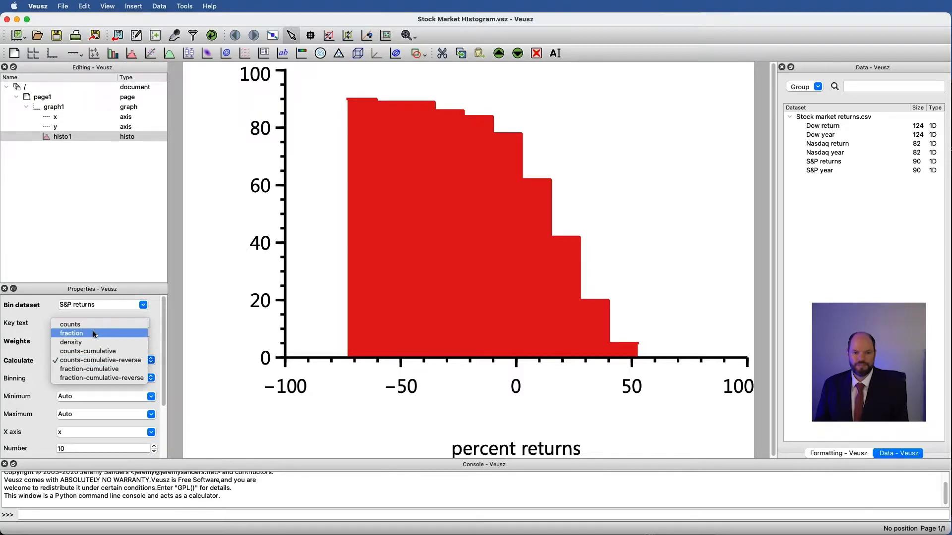
pyautogui.click(71, 342)
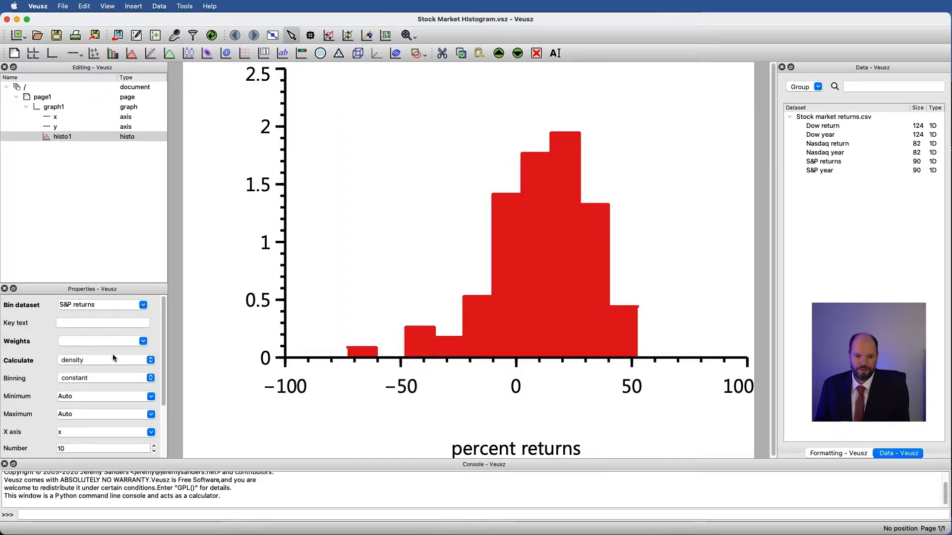
pyautogui.click(103, 359)
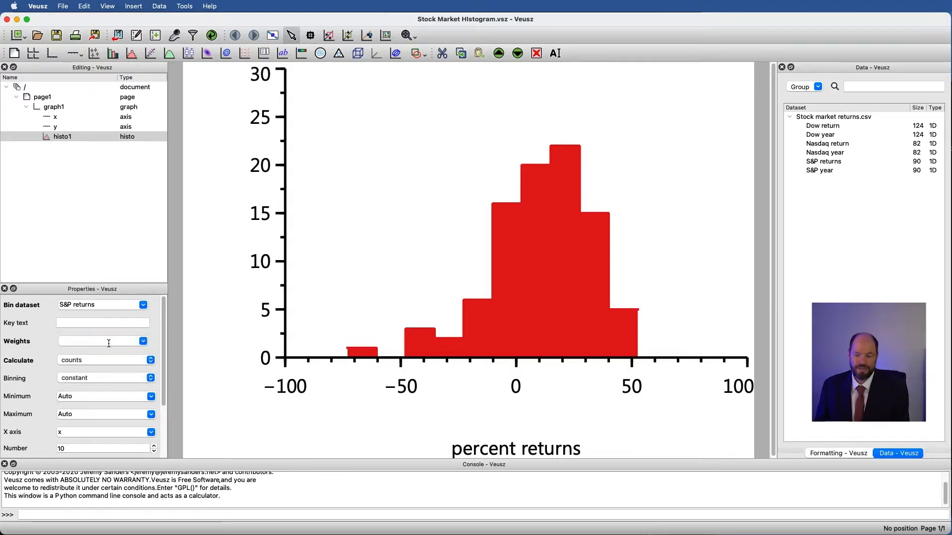
pyautogui.moveTo(674, 91)
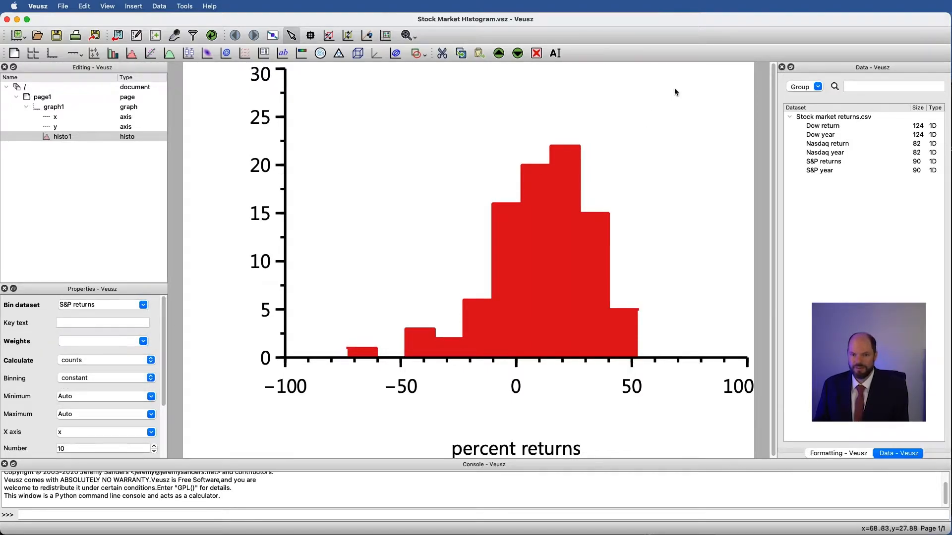
pyautogui.moveTo(232, 276)
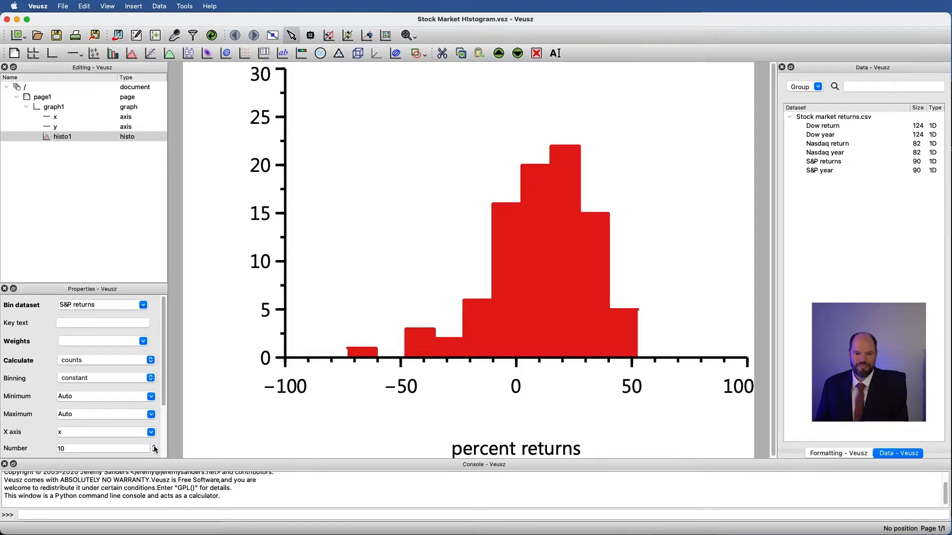
pyautogui.click(155, 446)
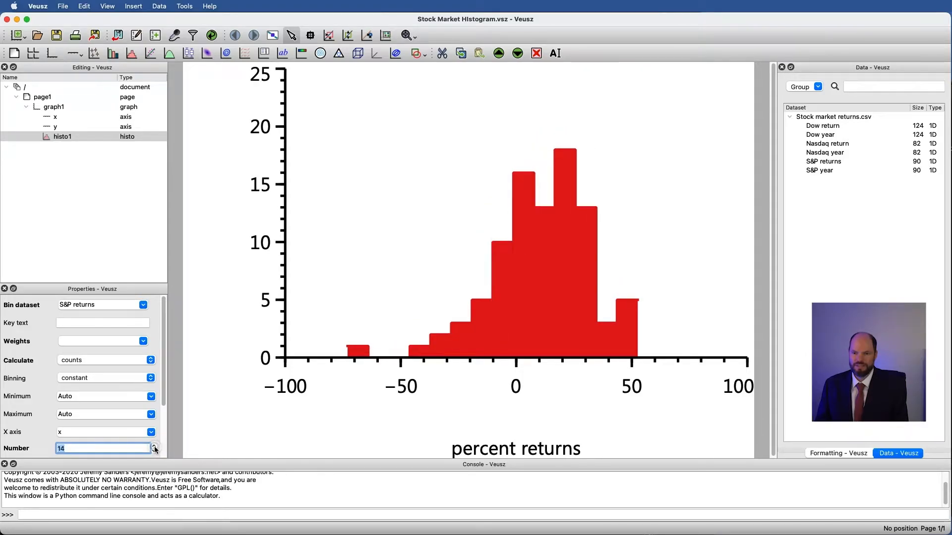
pyautogui.click(155, 446)
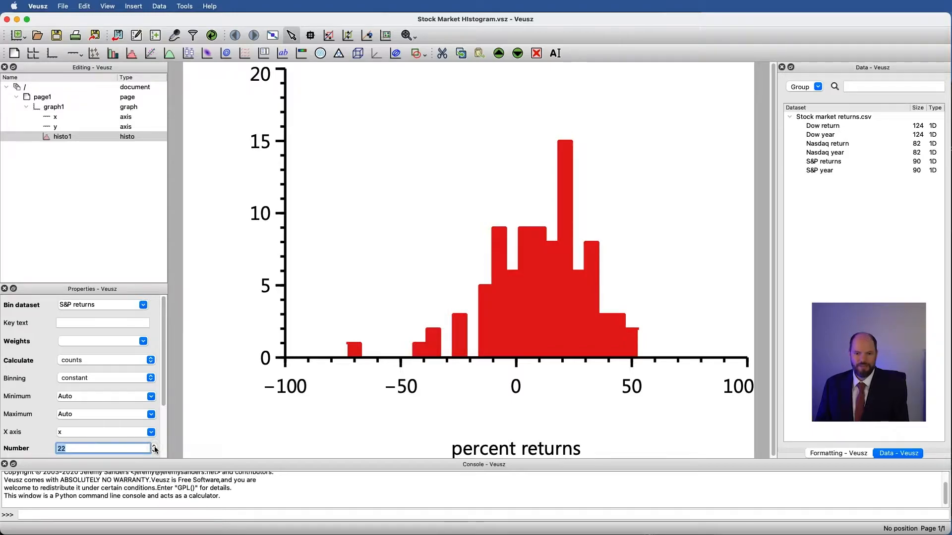
pyautogui.click(154, 451)
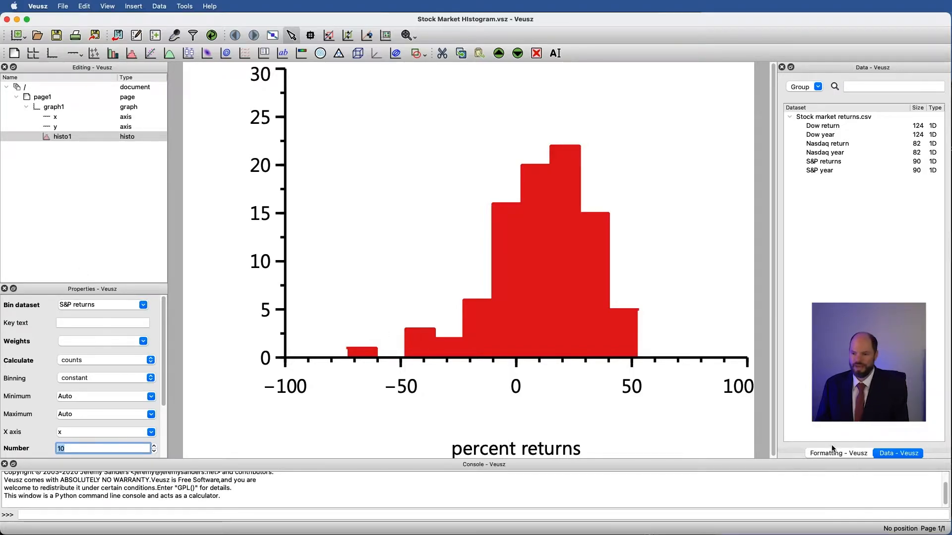
# Show the histogram's formatting settings with automatic colour and step style
pyautogui.click(836, 453)
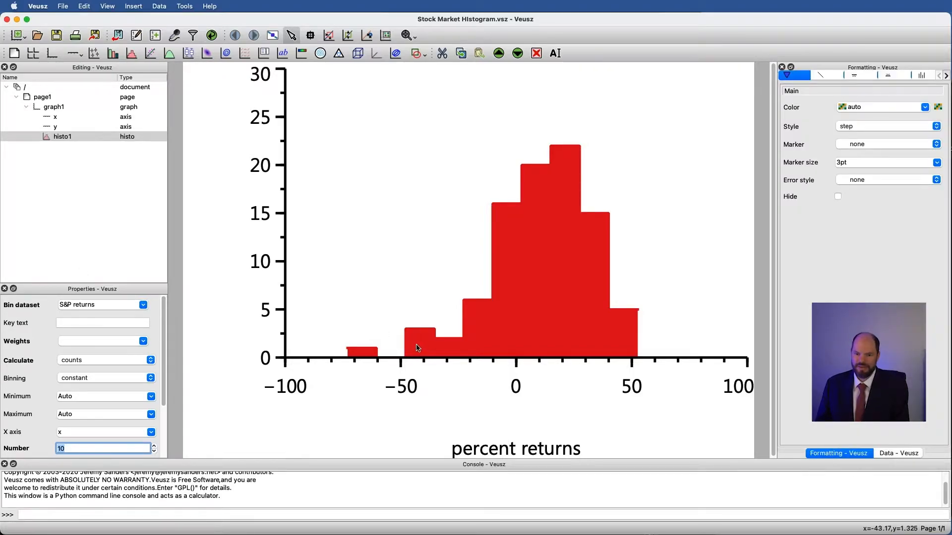
pyautogui.moveTo(425, 350)
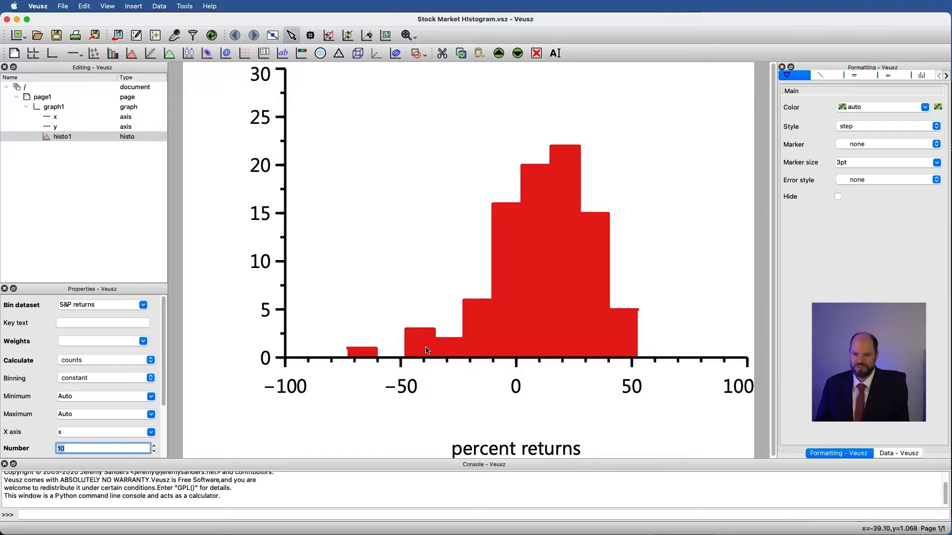
pyautogui.moveTo(435, 346)
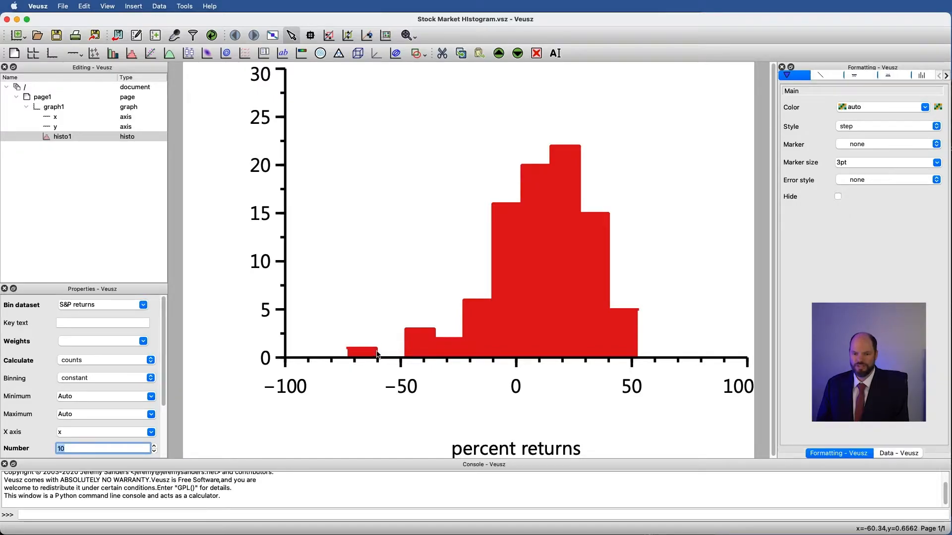
pyautogui.moveTo(375, 248)
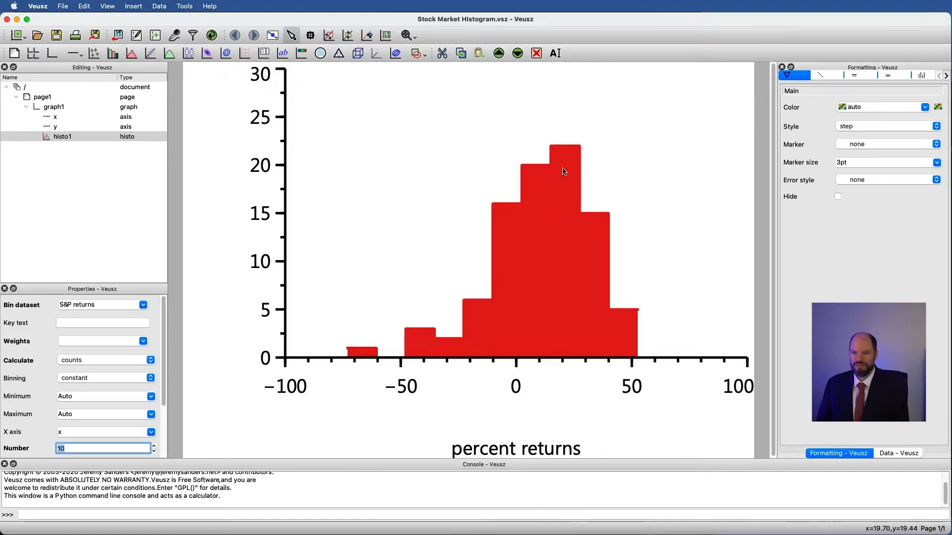
pyautogui.moveTo(452, 301)
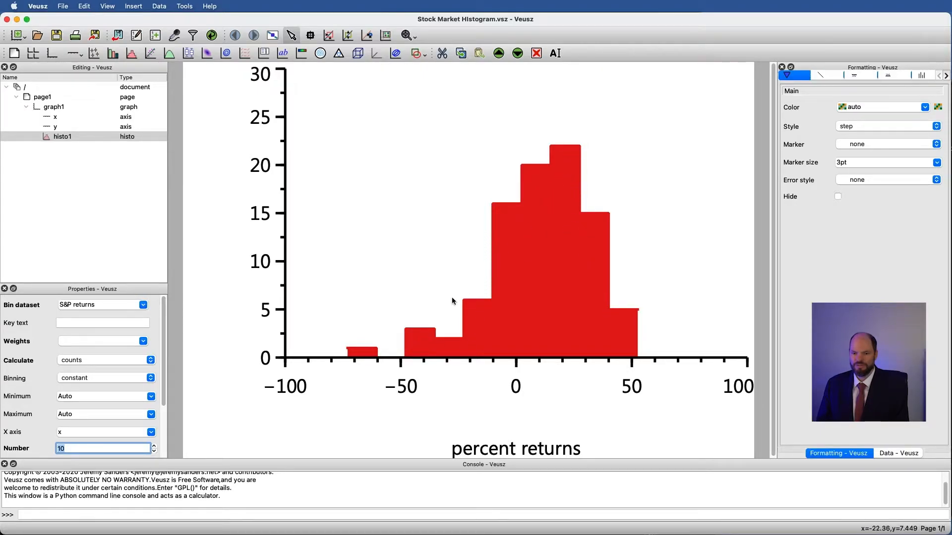
pyautogui.moveTo(516, 260)
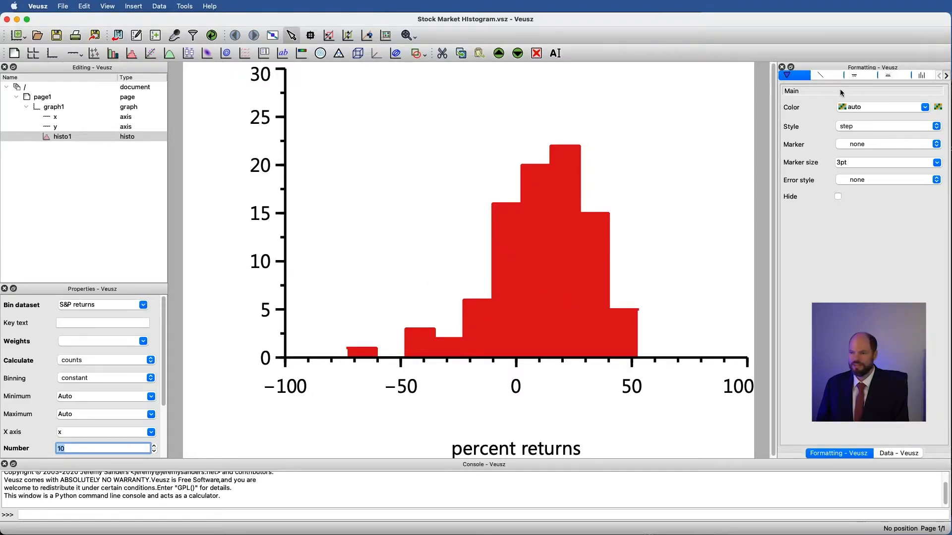
pyautogui.moveTo(922, 75)
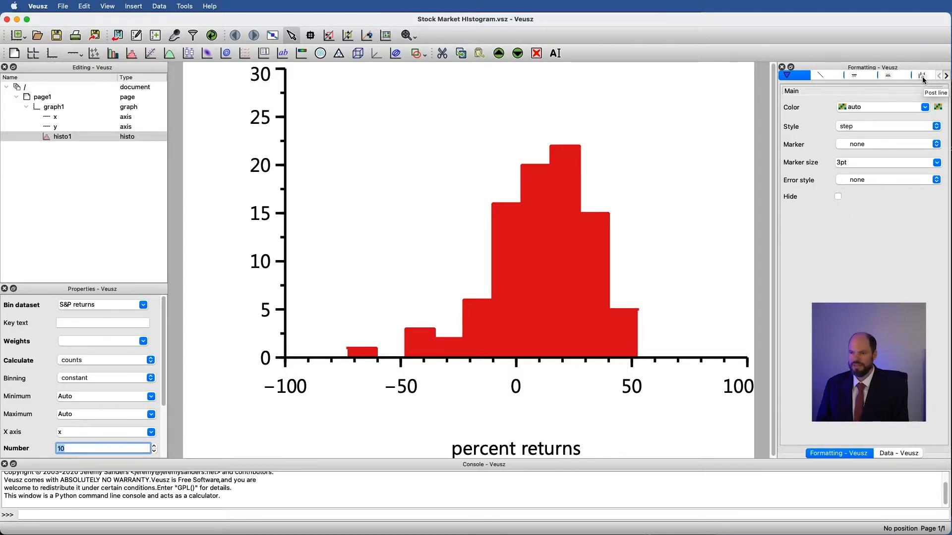
# Colour the post lines between the histogram bars black
pyautogui.click(921, 75)
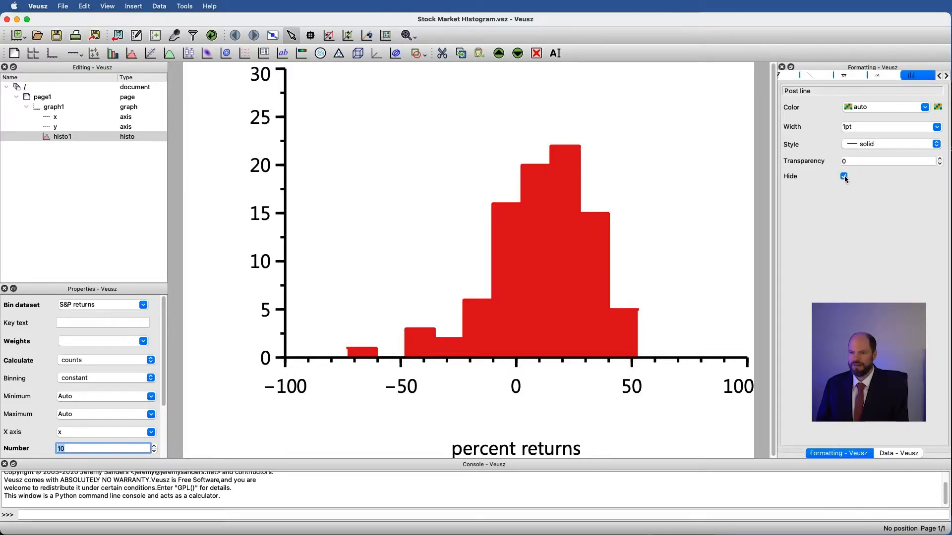
pyautogui.click(843, 176)
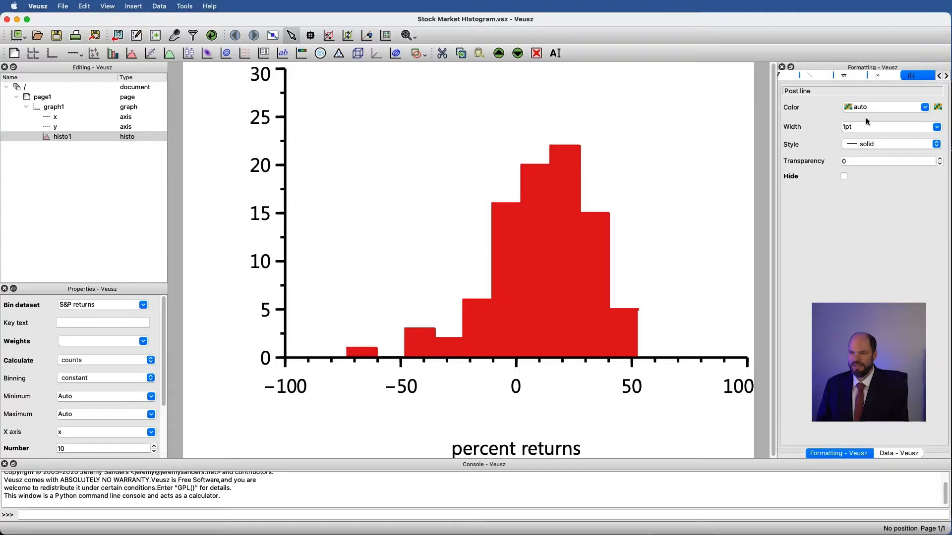
pyautogui.click(883, 107)
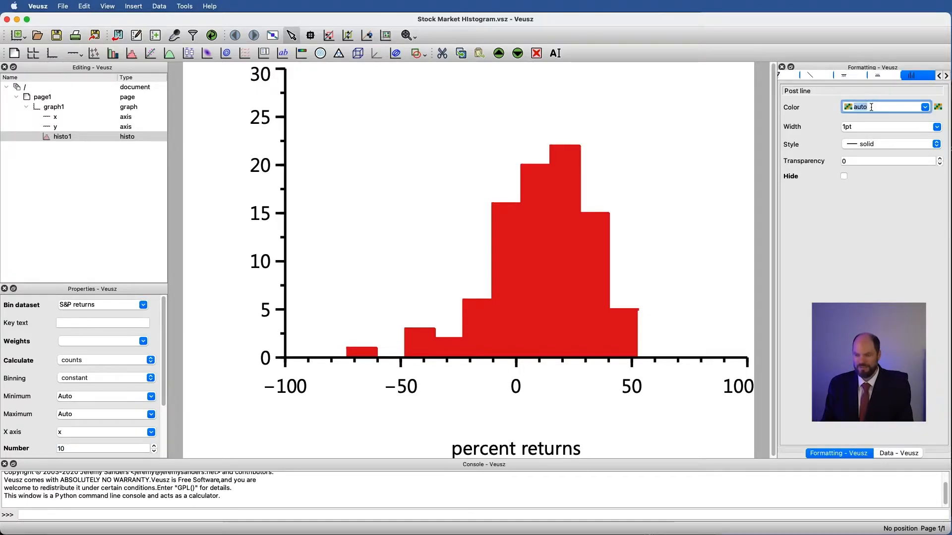
pyautogui.write('black')
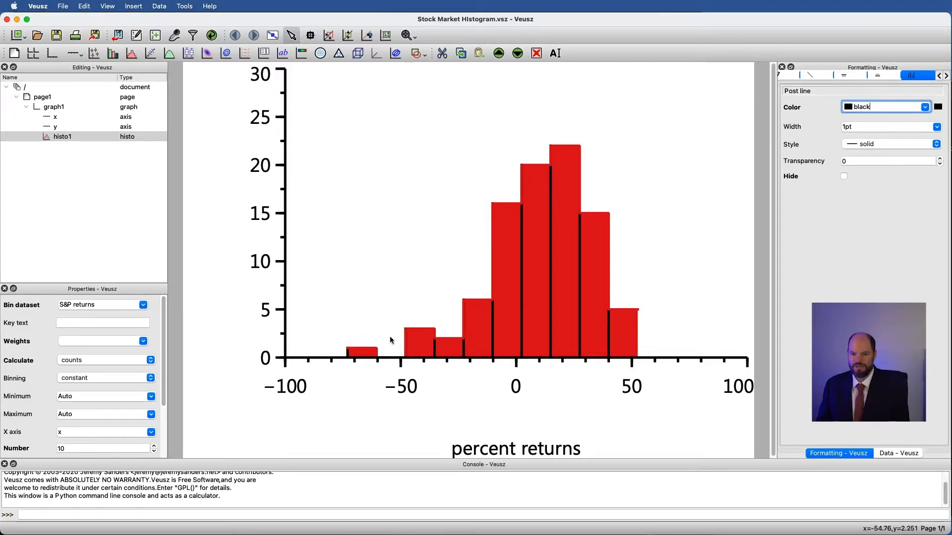
pyautogui.moveTo(395, 349)
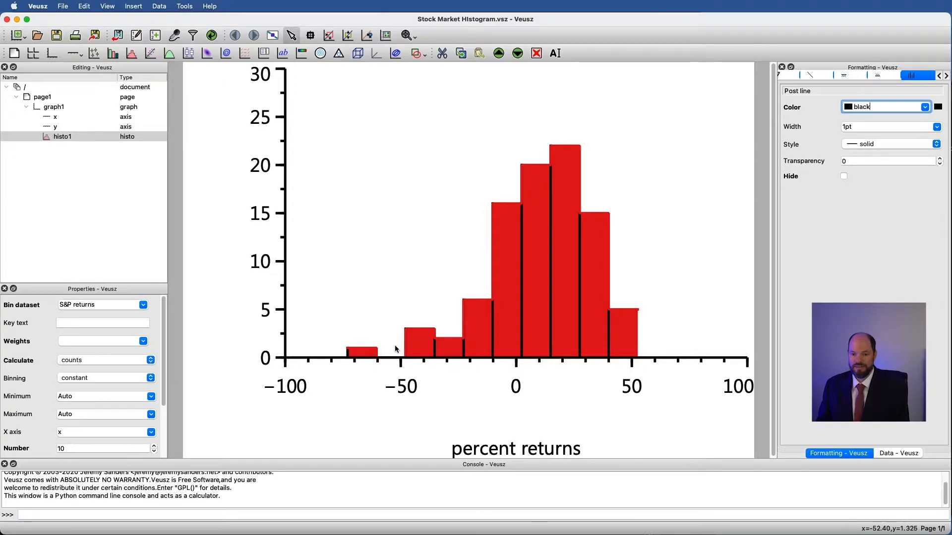
pyautogui.moveTo(510, 255)
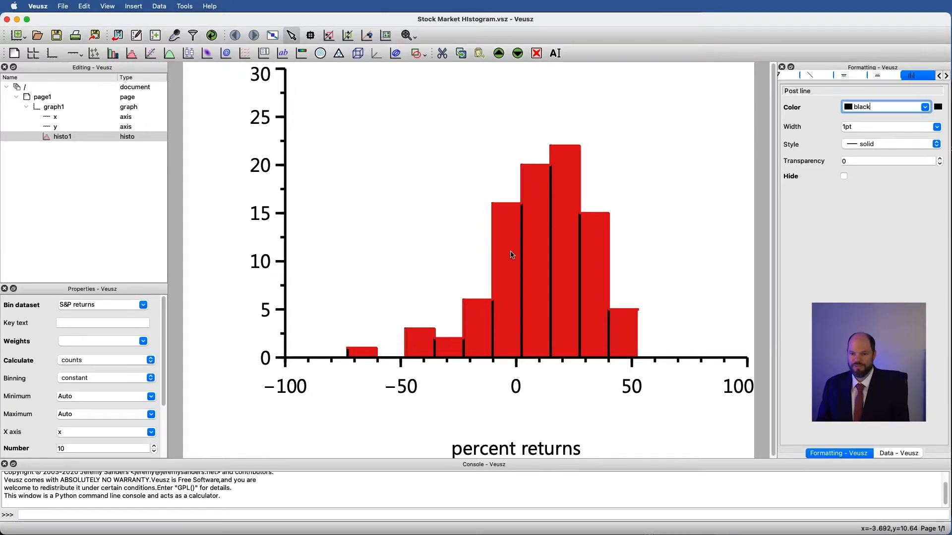
pyautogui.moveTo(631, 314)
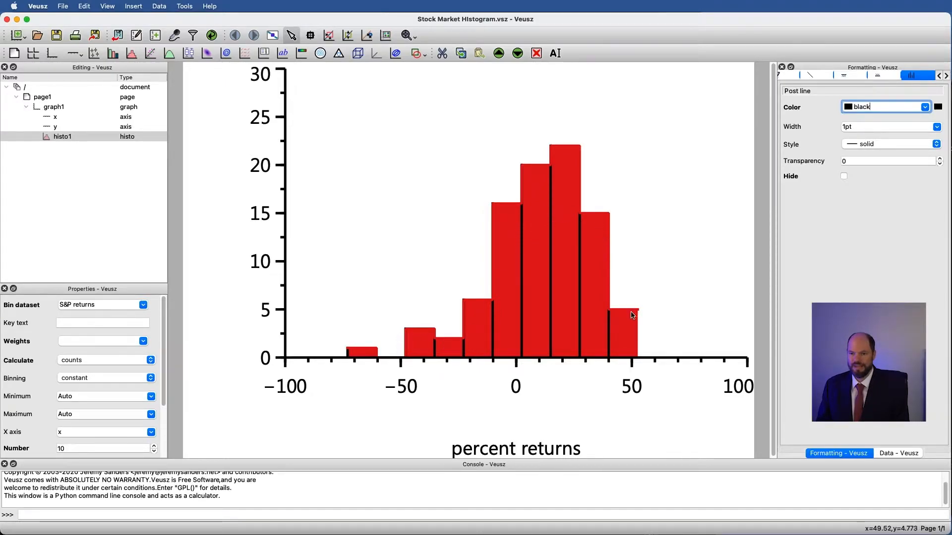
pyautogui.moveTo(464, 345)
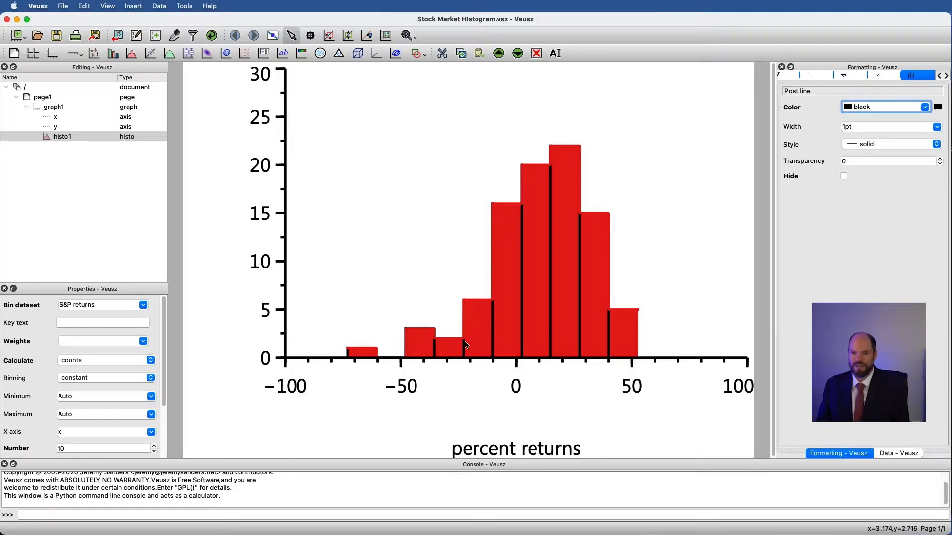
pyautogui.moveTo(395, 360)
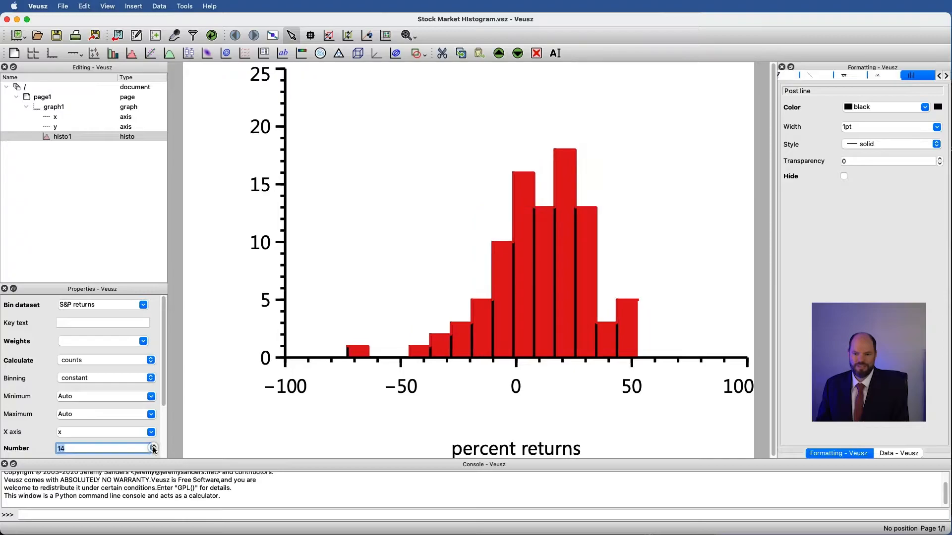
# Raise the number of histogram bins from 10 to 20
pyautogui.click(154, 452)
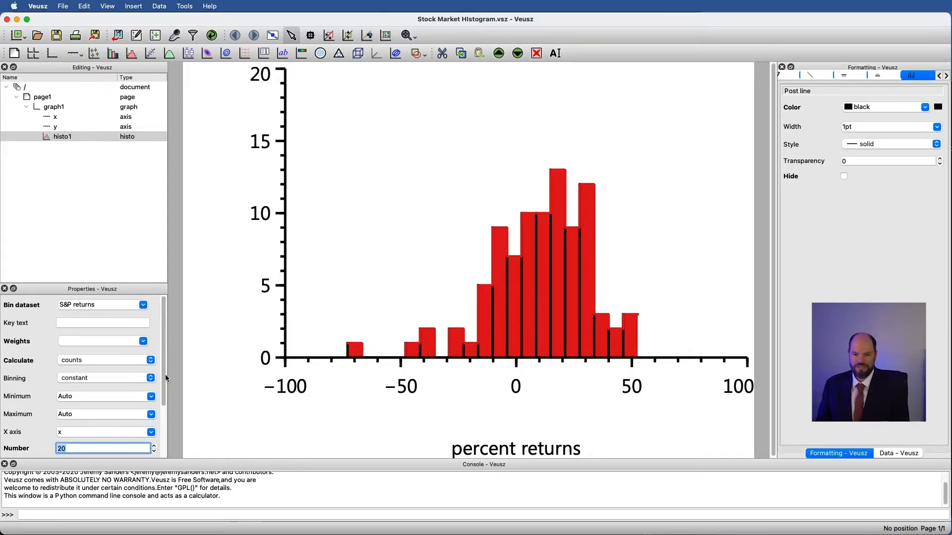
pyautogui.moveTo(432, 352)
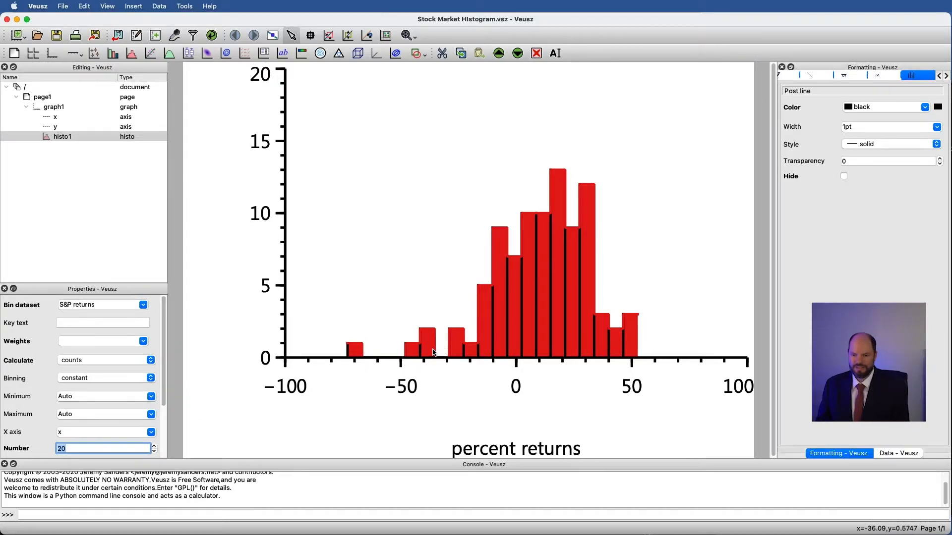
pyautogui.moveTo(513, 336)
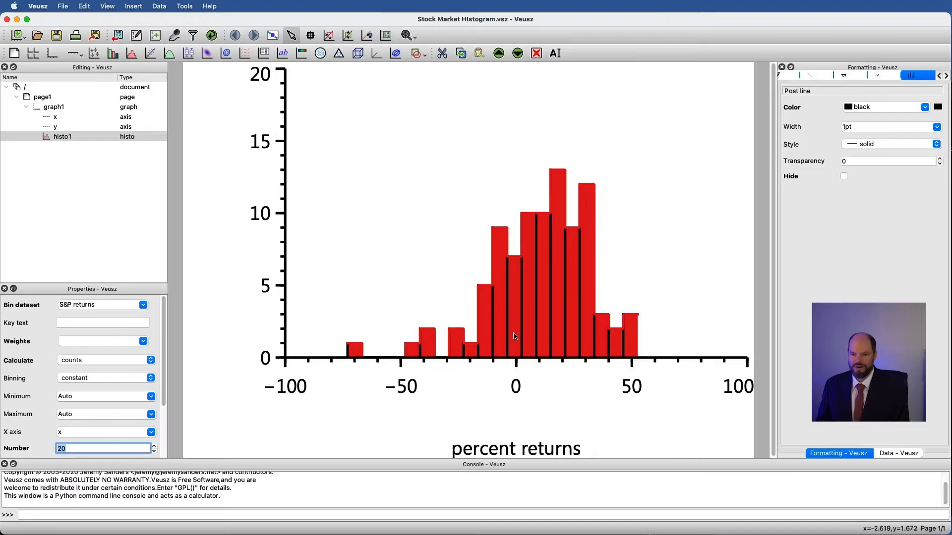
pyautogui.moveTo(623, 343)
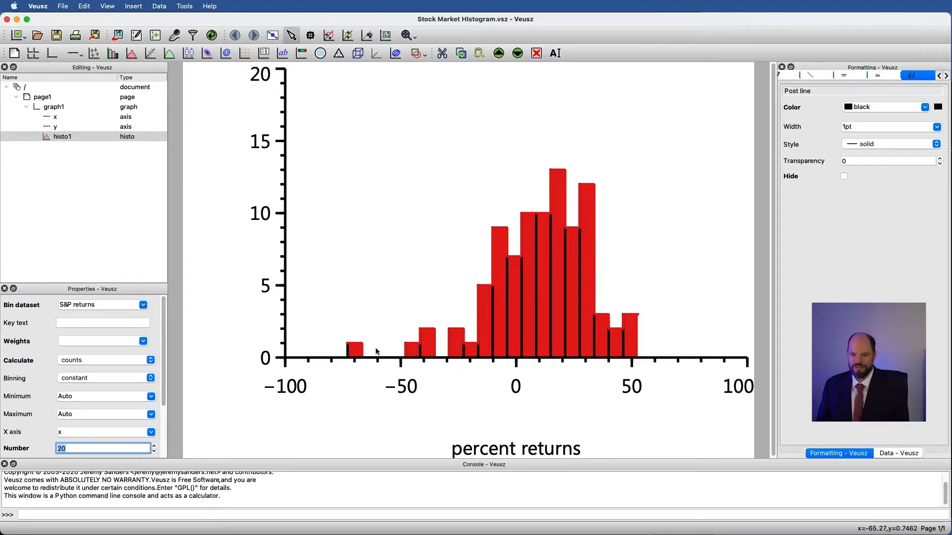
pyautogui.moveTo(418, 353)
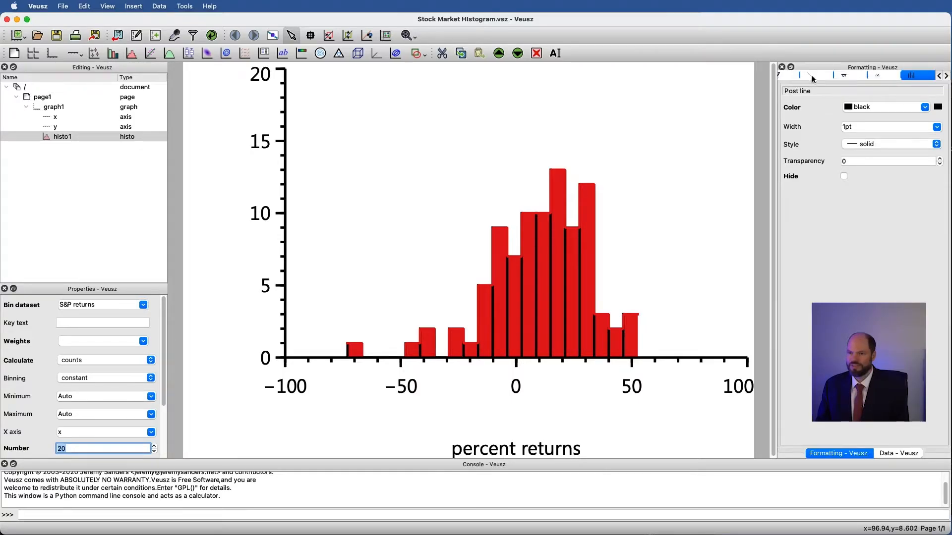
# Colour the histogram's plot outline black so every bar is edged in black
pyautogui.click(816, 75)
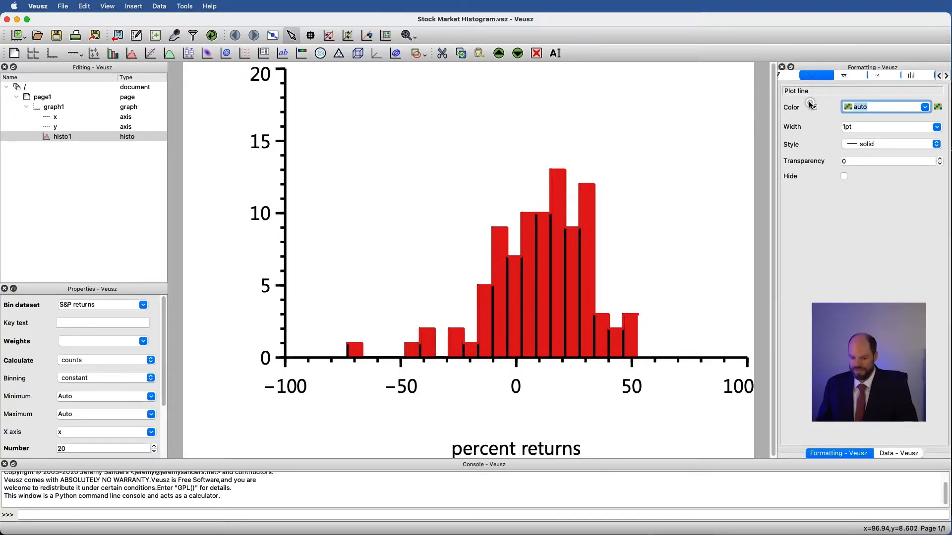
pyautogui.write('black')
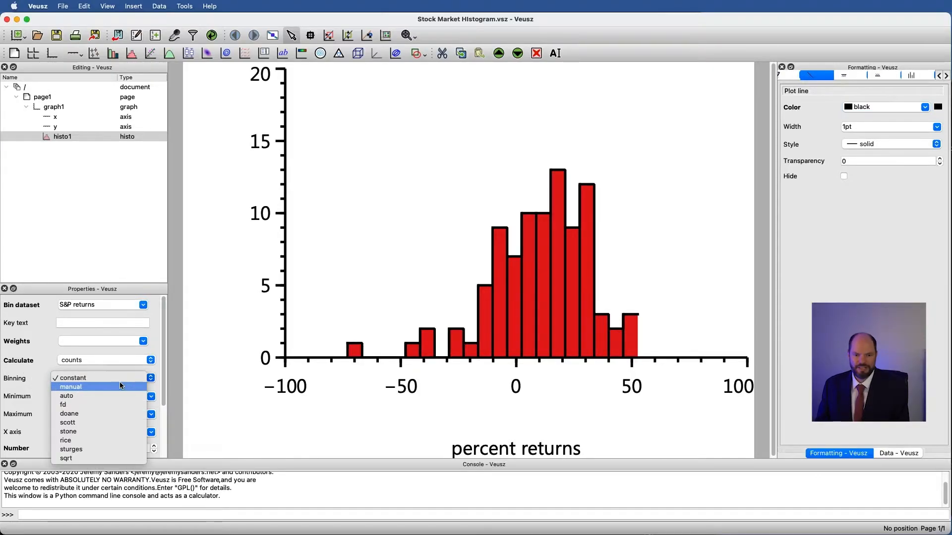
pyautogui.click(70, 387)
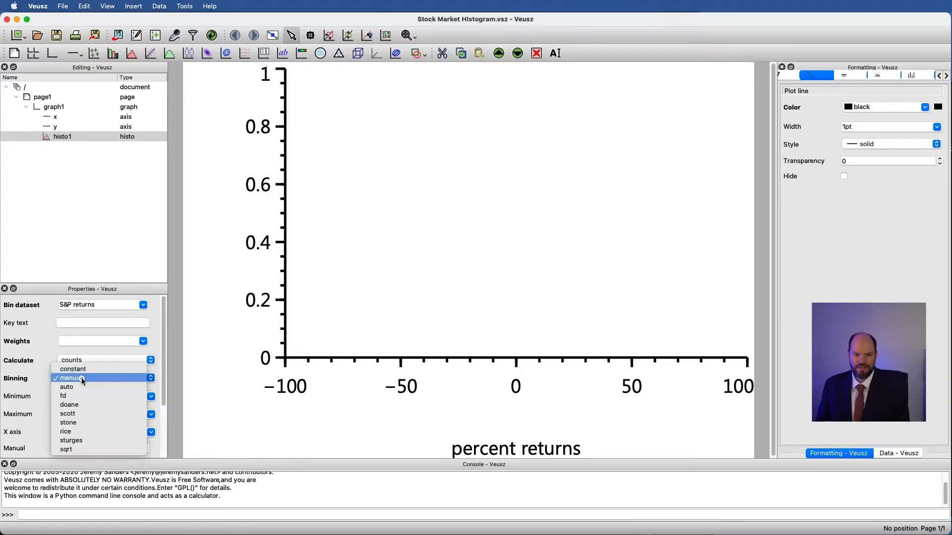
pyautogui.click(66, 386)
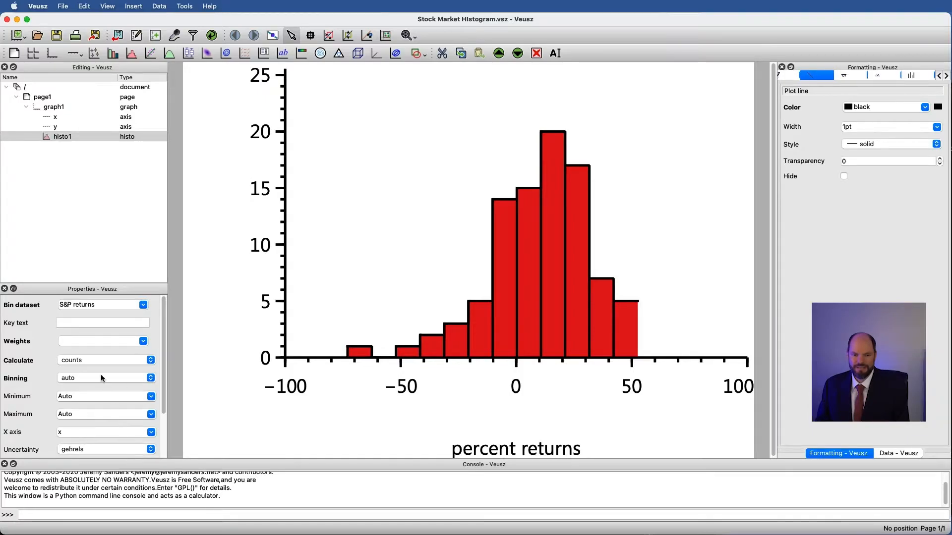
pyautogui.click(104, 377)
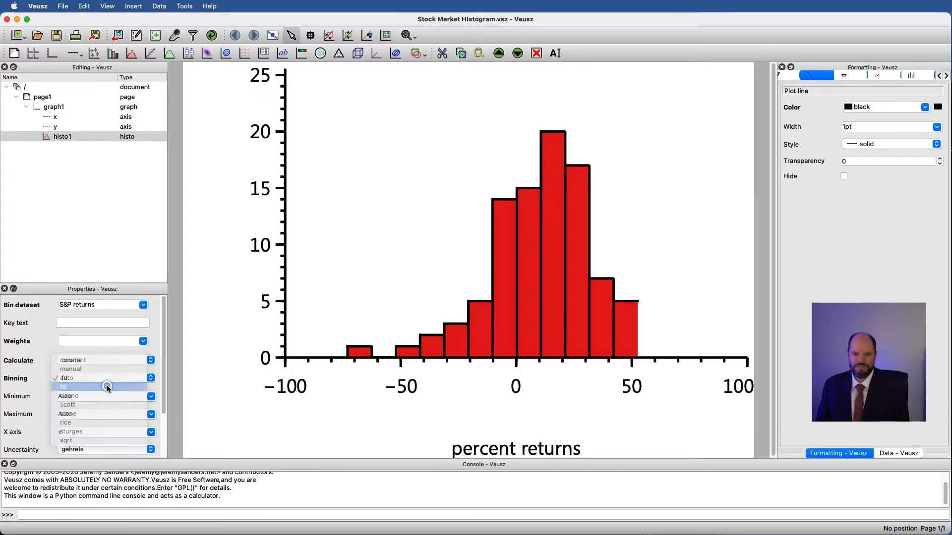
pyautogui.moveTo(68, 386)
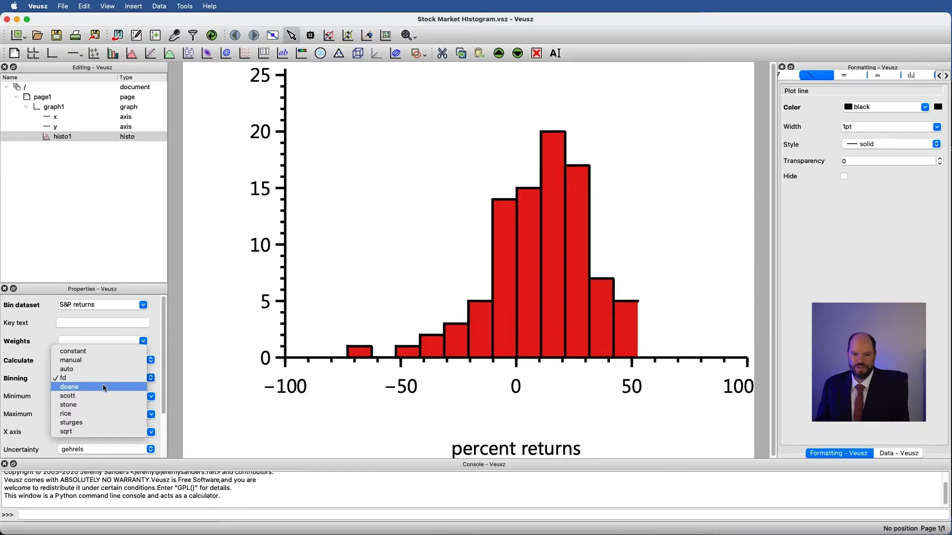
pyautogui.click(69, 387)
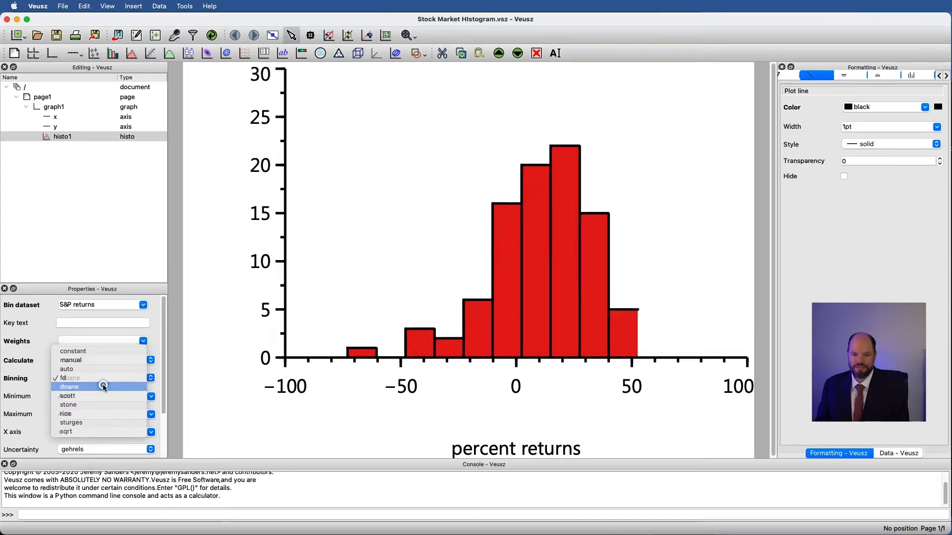
pyautogui.click(67, 396)
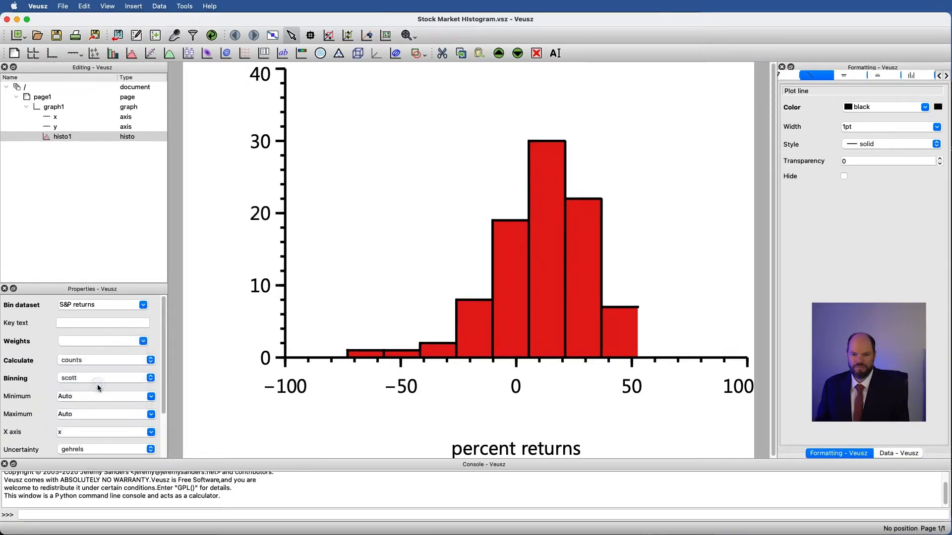
pyautogui.click(103, 378)
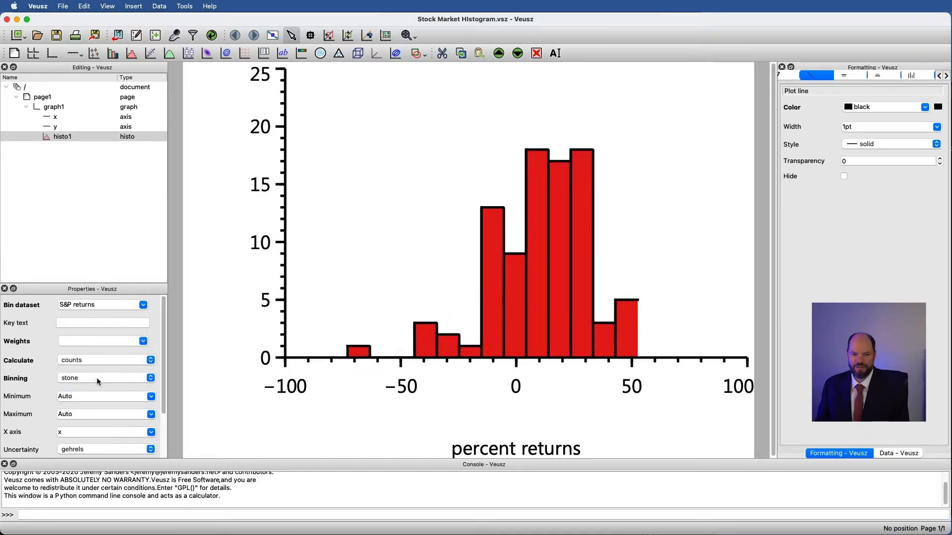
pyautogui.click(103, 378)
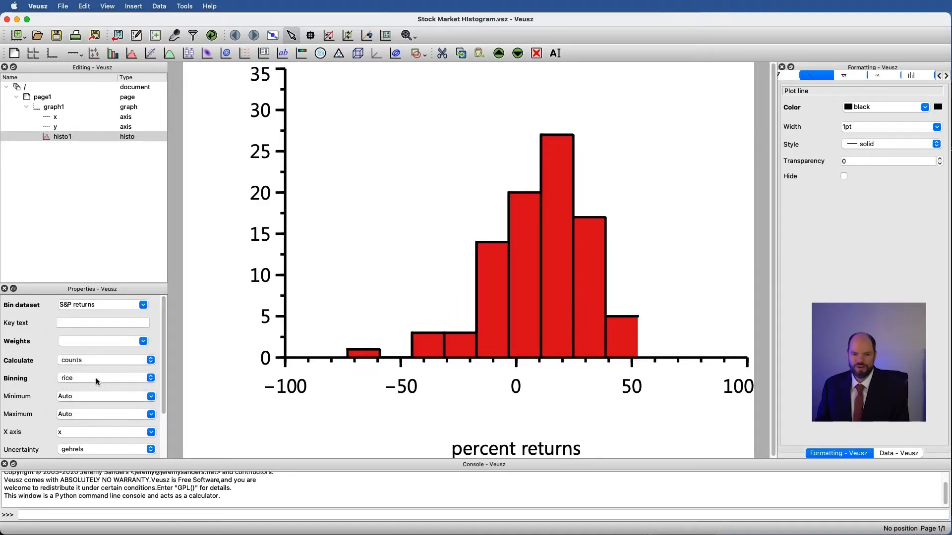
pyautogui.click(103, 378)
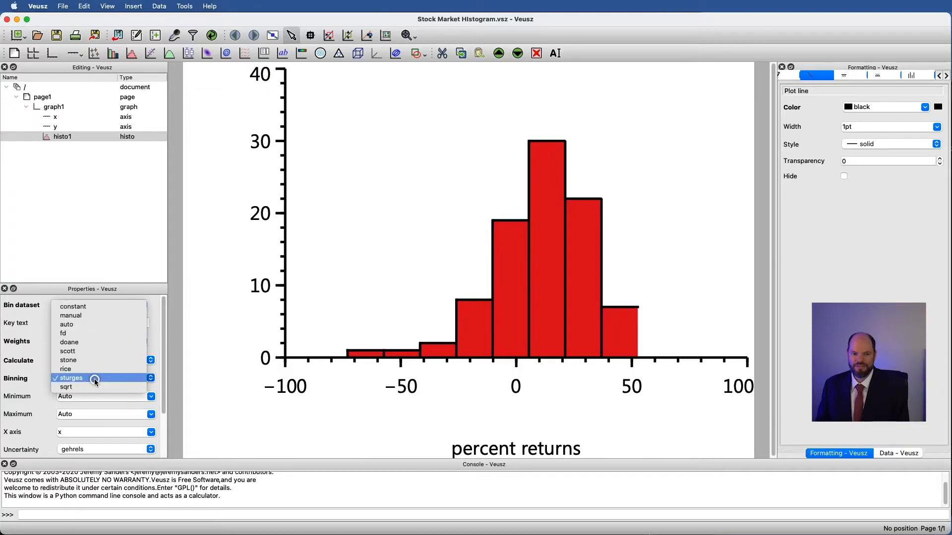
pyautogui.click(65, 388)
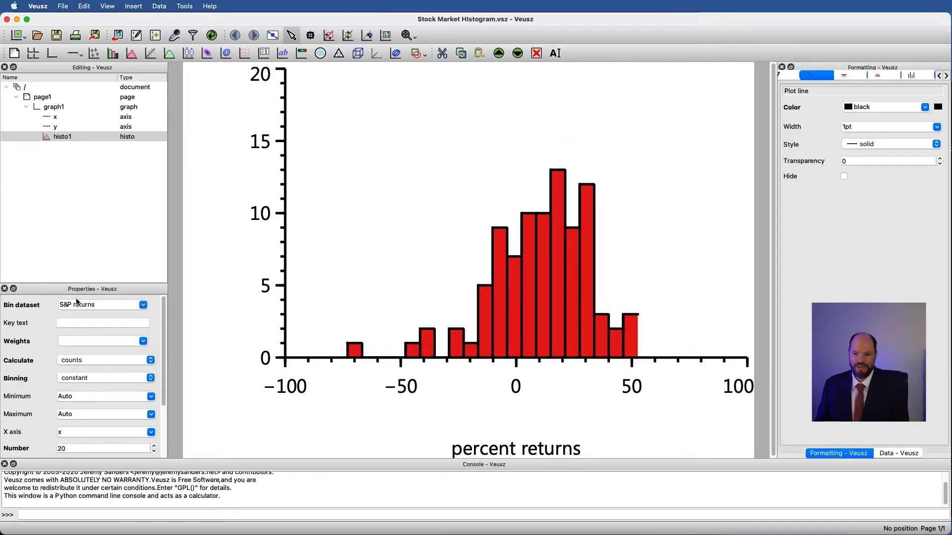
pyautogui.moveTo(568, 406)
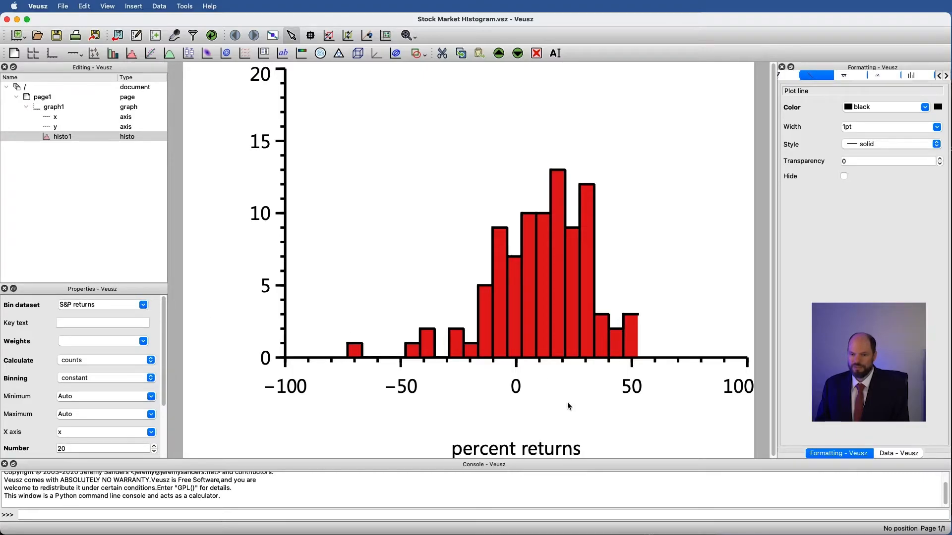
pyautogui.moveTo(314, 327)
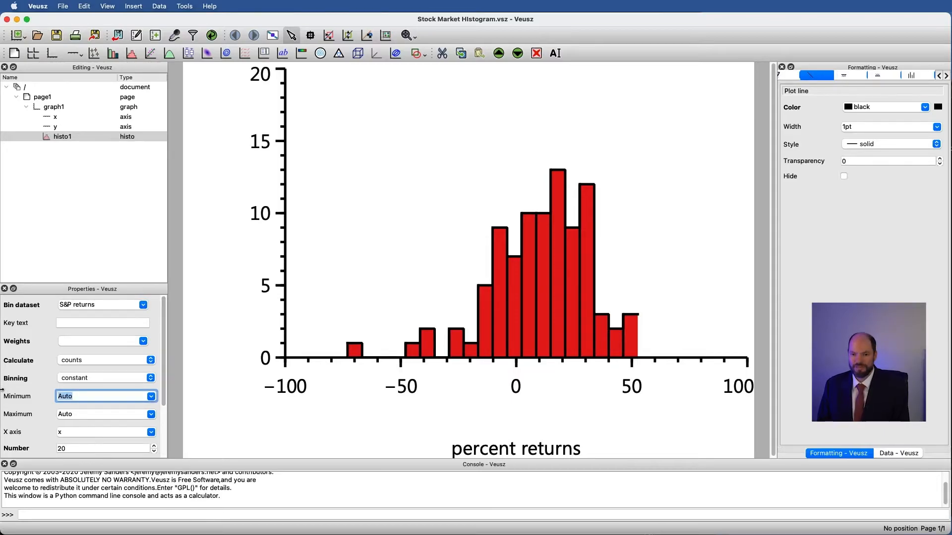
pyautogui.write('0')
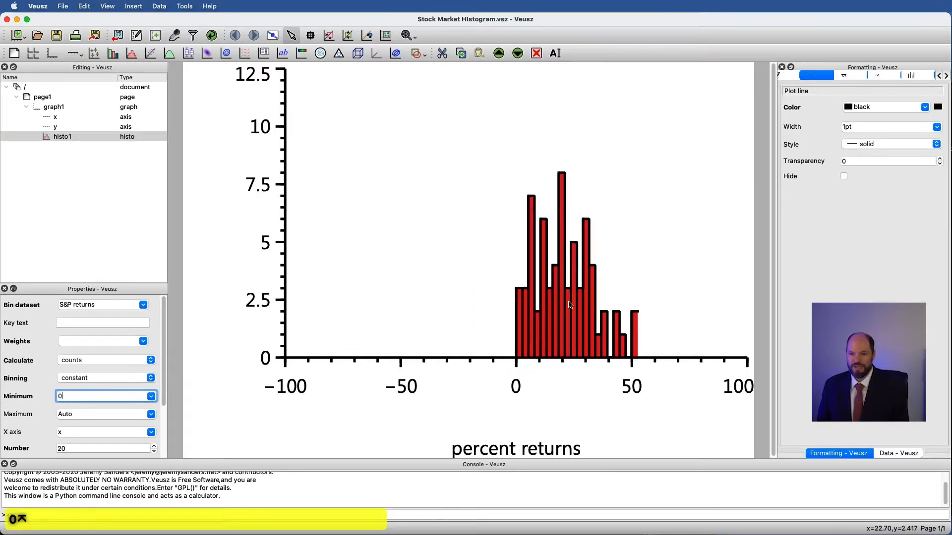
pyautogui.moveTo(622, 340)
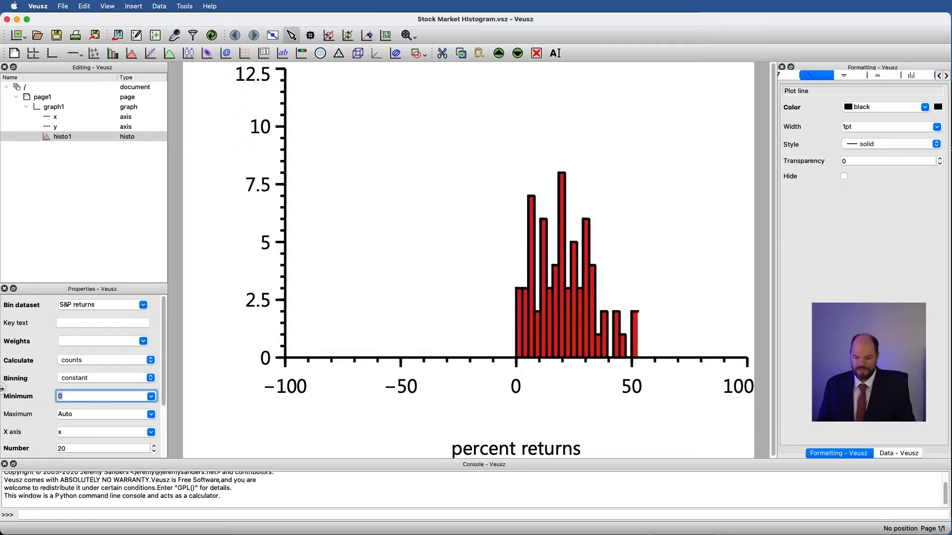
pyautogui.write('auto')
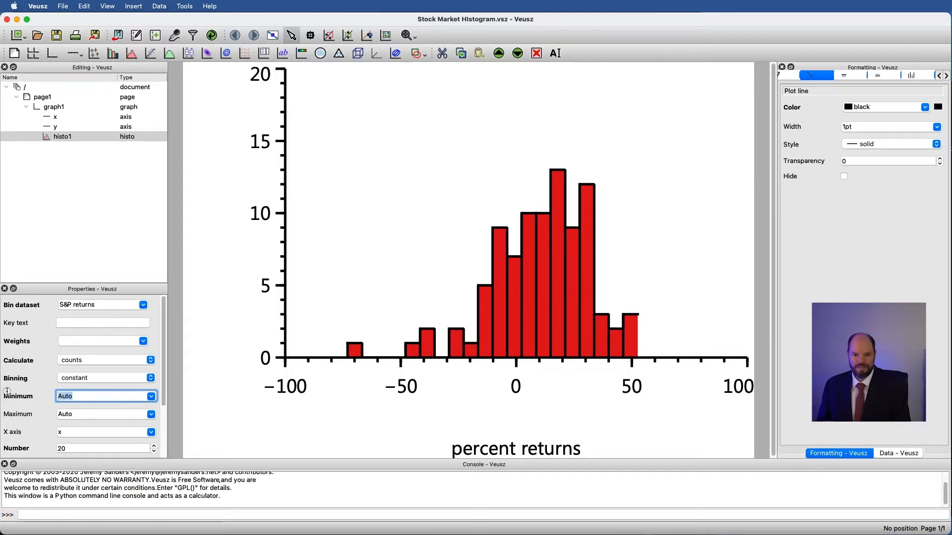
# Fix the histogram bin range from -100 to 100, collapsing it into two wide bars
pyautogui.write('-100')
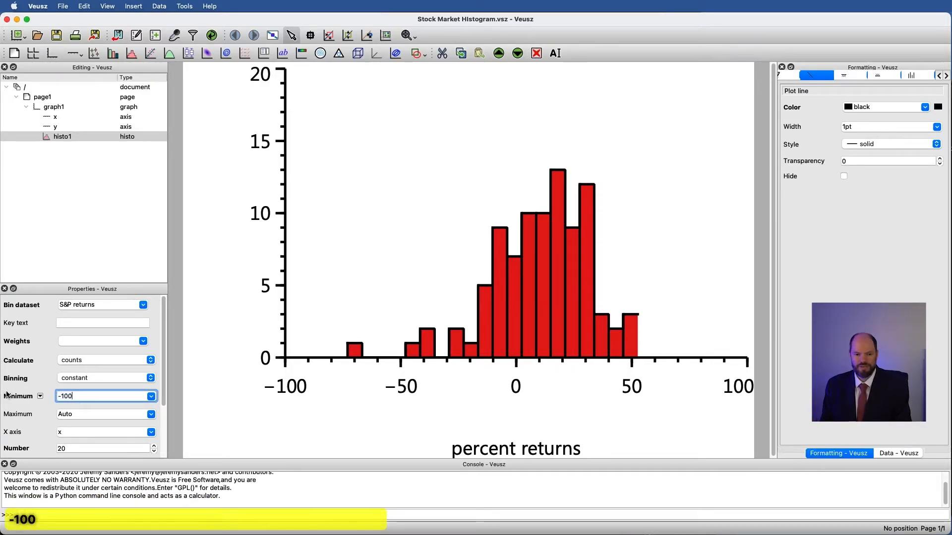
pyautogui.write('100')
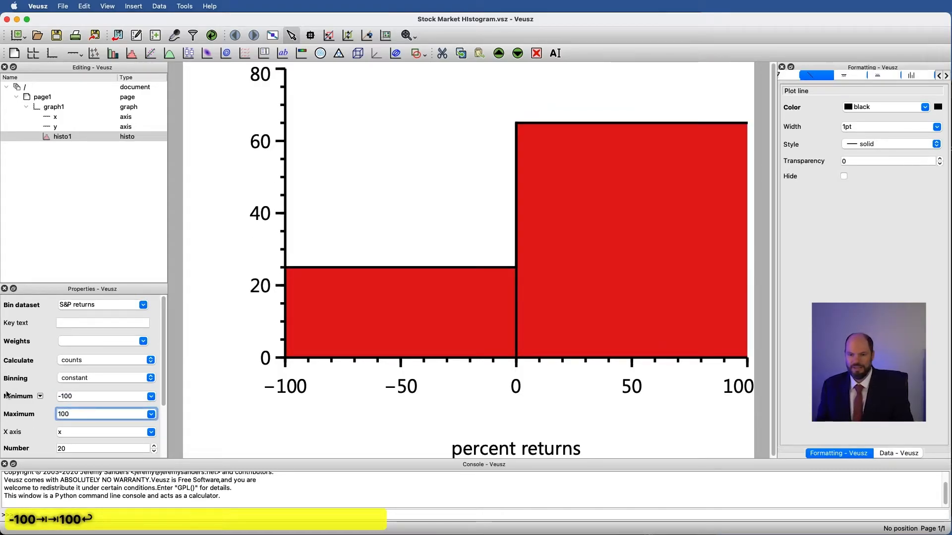
pyautogui.moveTo(261, 359)
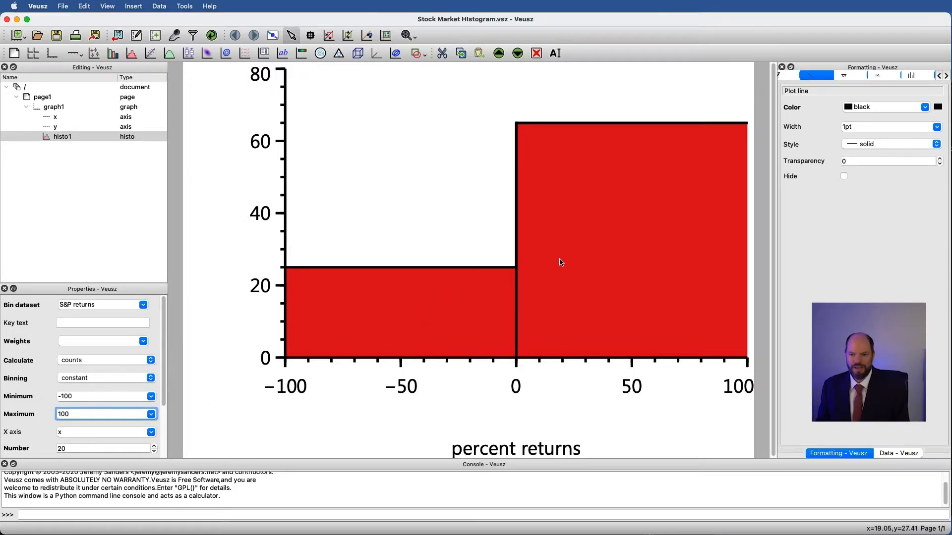
pyautogui.moveTo(481, 332)
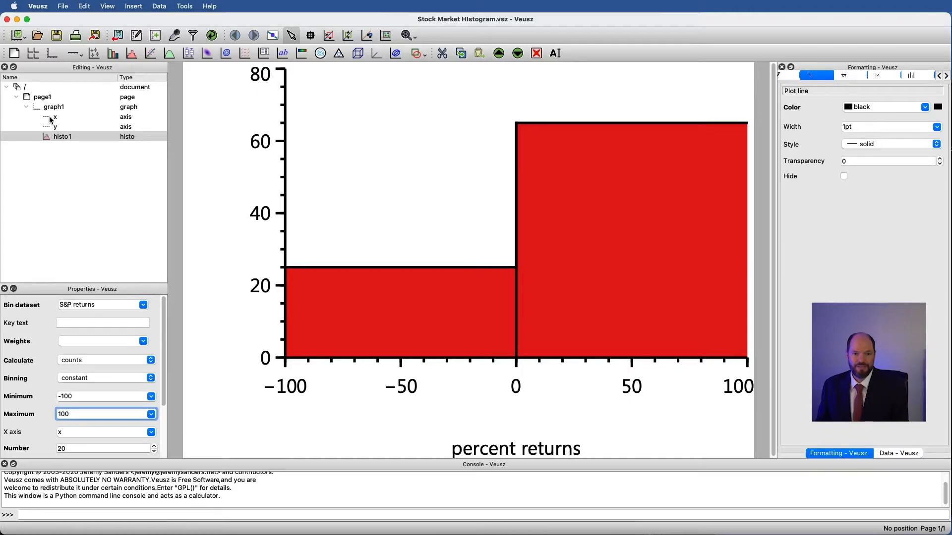
pyautogui.click(55, 117)
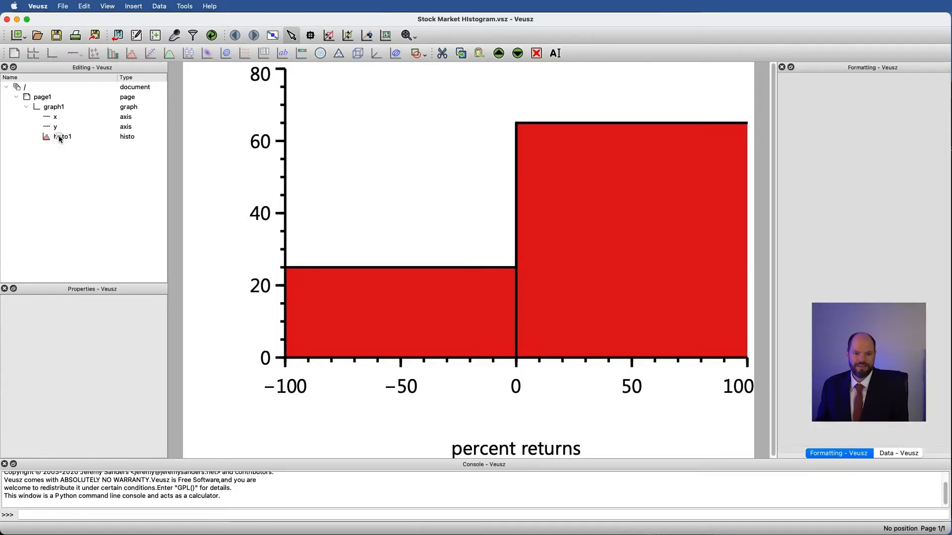
# Set the bin range to -1 to 1, briefly trying Auto and 0.8 for the maximum
pyautogui.click(63, 136)
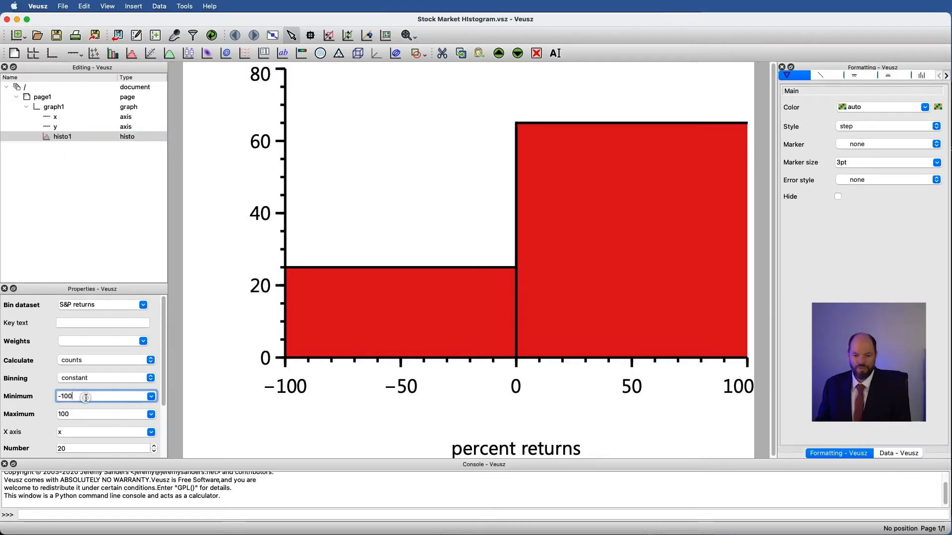
pyautogui.press('Backspace')
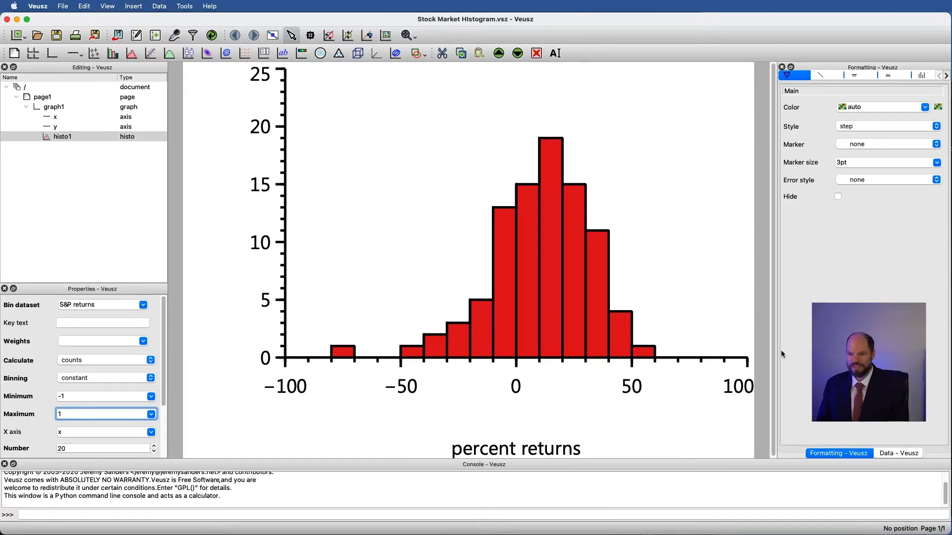
pyautogui.moveTo(331, 357)
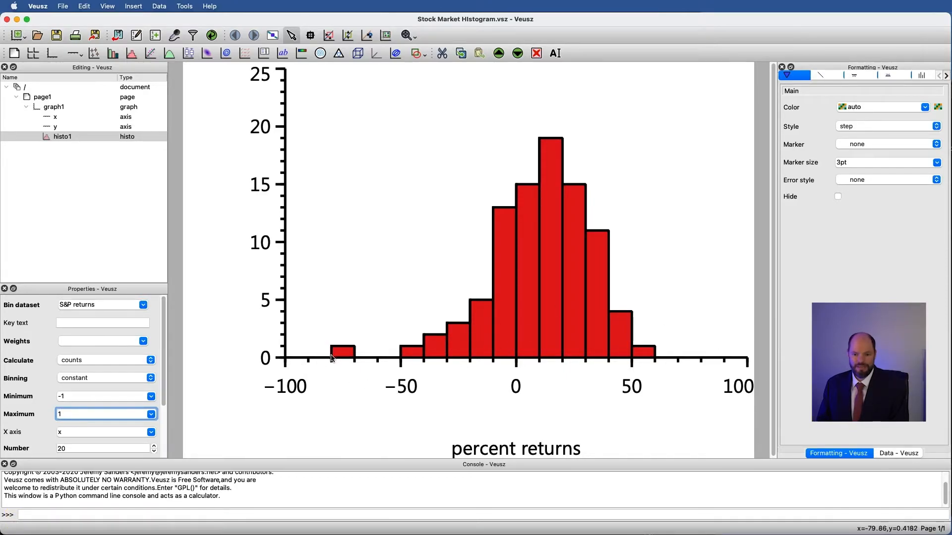
pyautogui.moveTo(379, 348)
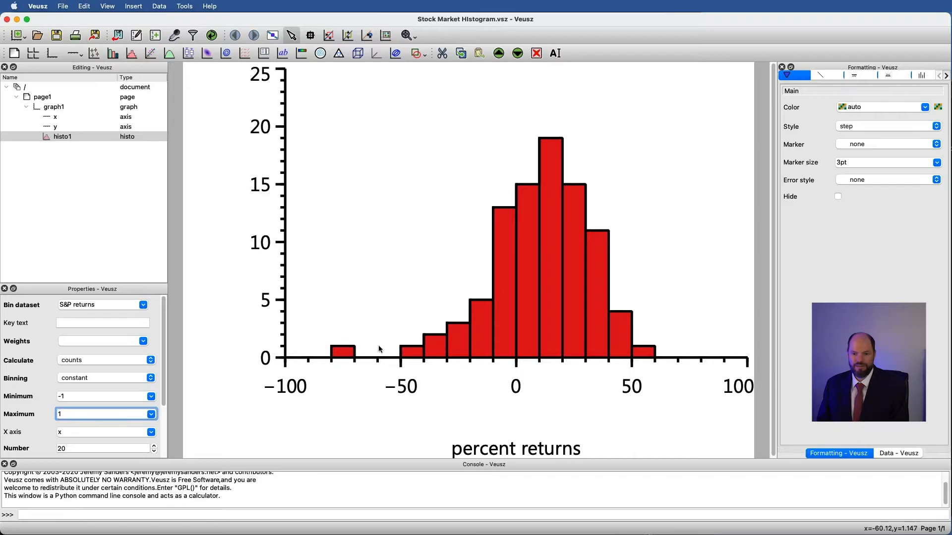
pyautogui.moveTo(348, 353)
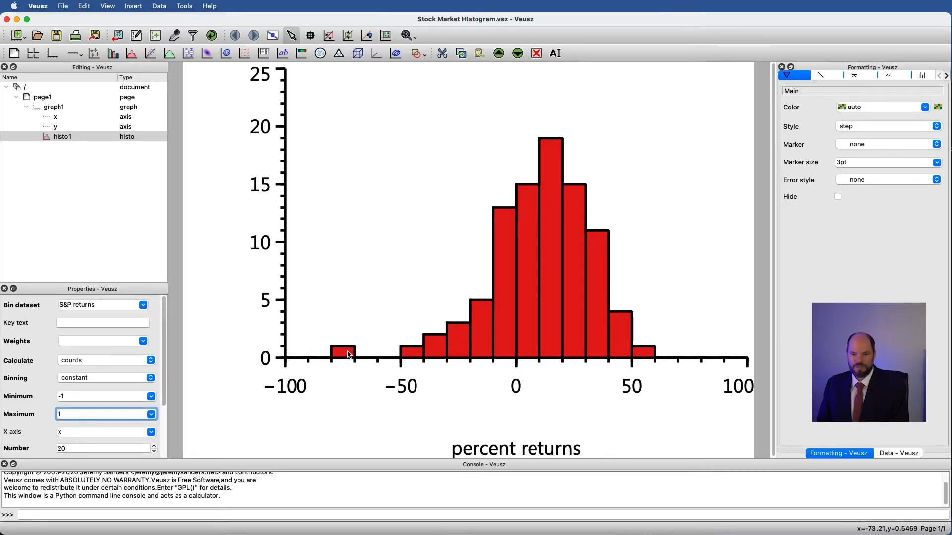
pyautogui.moveTo(535, 361)
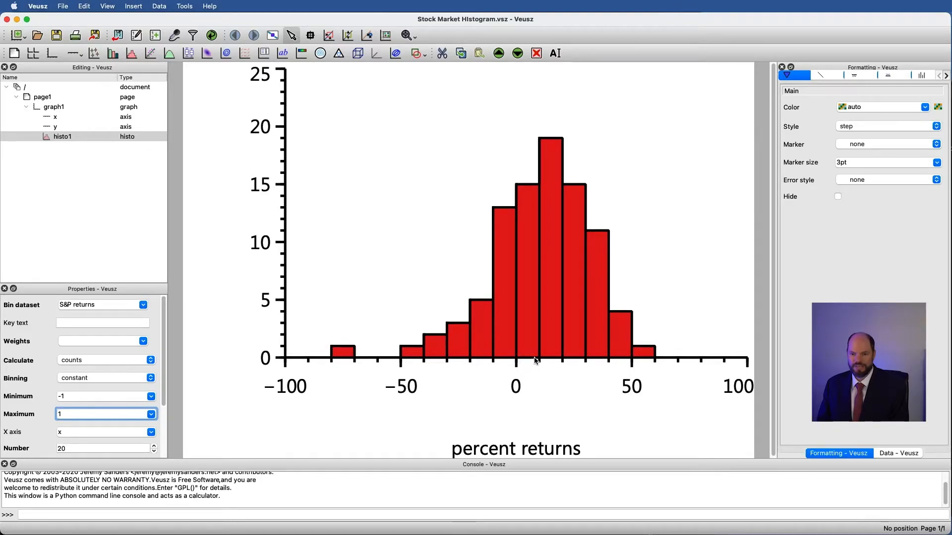
pyautogui.moveTo(547, 358)
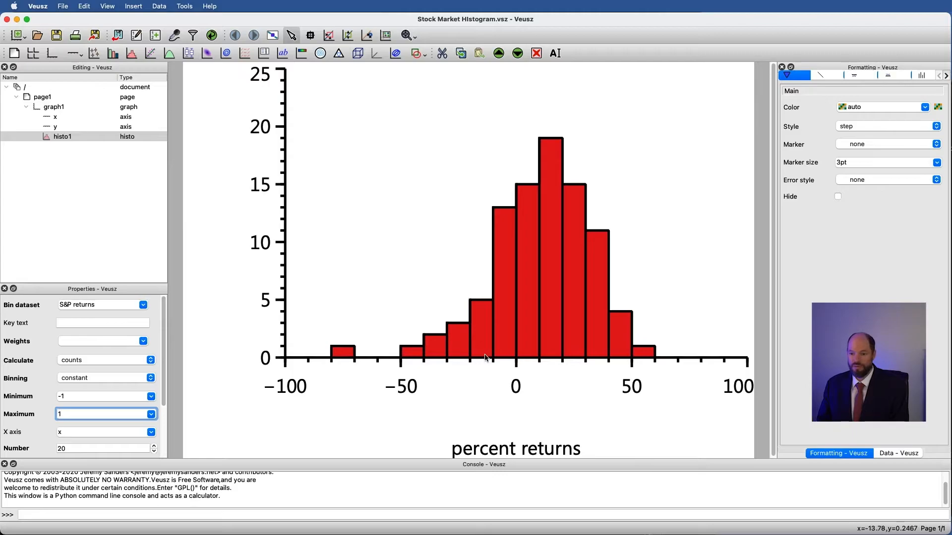
pyautogui.moveTo(527, 178)
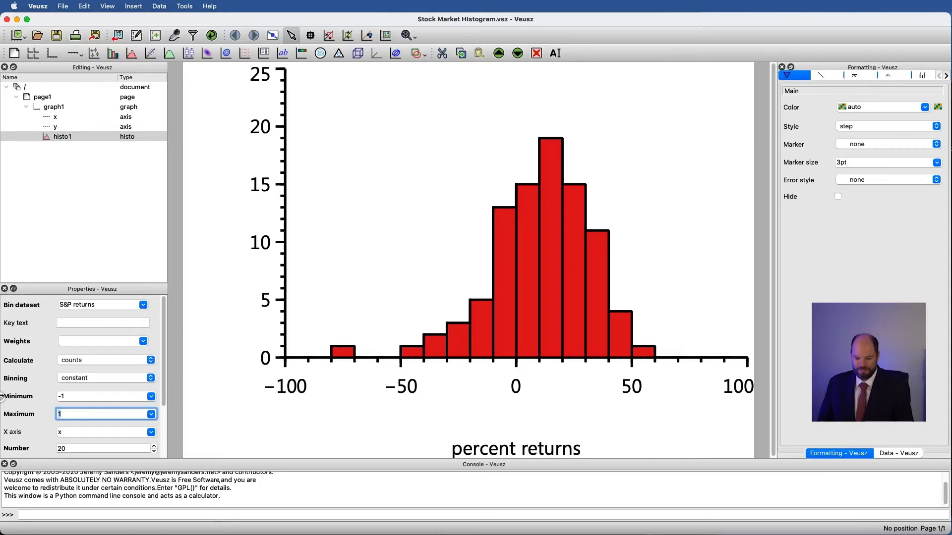
pyautogui.write('auto')
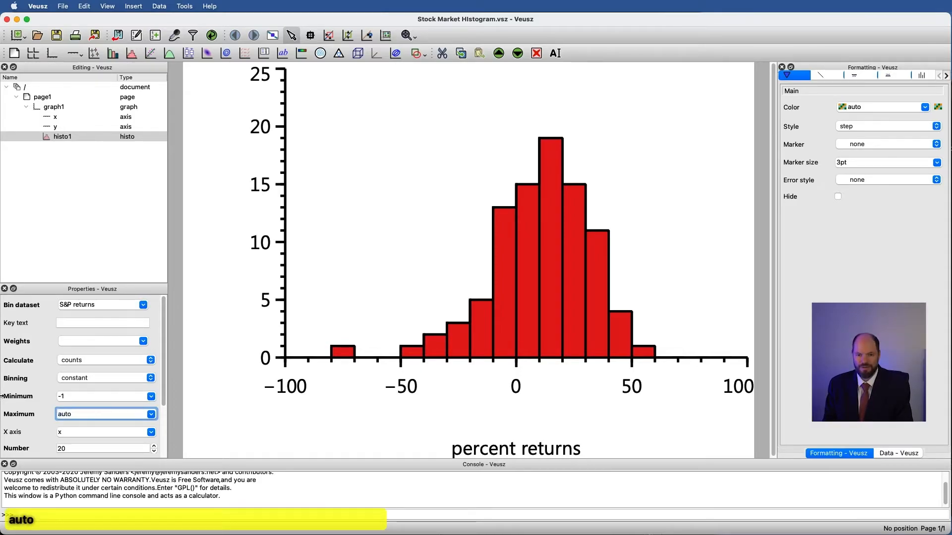
pyautogui.press('Return')
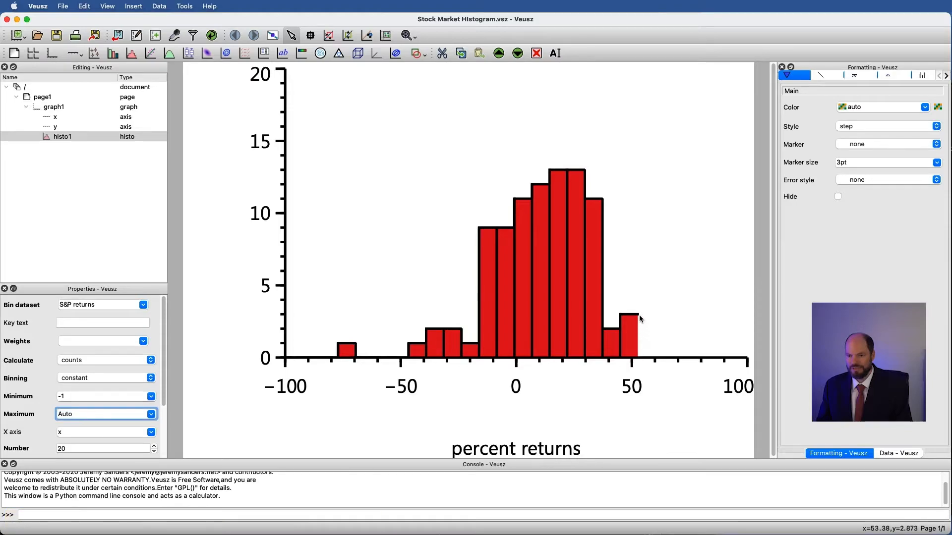
pyautogui.moveTo(638, 358)
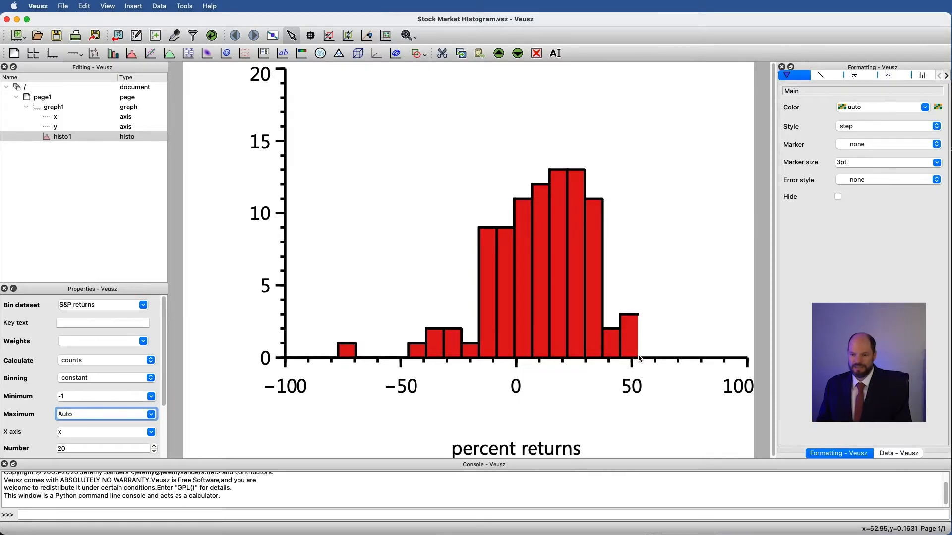
pyautogui.write('0.8')
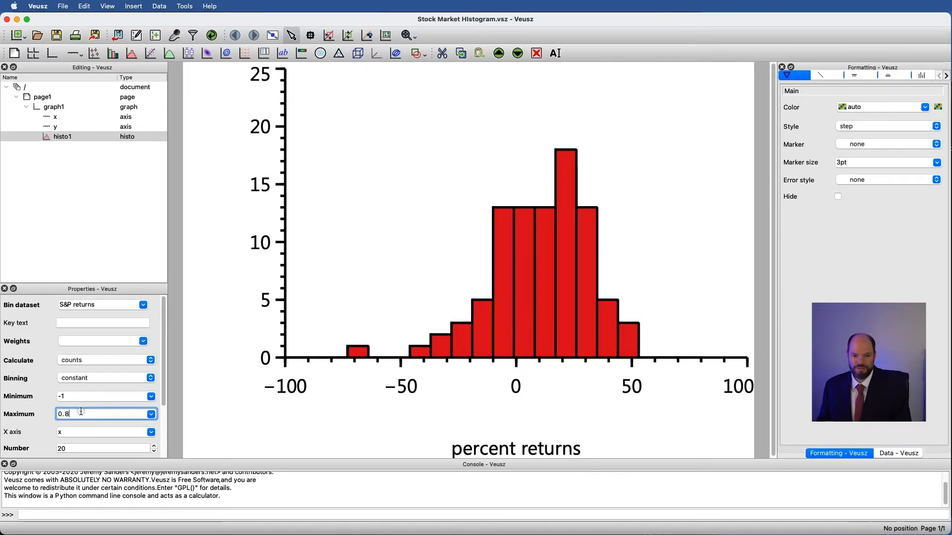
pyautogui.write('1')
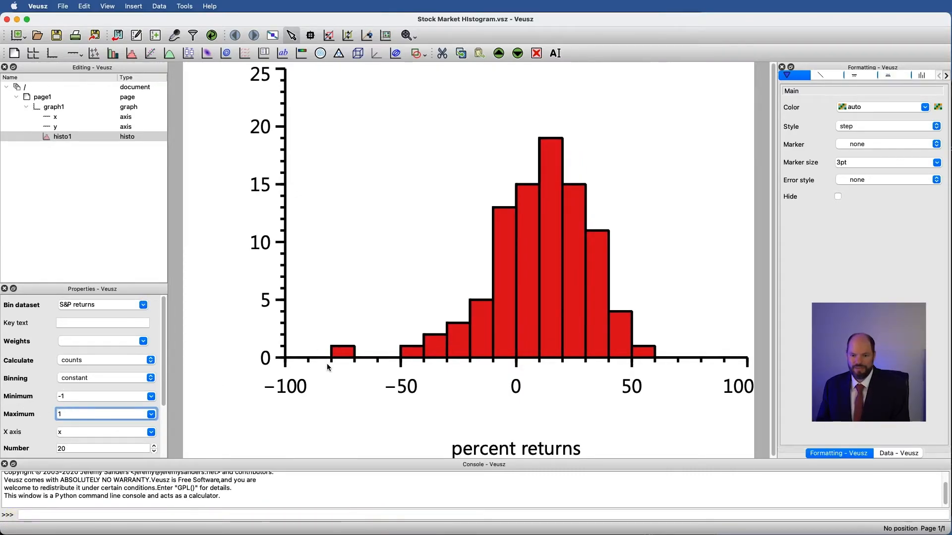
pyautogui.moveTo(552, 336)
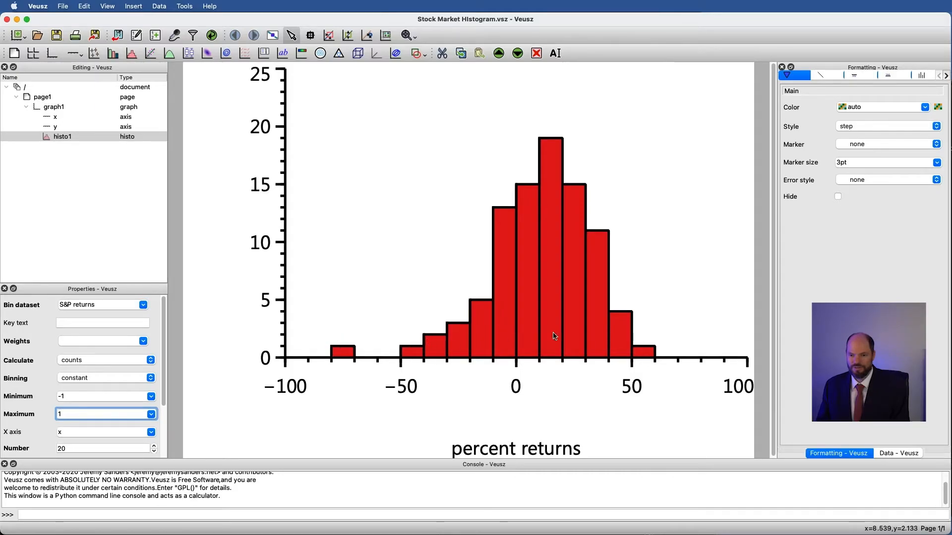
pyautogui.moveTo(554, 121)
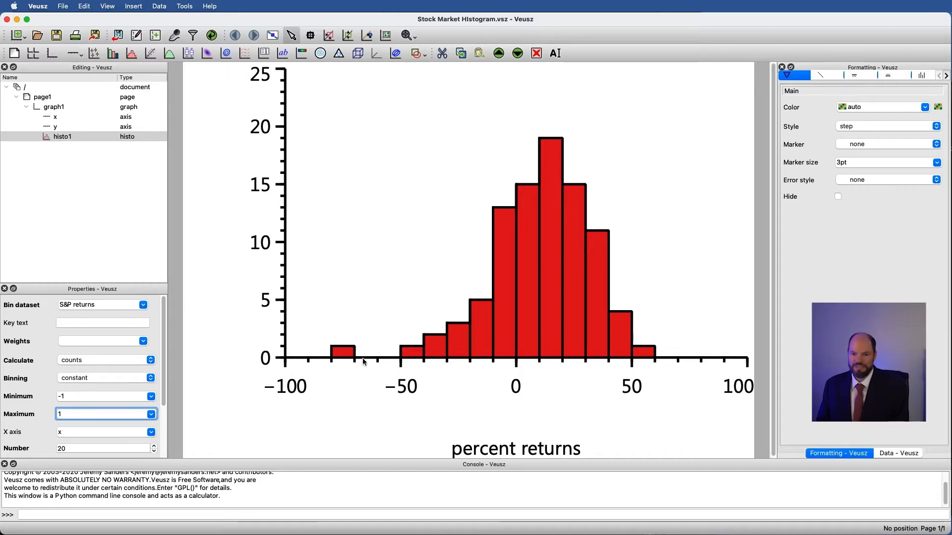
pyautogui.moveTo(303, 285)
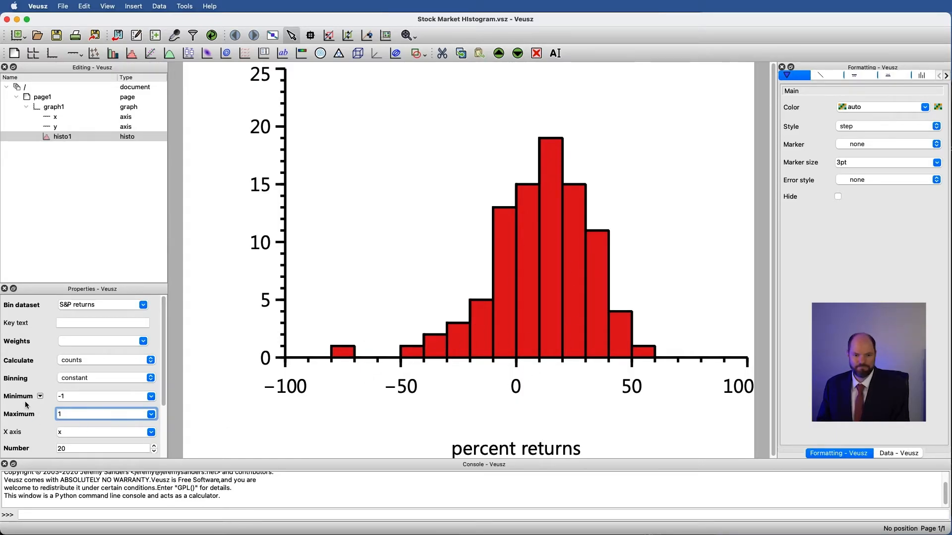
pyautogui.scroll(-3)
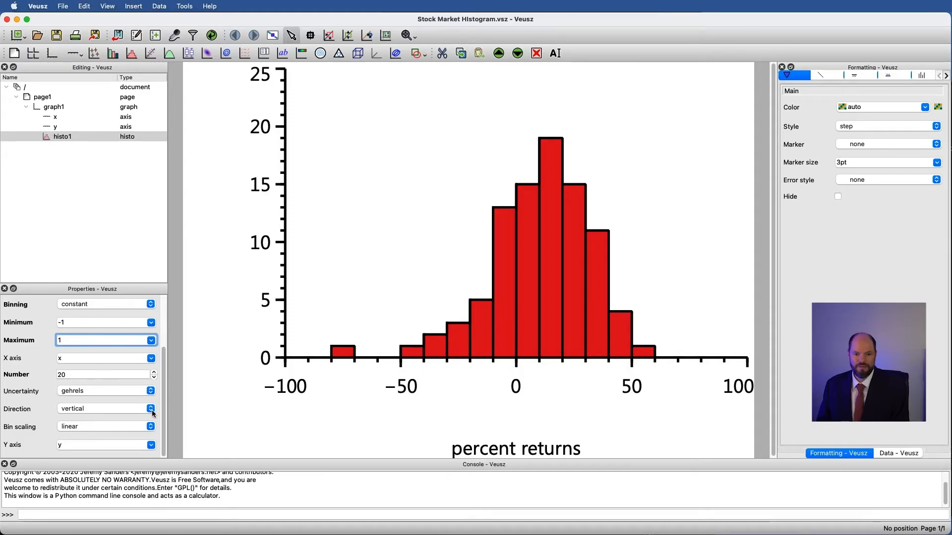
pyautogui.click(150, 408)
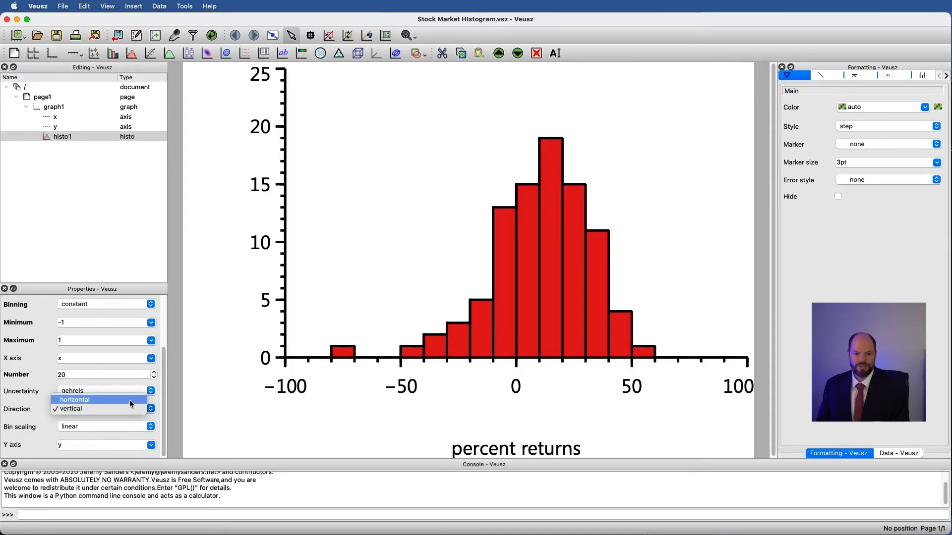
pyautogui.click(74, 399)
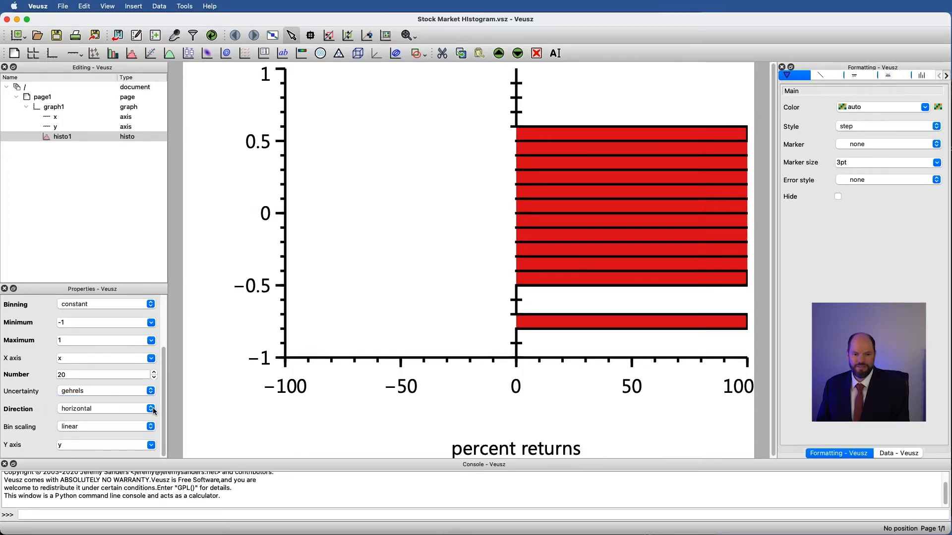
pyautogui.click(151, 408)
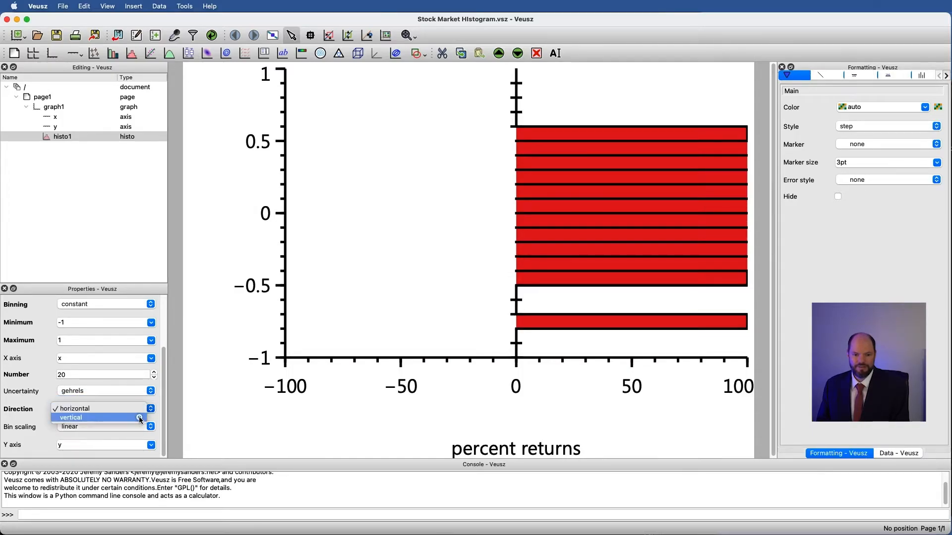
pyautogui.click(71, 417)
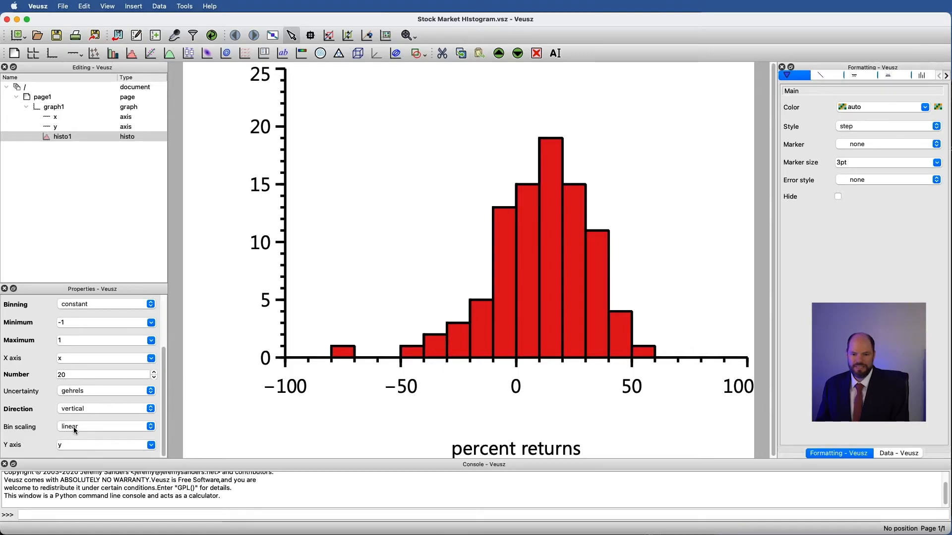
pyautogui.moveTo(333, 367)
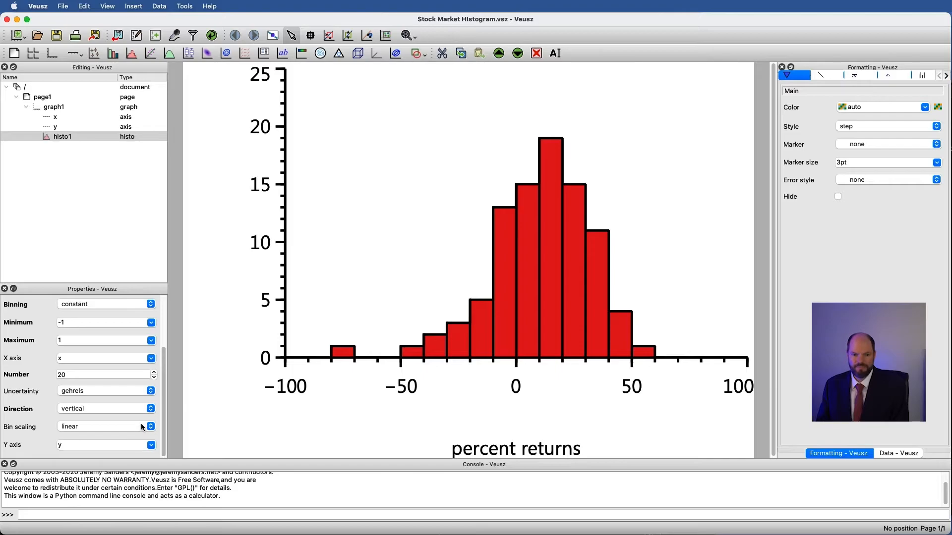
# Change the bin scaling from exponential to linear for evenly sized bars
pyautogui.click(150, 427)
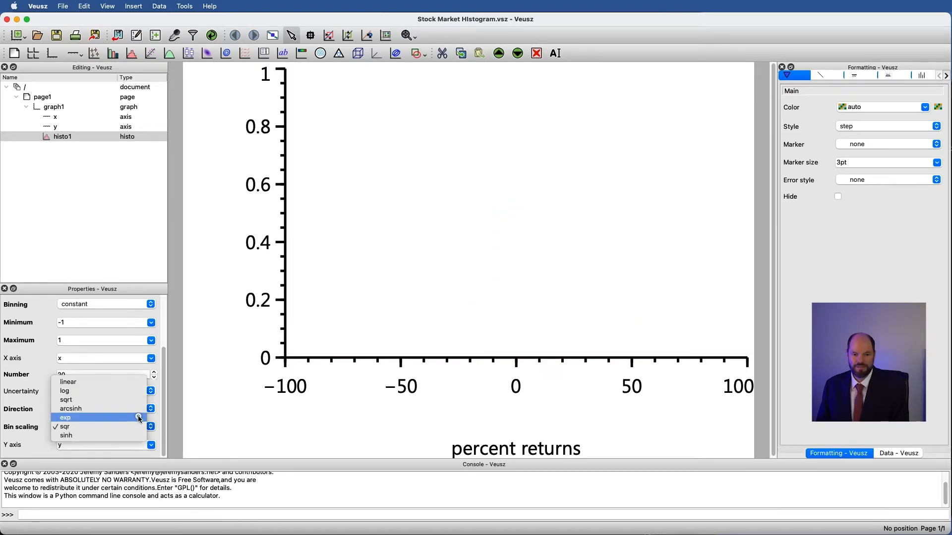
pyautogui.click(65, 417)
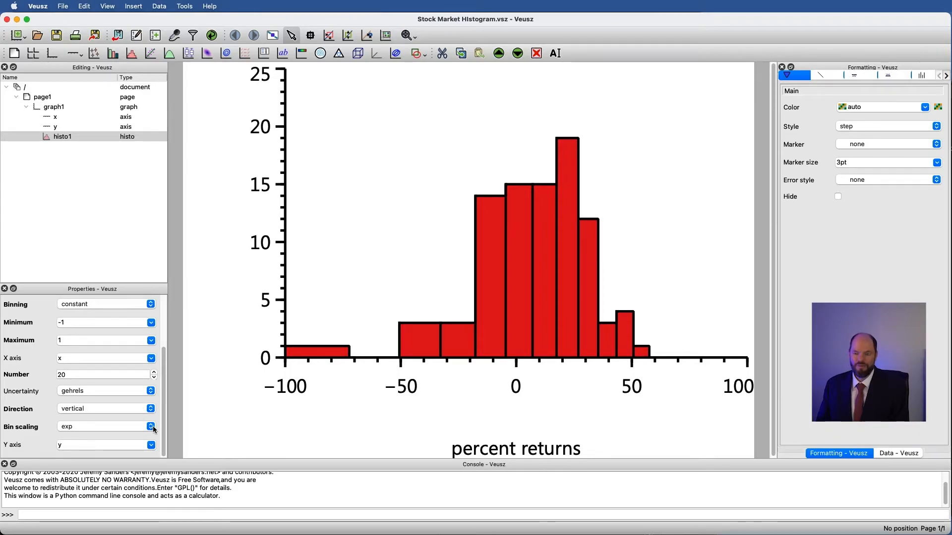
pyautogui.moveTo(508, 339)
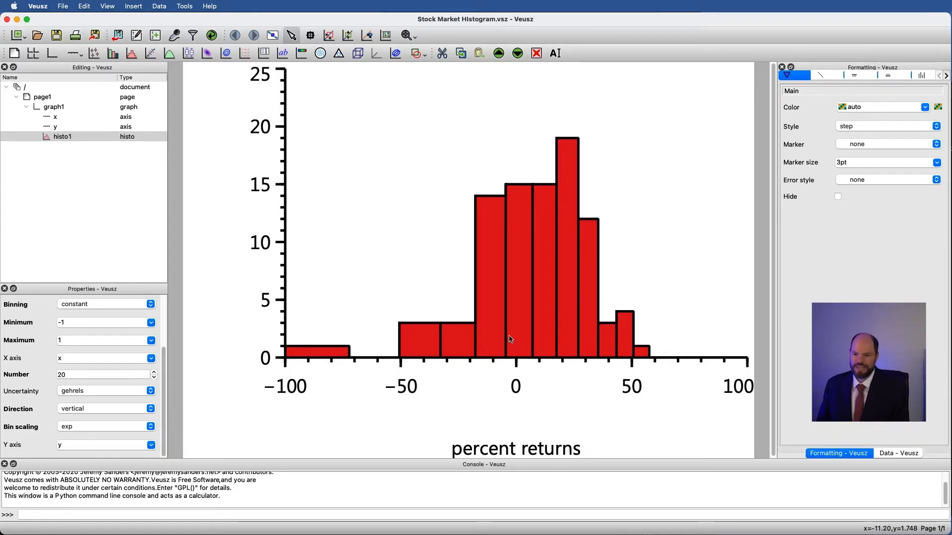
pyautogui.moveTo(605, 345)
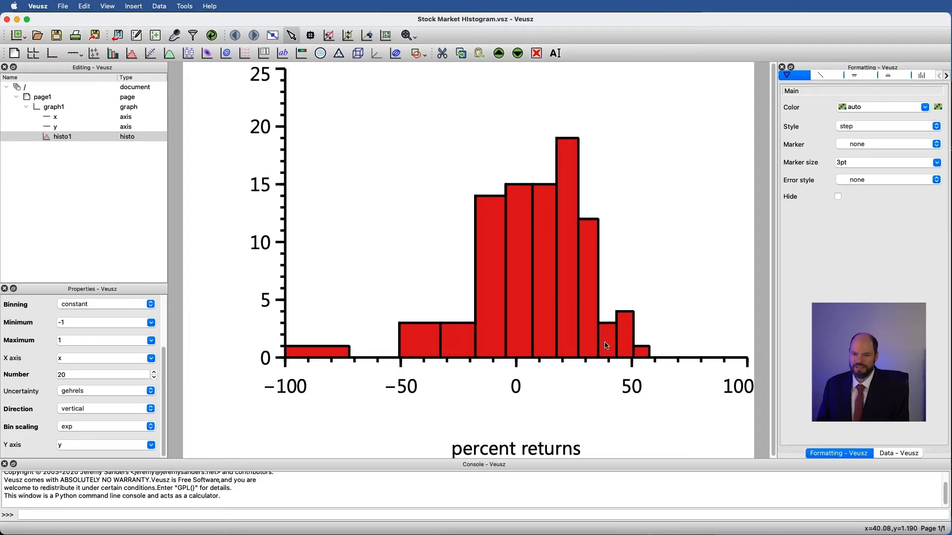
pyautogui.moveTo(288, 357)
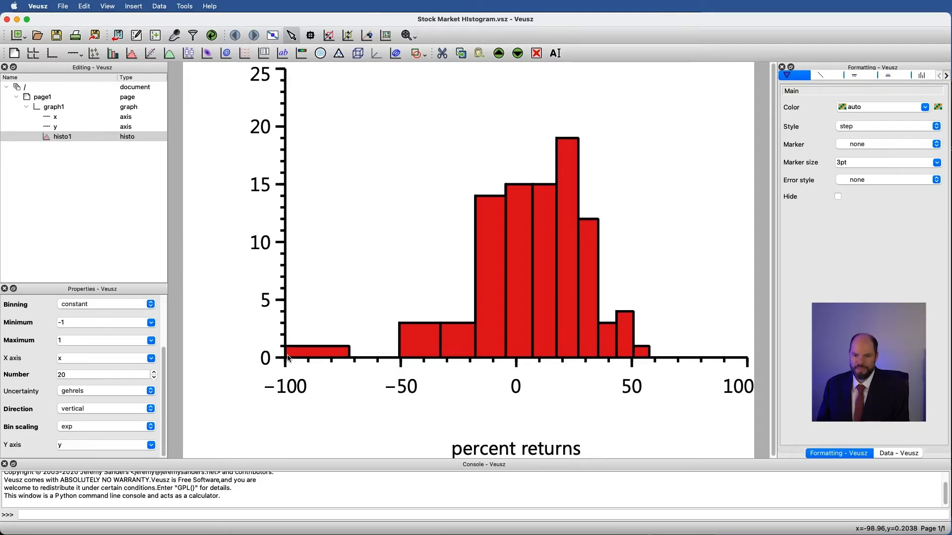
pyautogui.moveTo(419, 343)
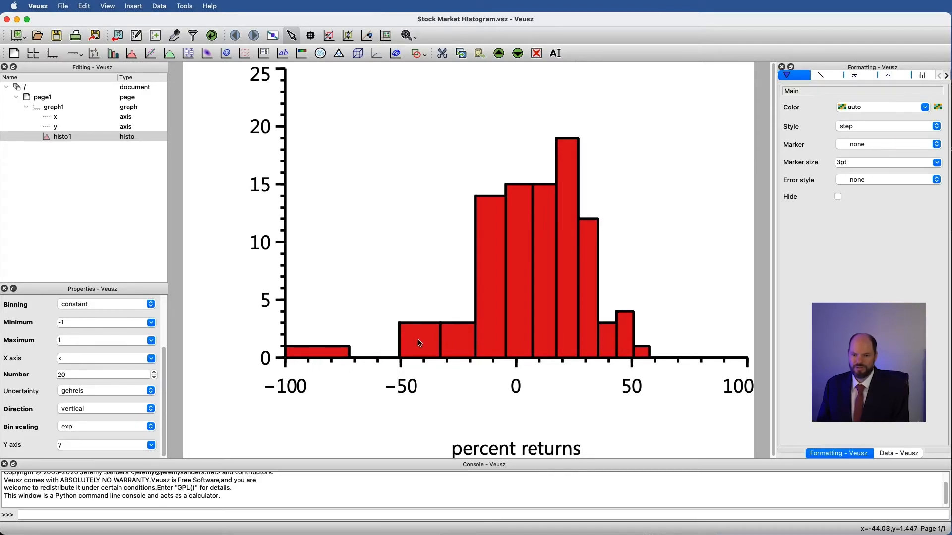
pyautogui.moveTo(479, 323)
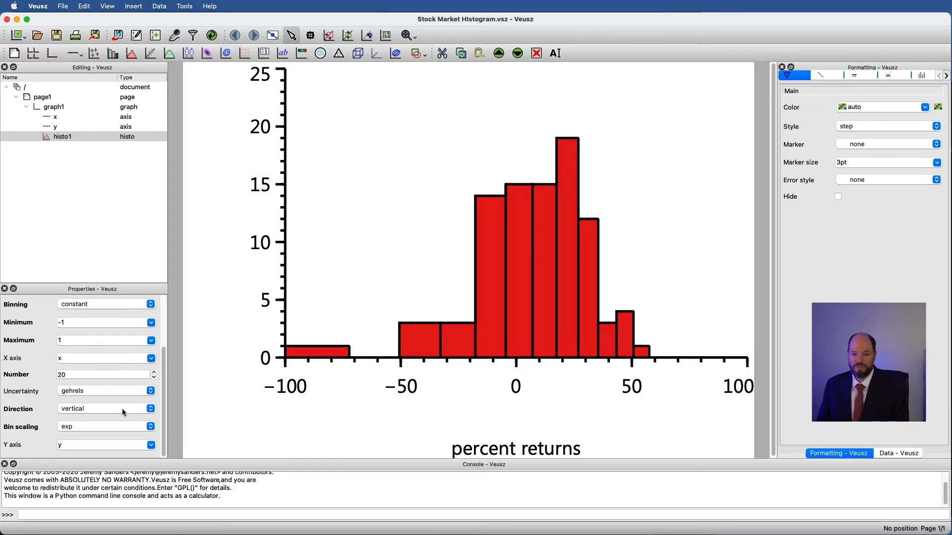
pyautogui.moveTo(466, 268)
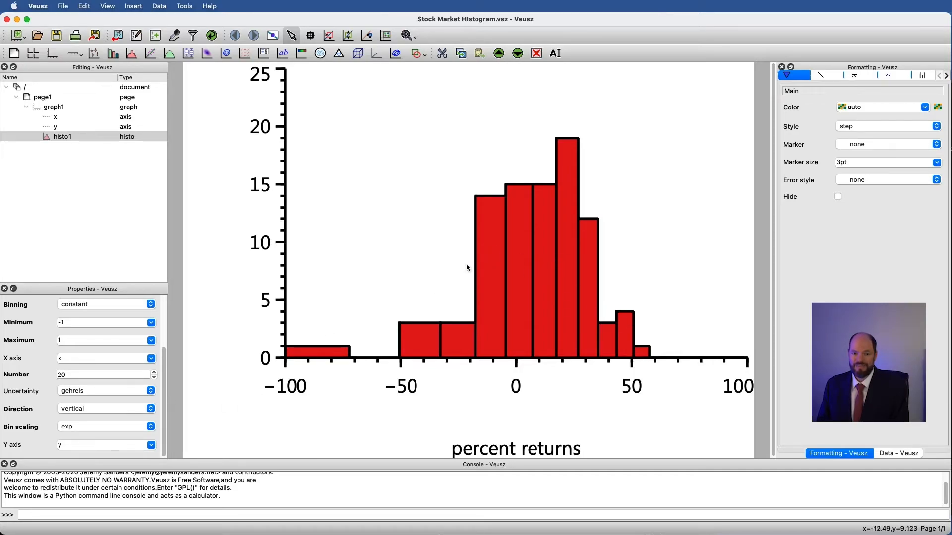
pyautogui.moveTo(297, 346)
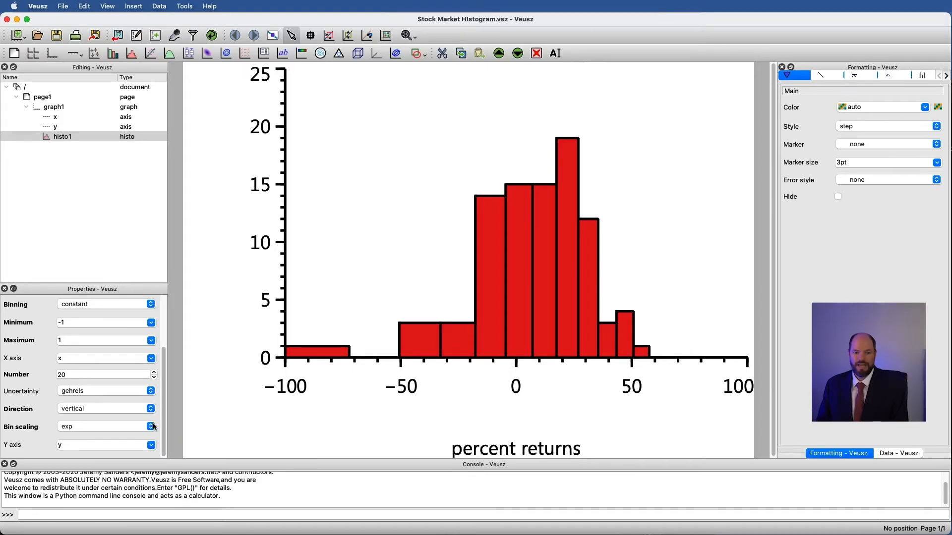
pyautogui.click(151, 426)
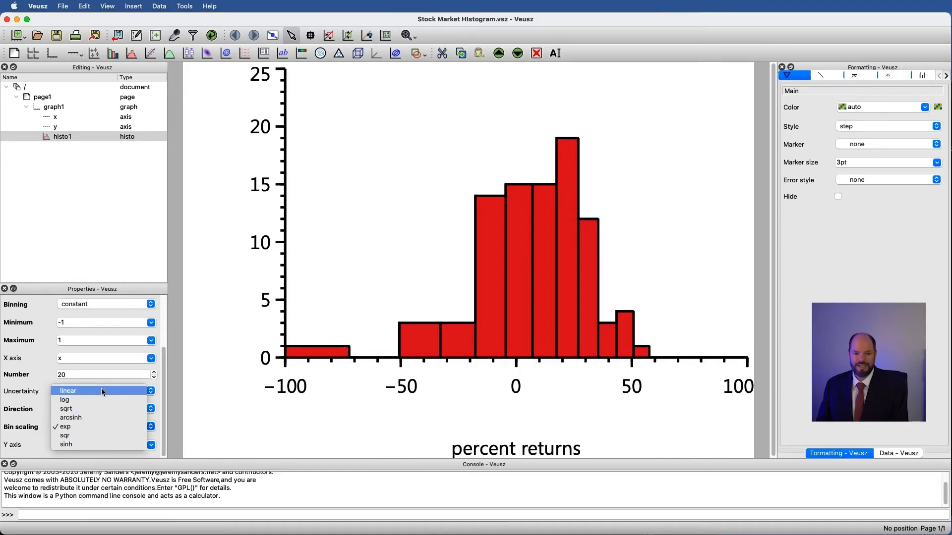
pyautogui.click(68, 390)
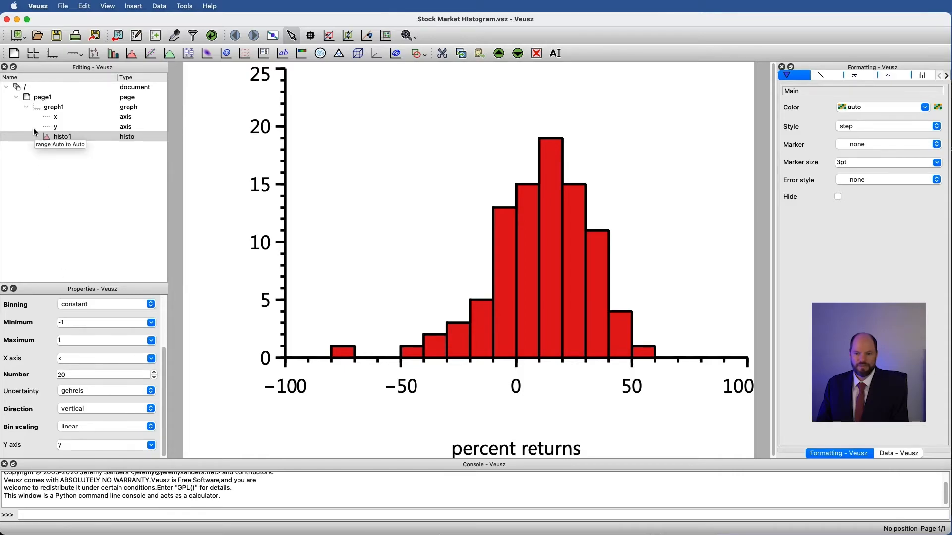
pyautogui.moveTo(187, 314)
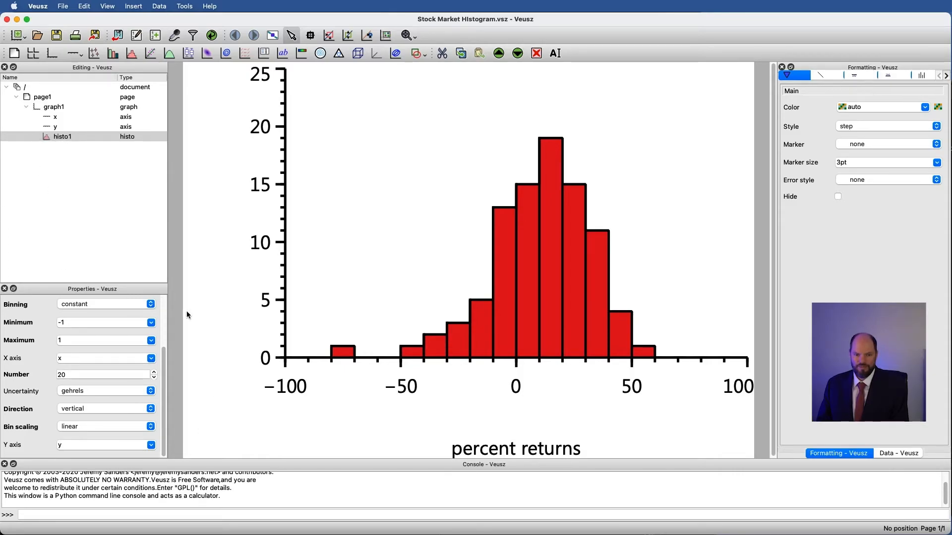
pyautogui.moveTo(222, 468)
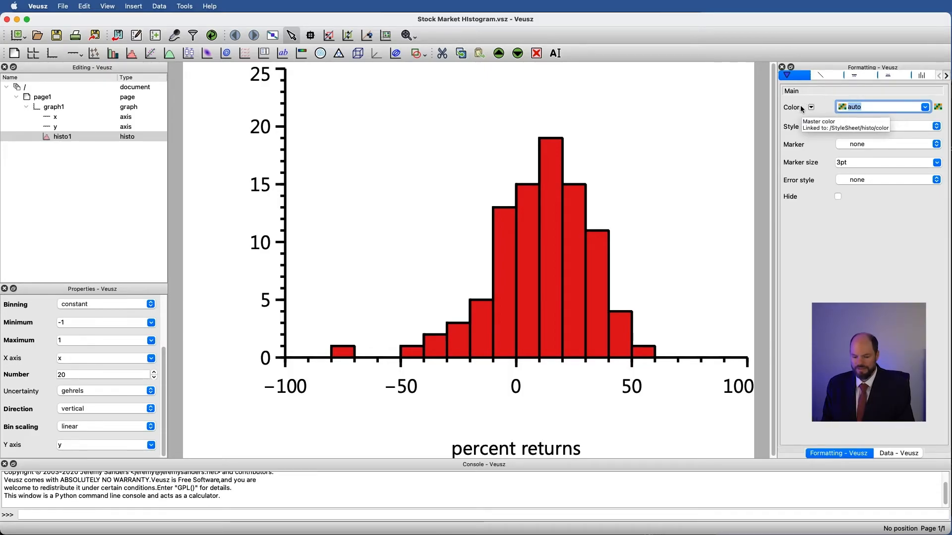
# Colour the histogram darkcyan and draw it in join style instead of stepped bars
pyautogui.write('darkcyan')
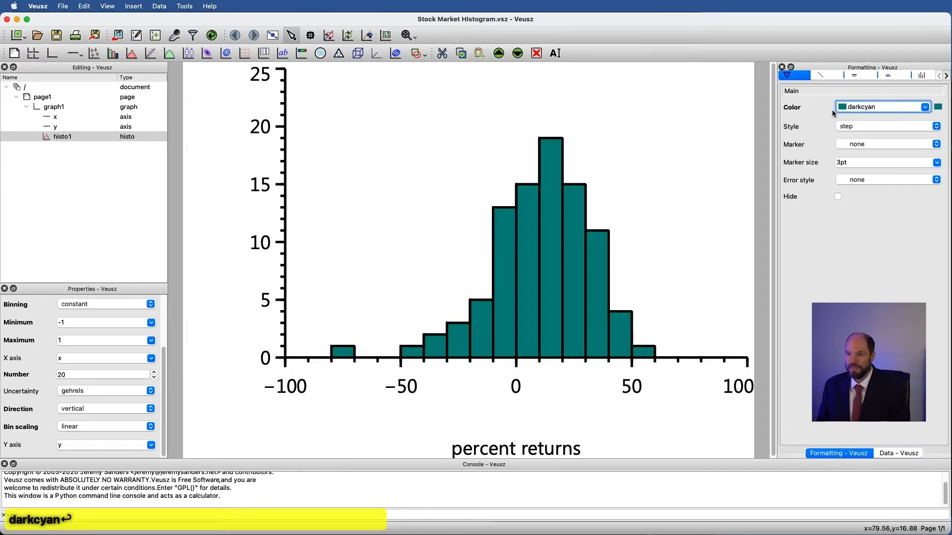
pyautogui.click(886, 127)
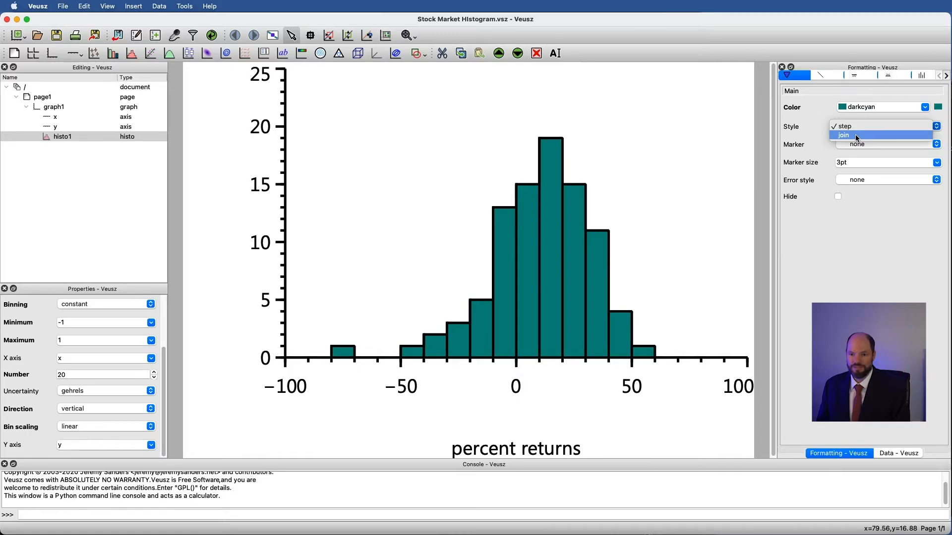
pyautogui.click(843, 135)
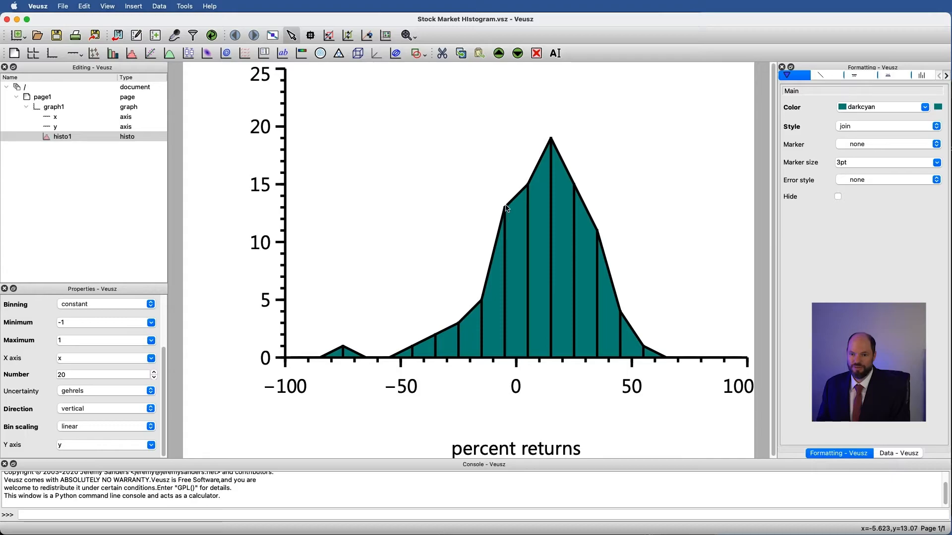
pyautogui.moveTo(520, 198)
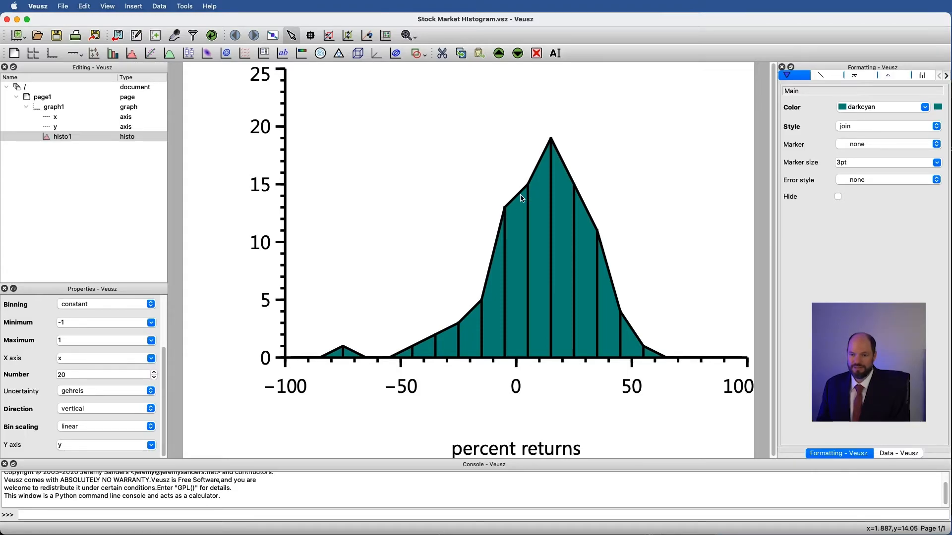
pyautogui.moveTo(527, 201)
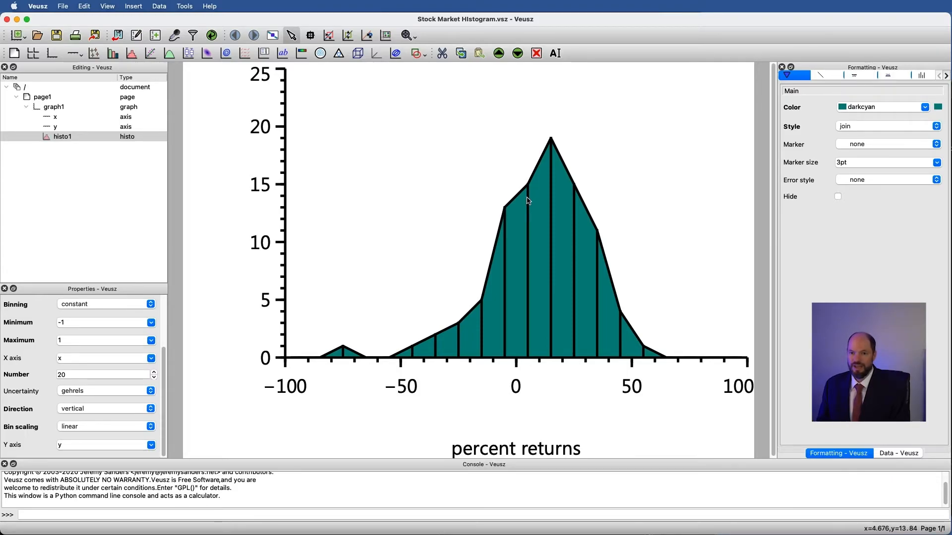
pyautogui.moveTo(549, 164)
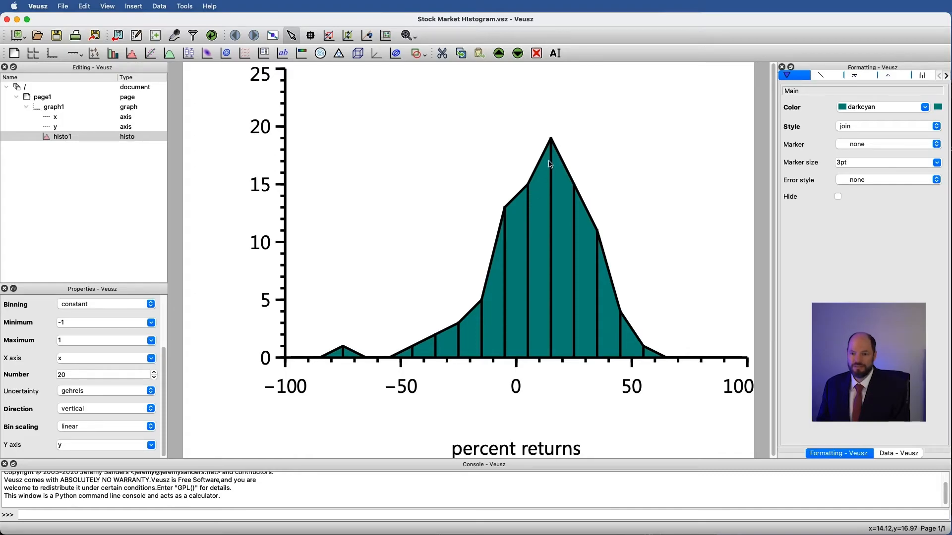
pyautogui.moveTo(697, 341)
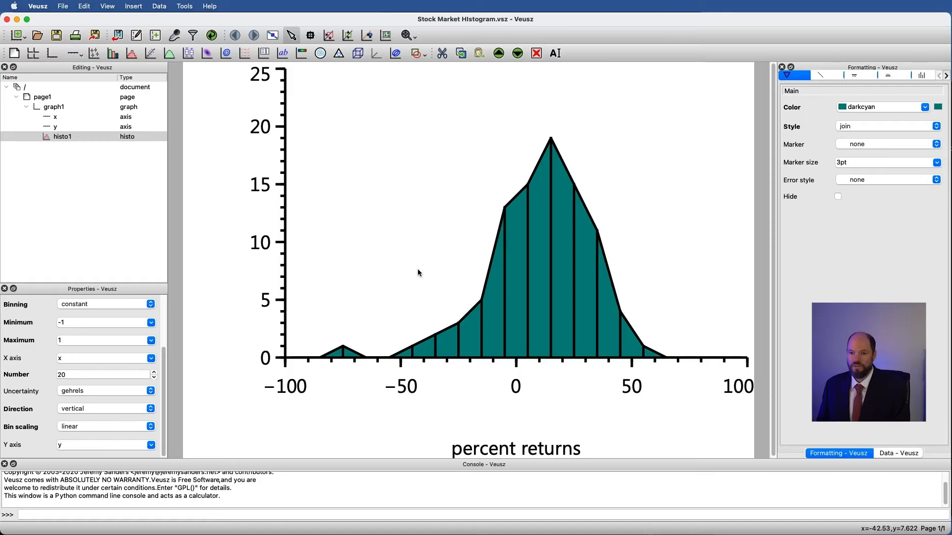
pyautogui.moveTo(420, 272)
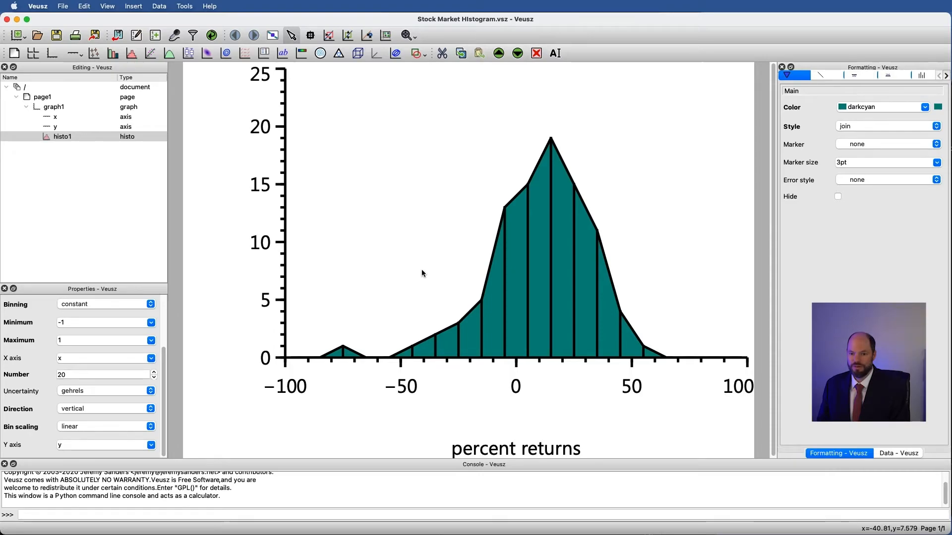
pyautogui.moveTo(552, 359)
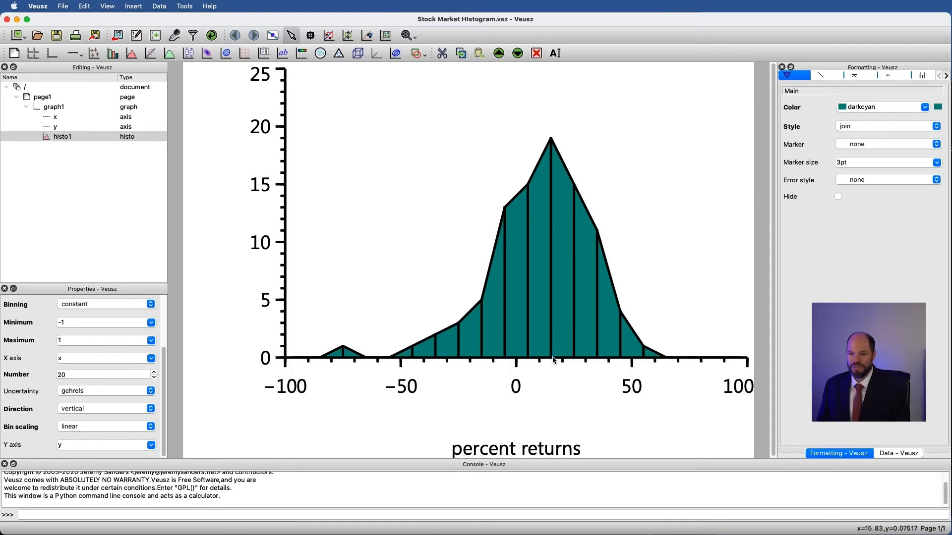
pyautogui.moveTo(549, 355)
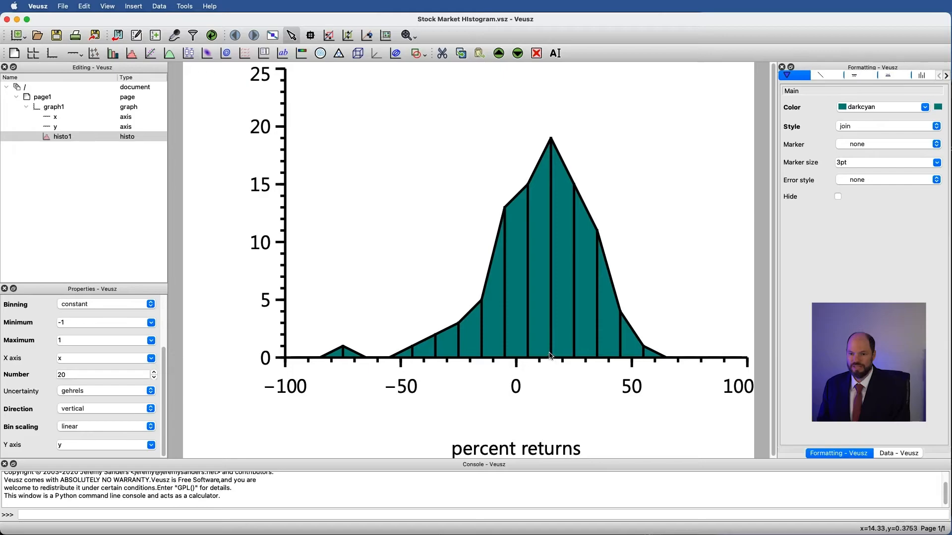
pyautogui.moveTo(550, 142)
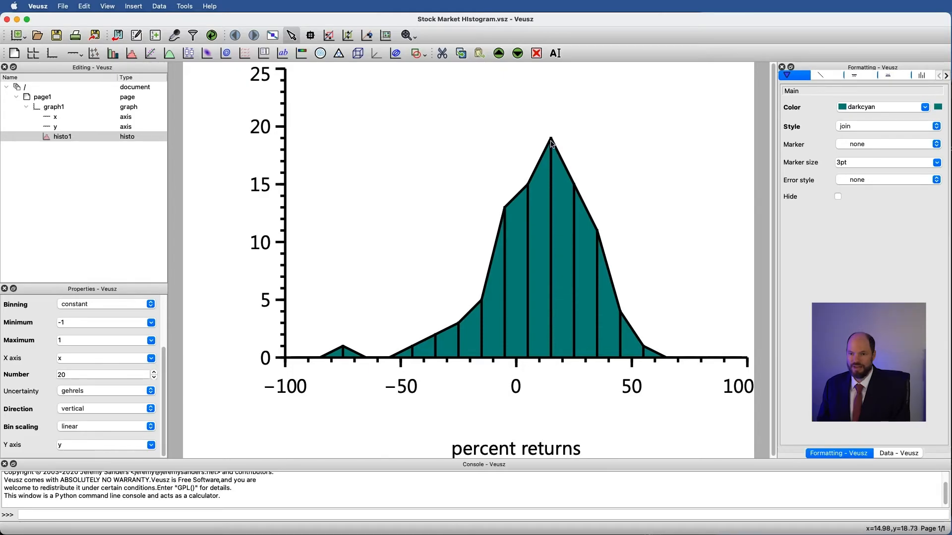
pyautogui.moveTo(539, 173)
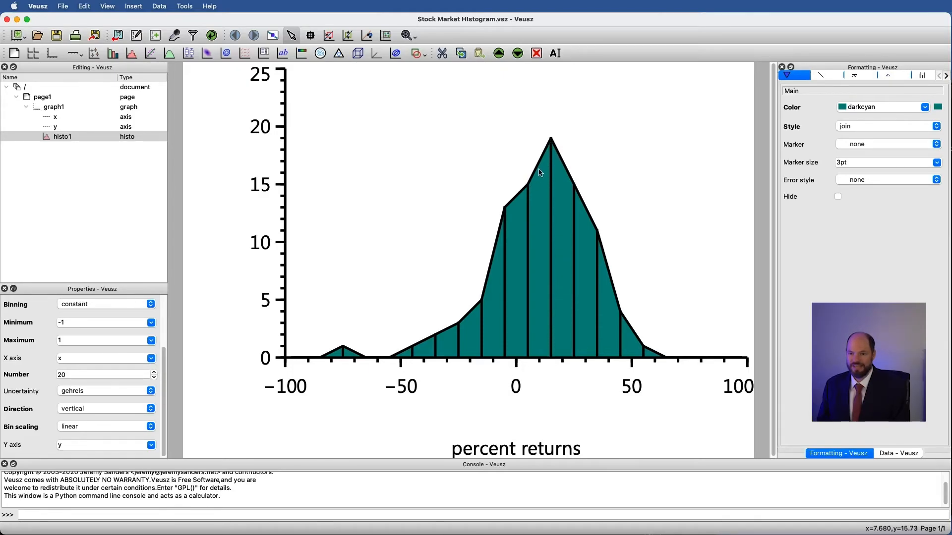
pyautogui.moveTo(583, 208)
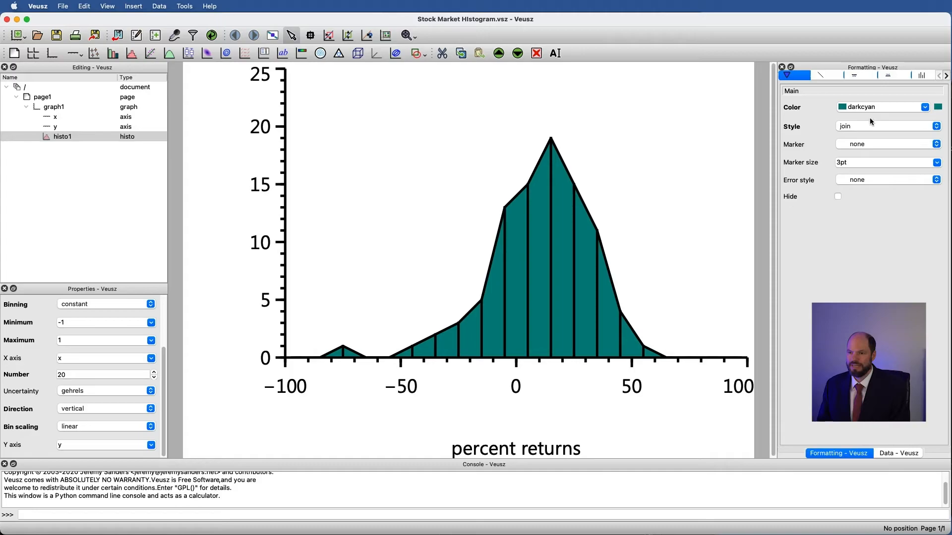
# Return the histogram to step style, preview circle markers, then remove markers again
pyautogui.click(884, 126)
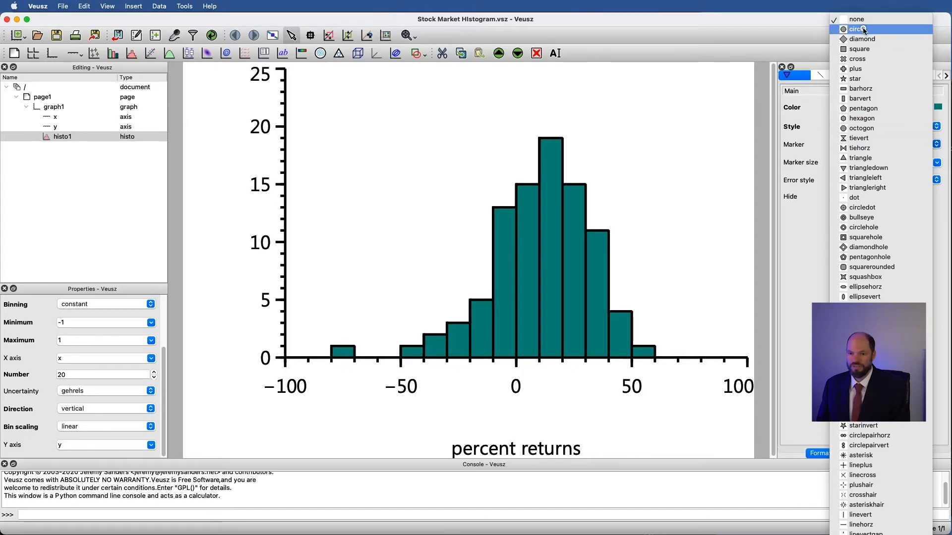
pyautogui.click(858, 29)
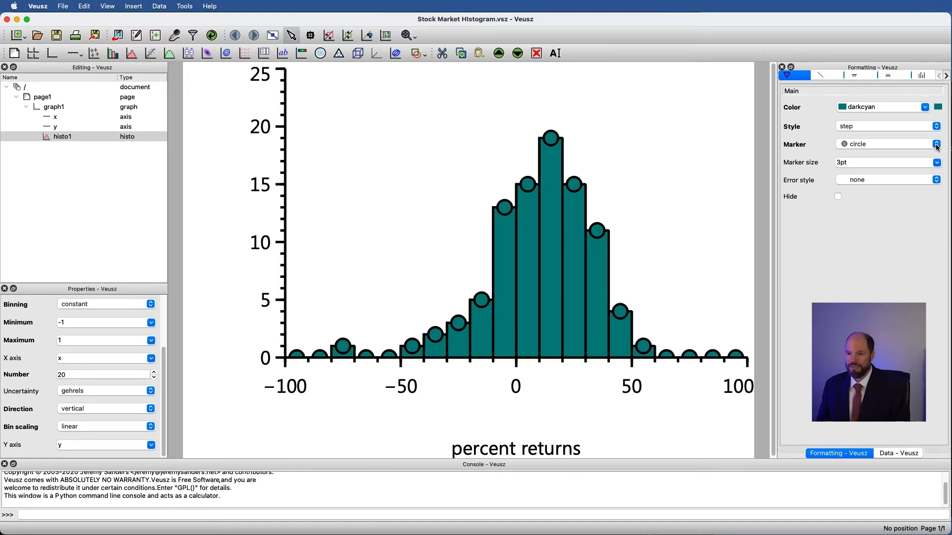
pyautogui.click(936, 144)
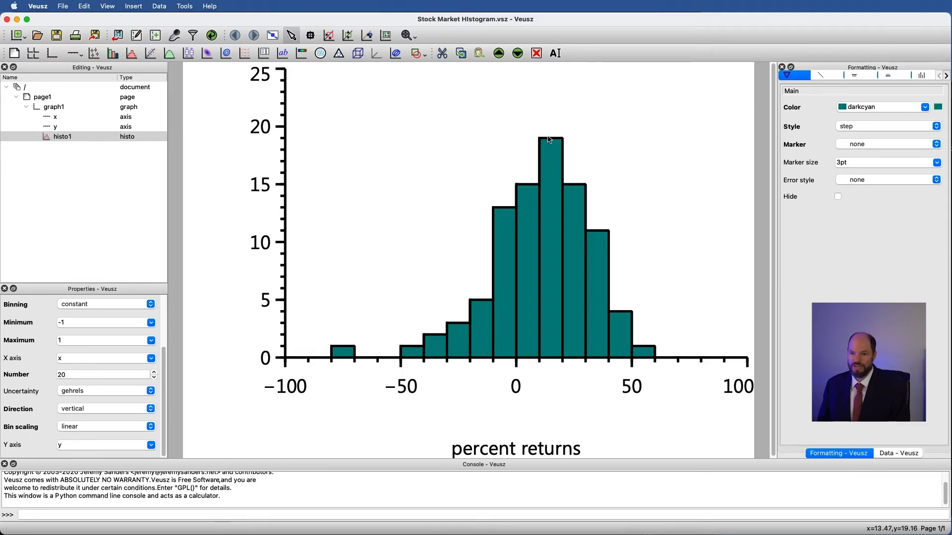
pyautogui.moveTo(561, 141)
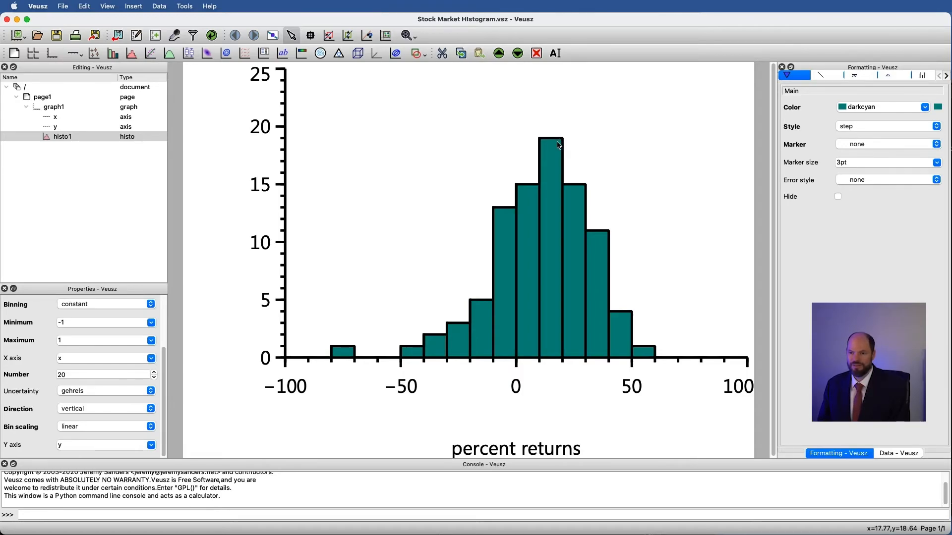
pyautogui.click(822, 74)
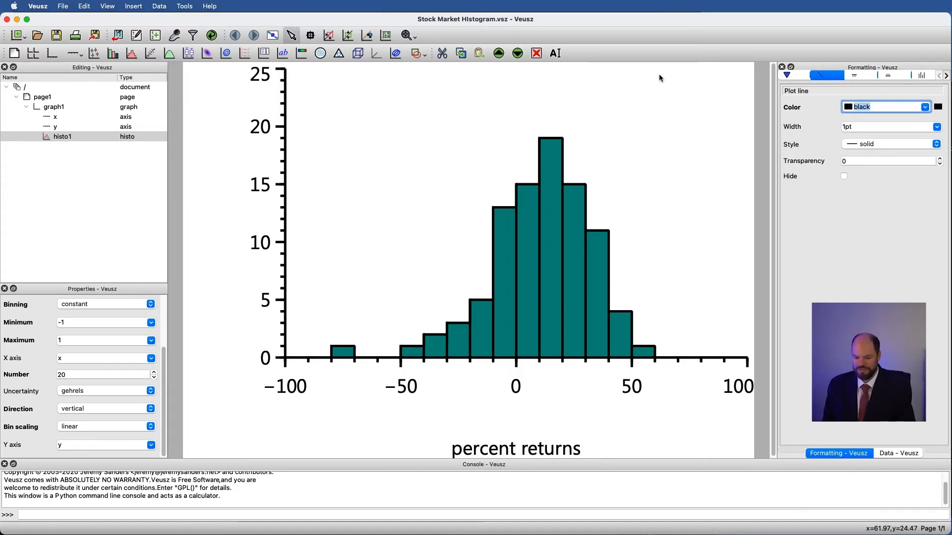
pyautogui.write('white')
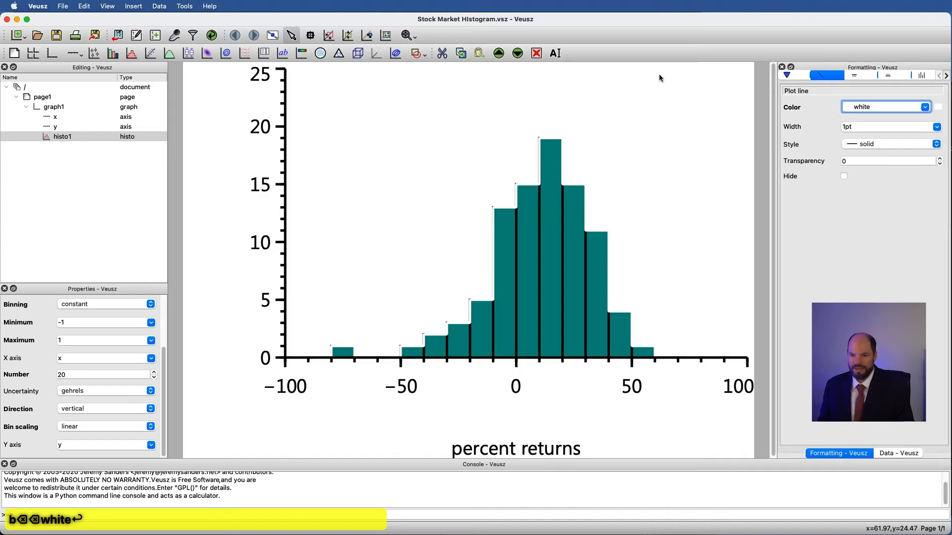
pyautogui.moveTo(785, 170)
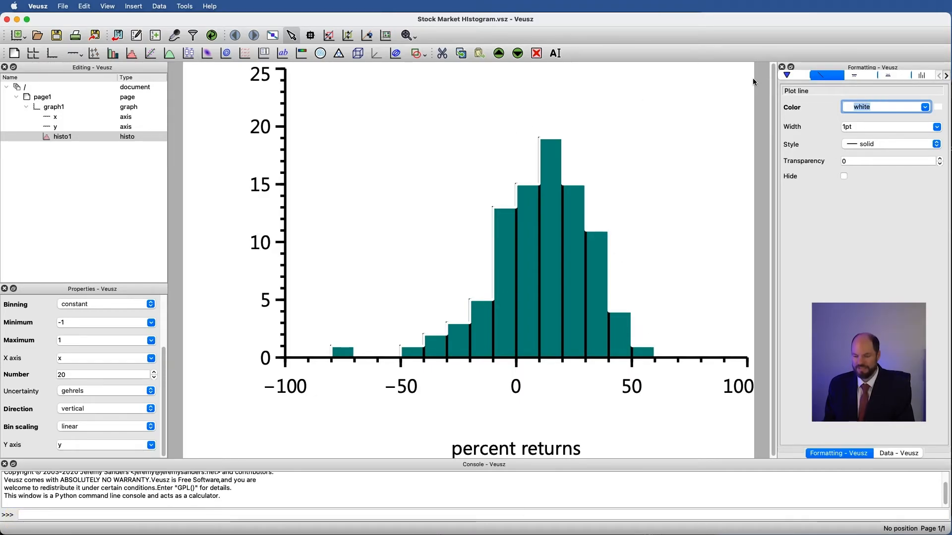
pyautogui.write('black')
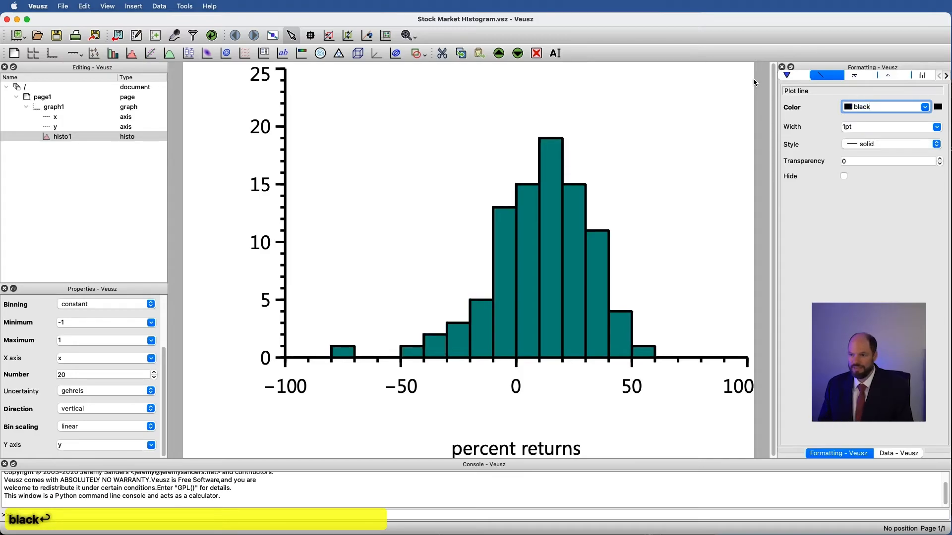
pyautogui.write('2pt')
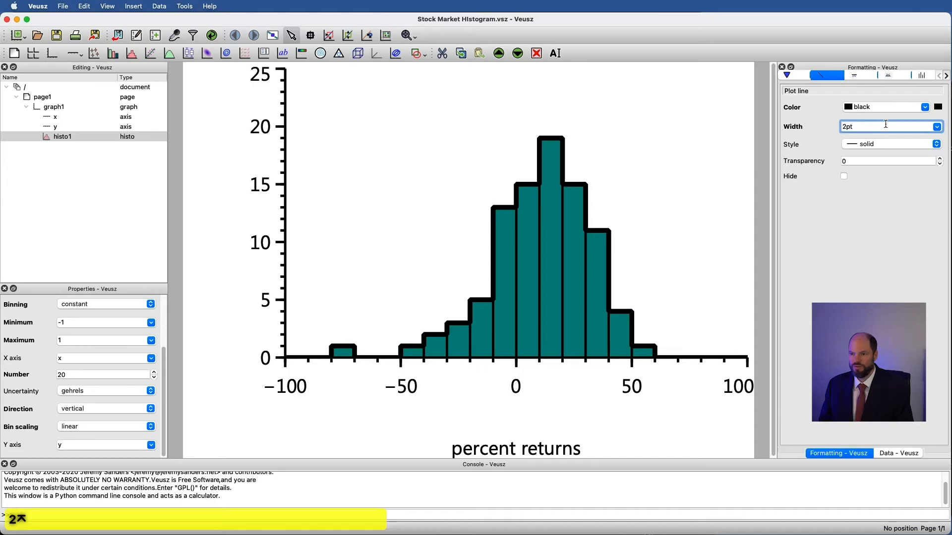
pyautogui.click(843, 176)
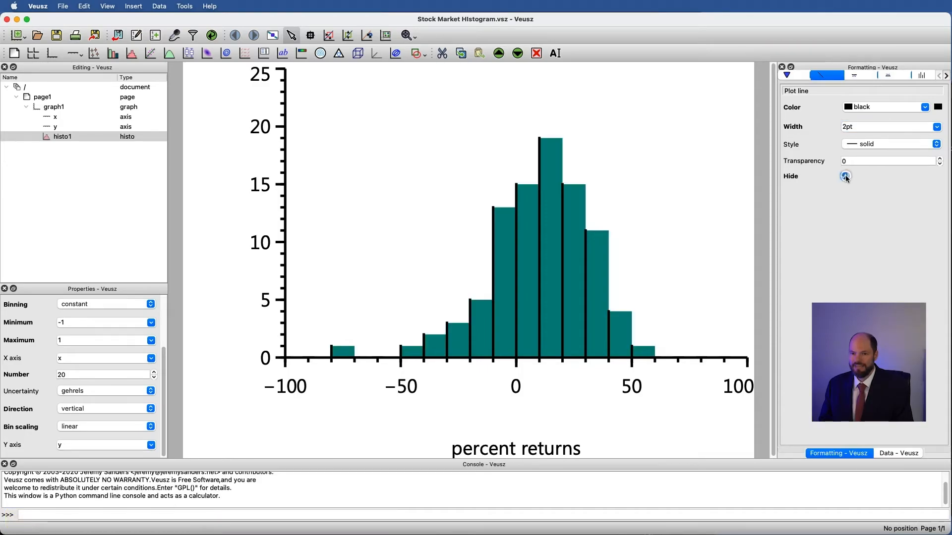
pyautogui.click(843, 176)
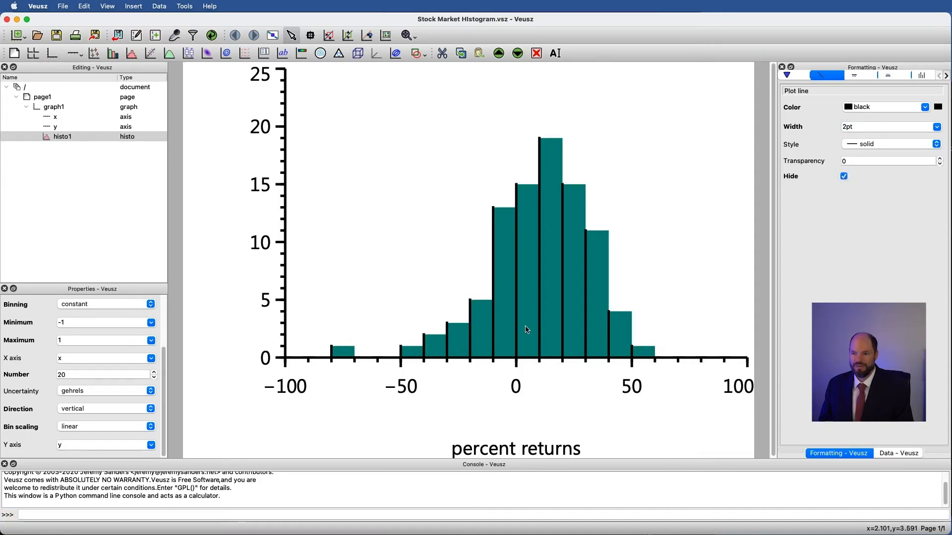
pyautogui.click(842, 176)
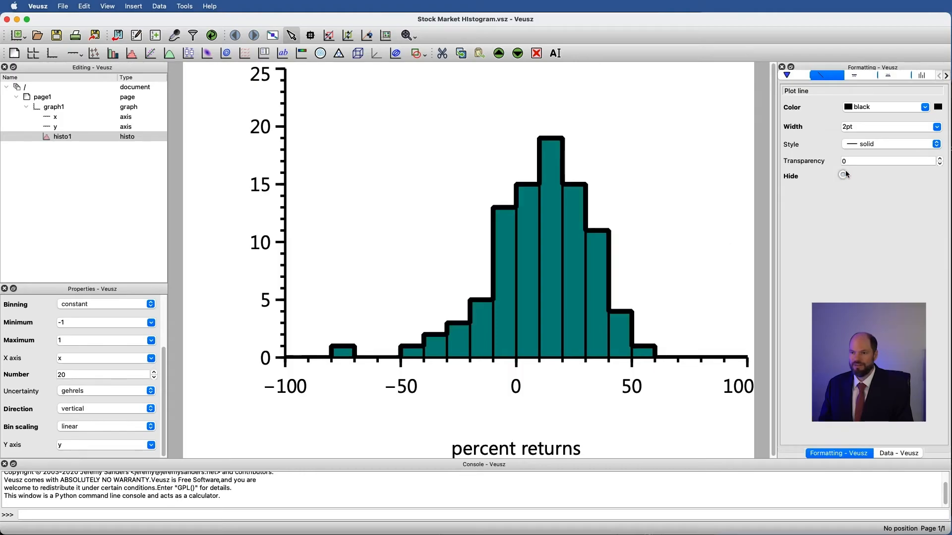
pyautogui.click(886, 126)
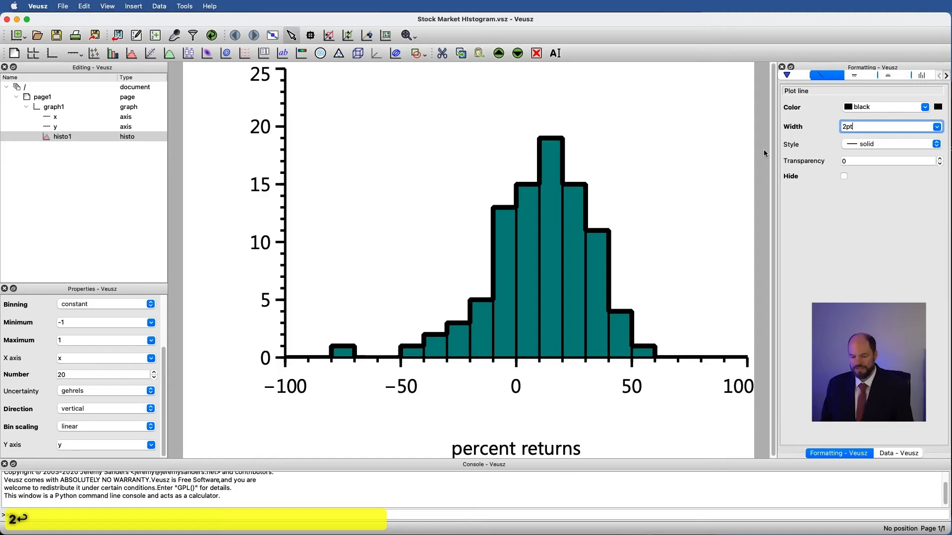
pyautogui.write('1pt')
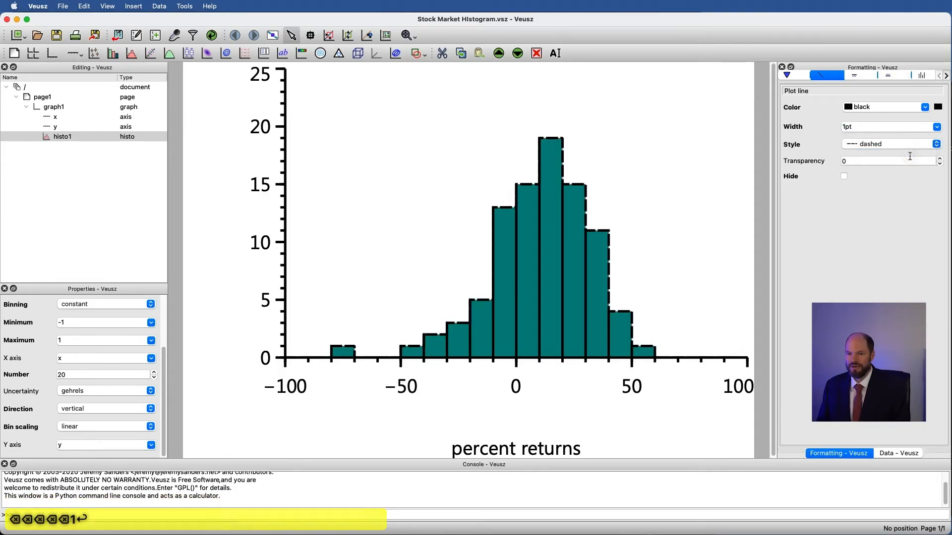
pyautogui.click(889, 144)
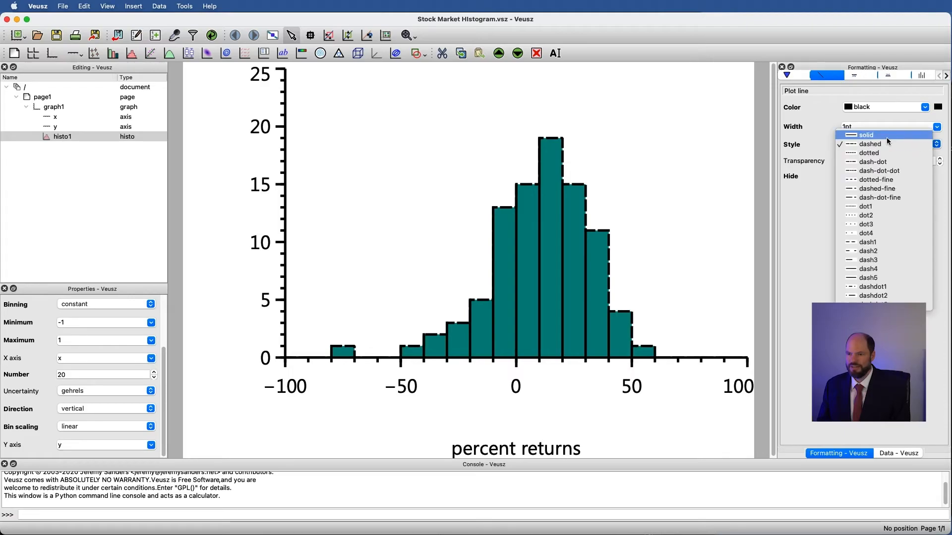
pyautogui.click(865, 135)
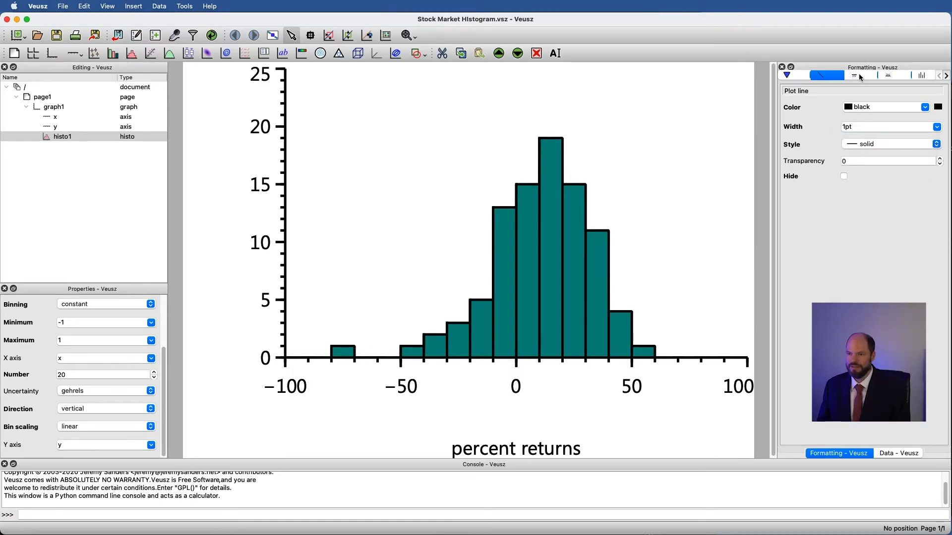
# Try the 'under' fill mode and set the y axis minimum to -10, then back to 0
pyautogui.click(857, 75)
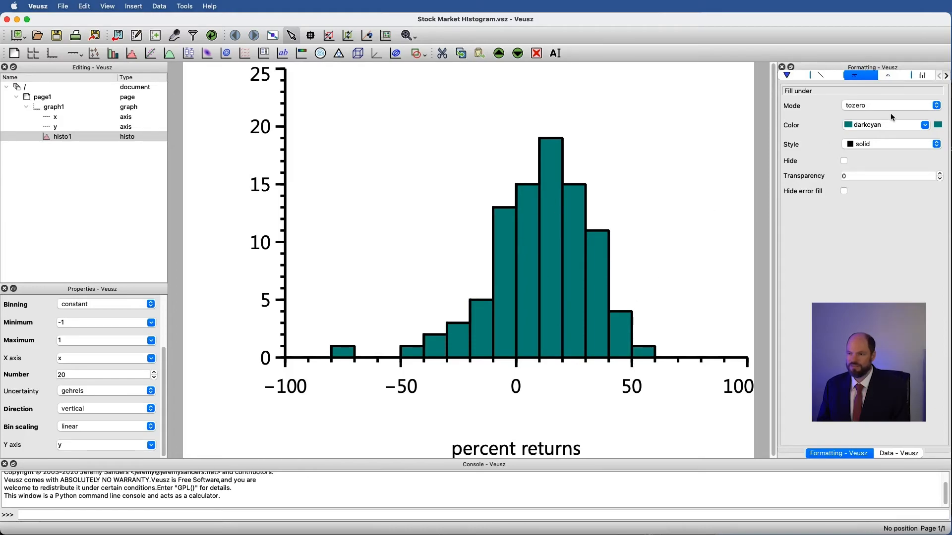
pyautogui.click(889, 105)
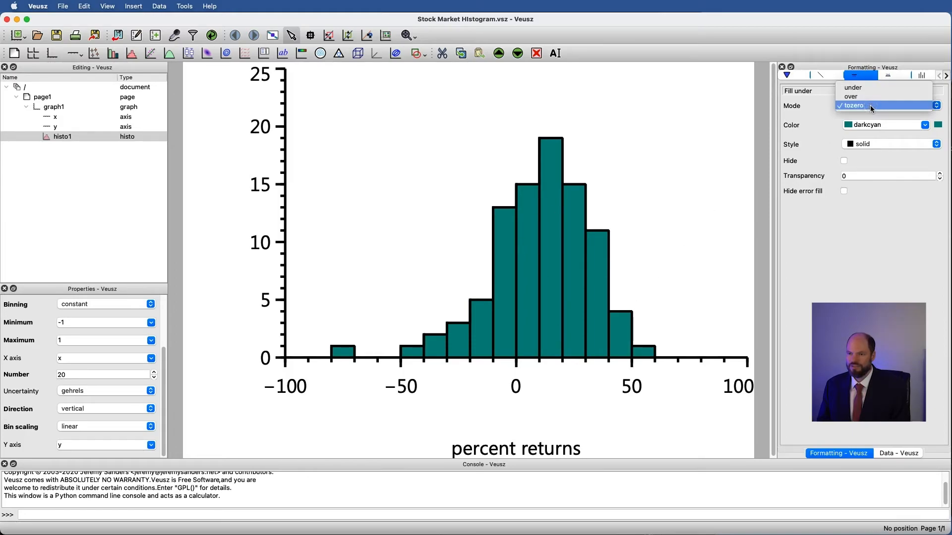
pyautogui.click(852, 87)
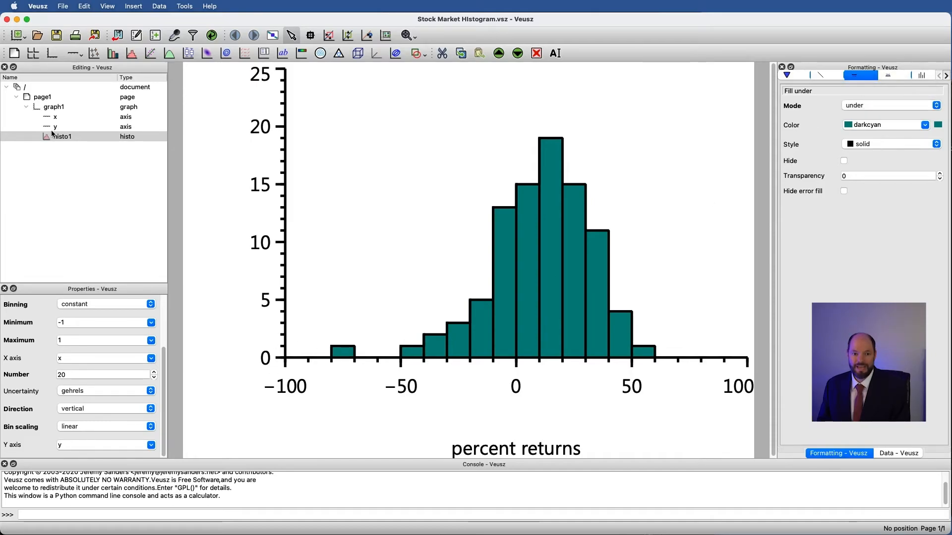
pyautogui.click(55, 126)
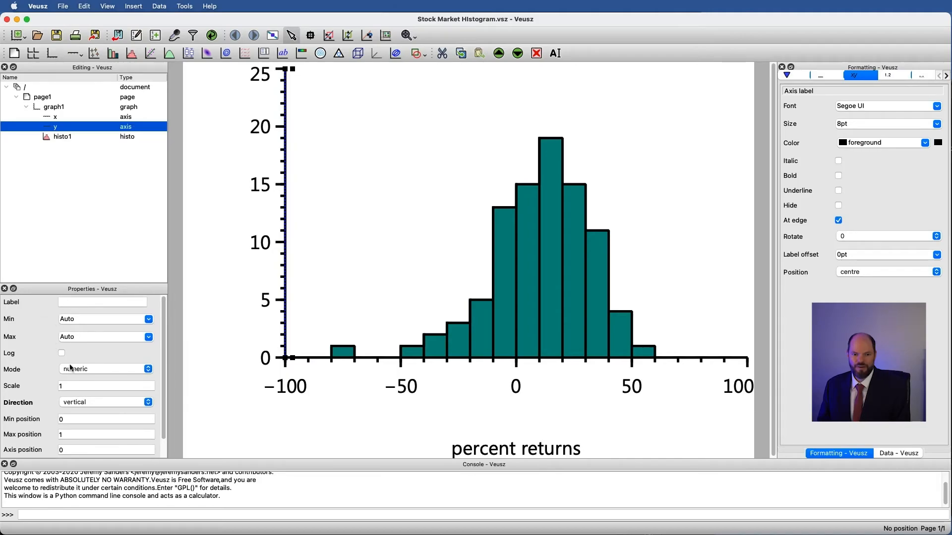
pyautogui.click(101, 319)
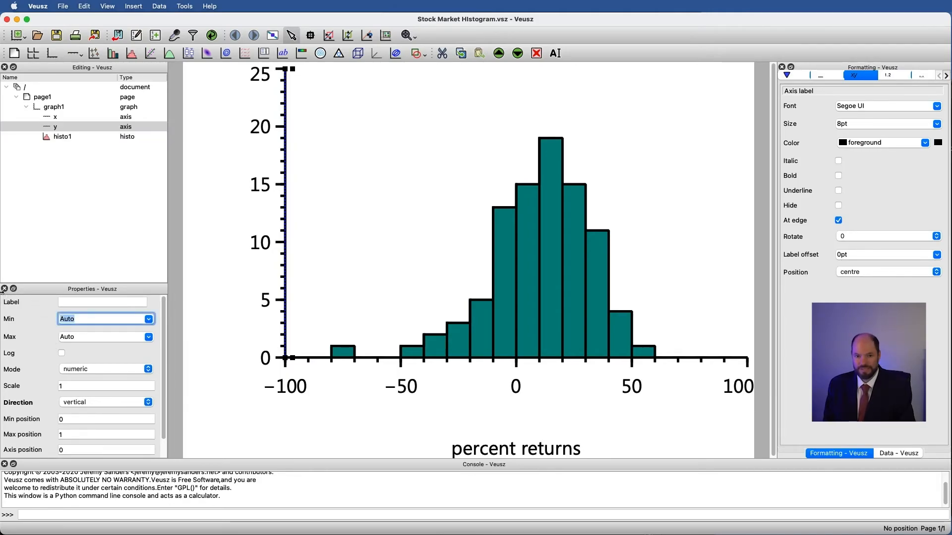
pyautogui.write('-10')
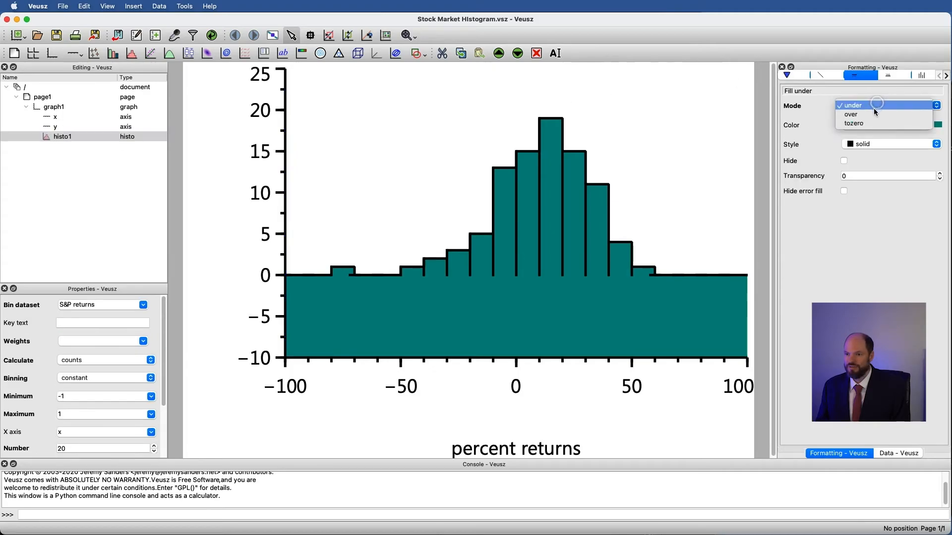
pyautogui.click(853, 124)
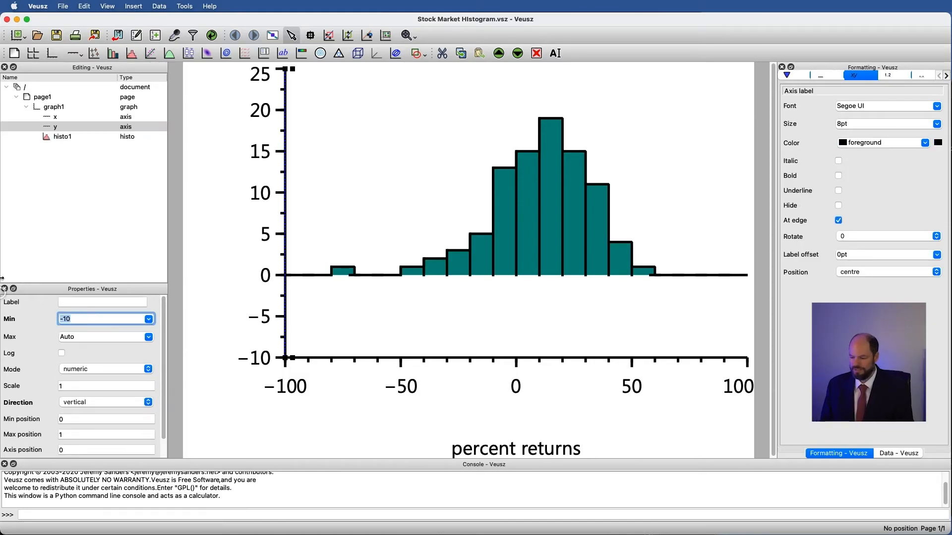
pyautogui.write('0')
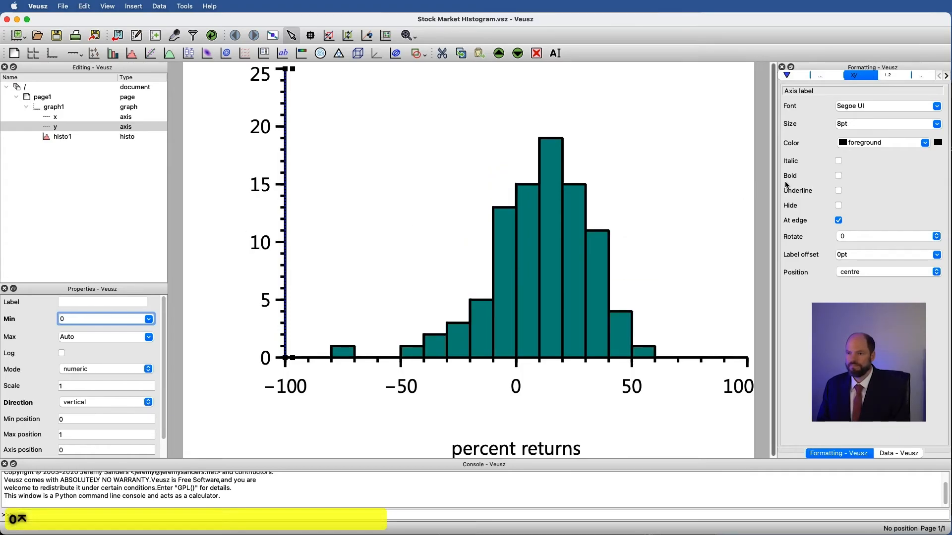
# Try filling above the histogram, then restore the fill mode to zero
pyautogui.click(62, 136)
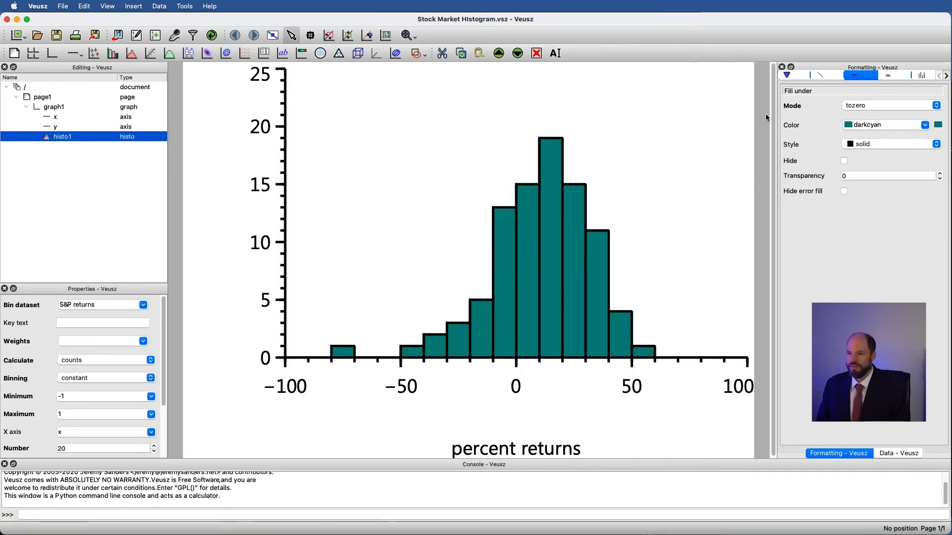
pyautogui.click(887, 105)
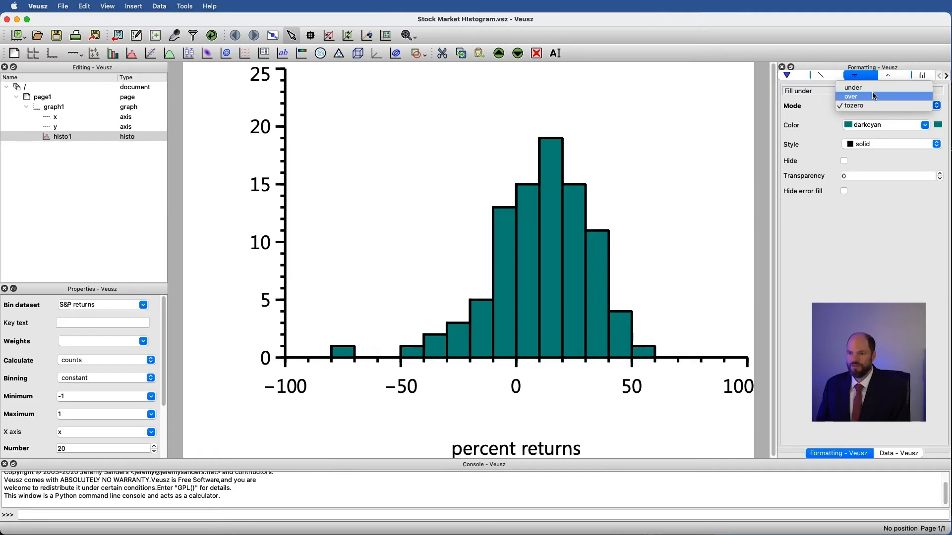
pyautogui.click(852, 96)
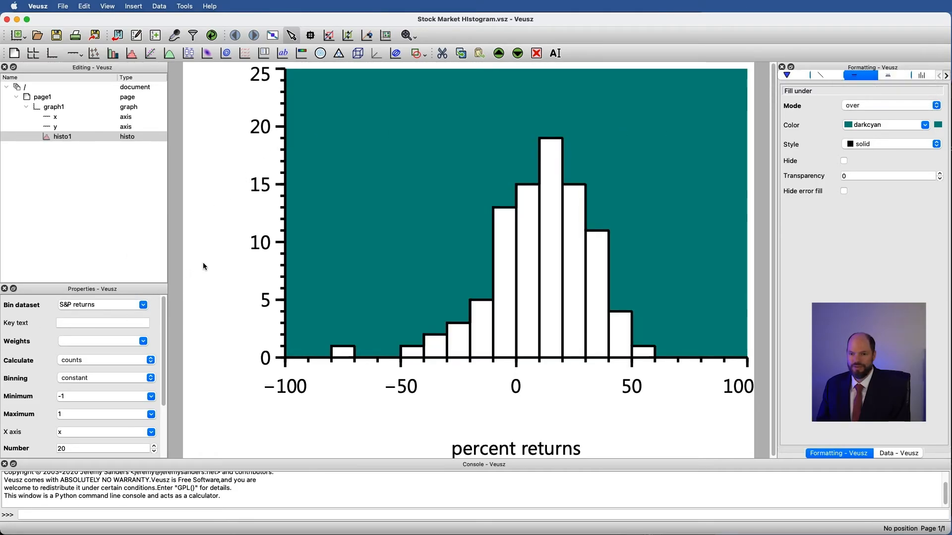
pyautogui.moveTo(728, 230)
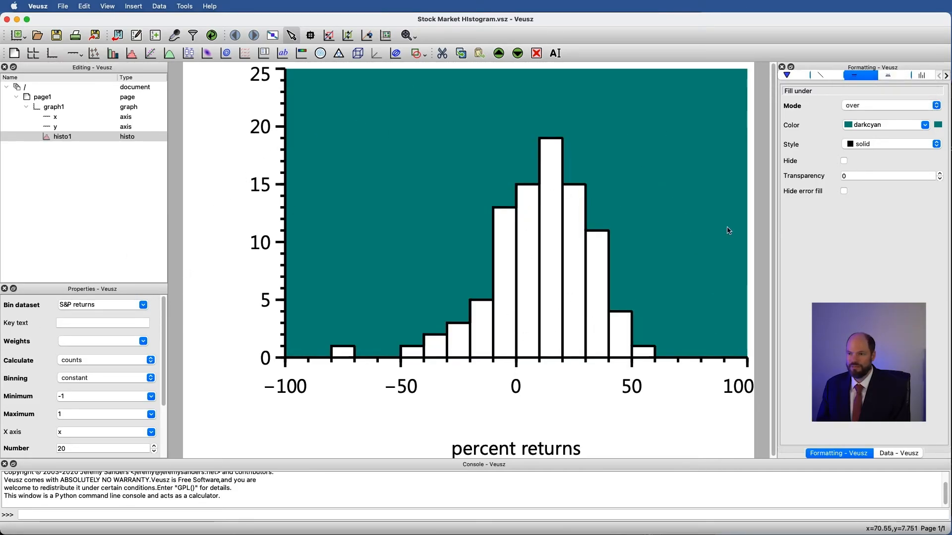
pyautogui.click(889, 105)
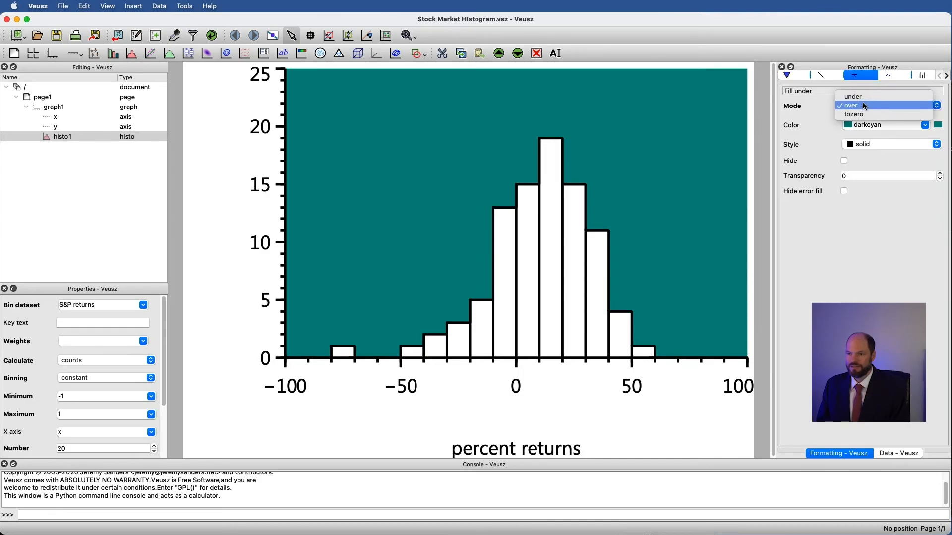
pyautogui.click(853, 114)
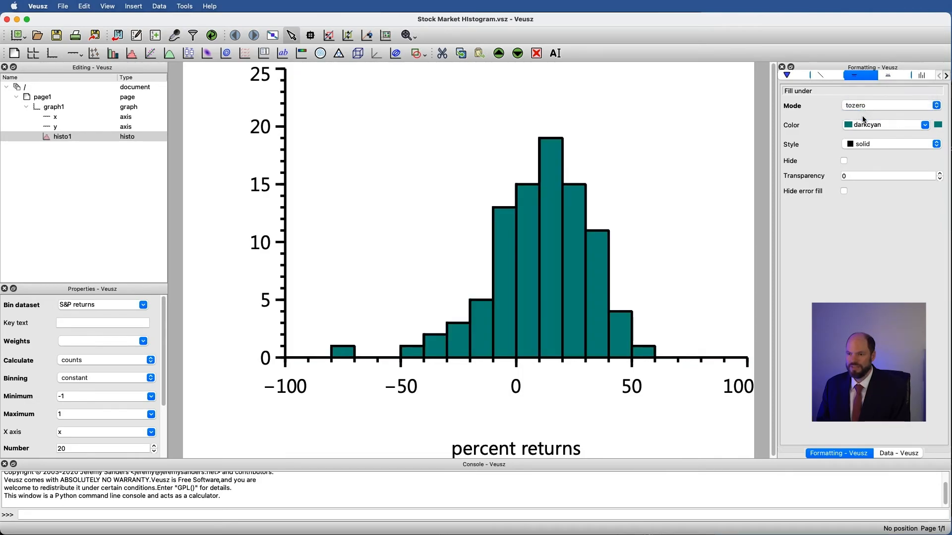
# Try a cross-hatch fill with 2pt hatch lines, then make the bar fill solid dark cyan
pyautogui.click(936, 144)
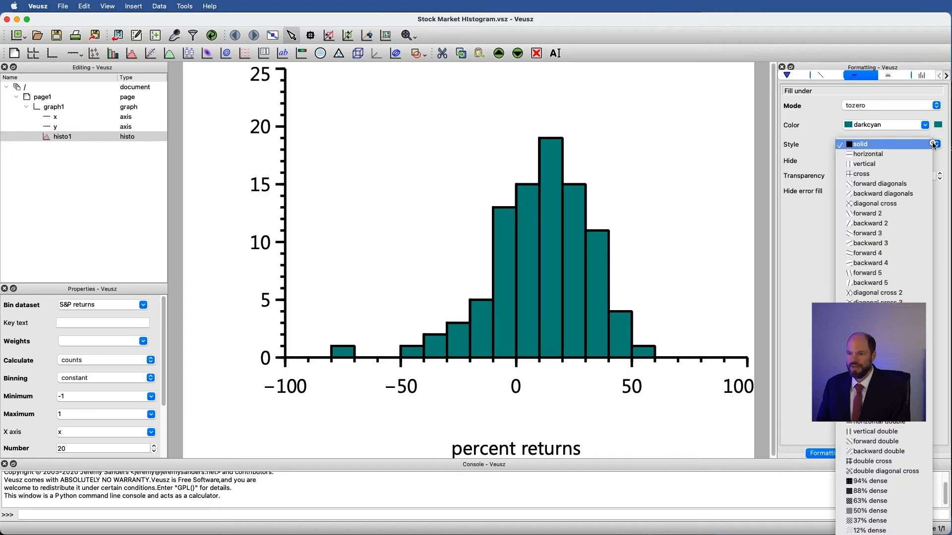
pyautogui.click(862, 173)
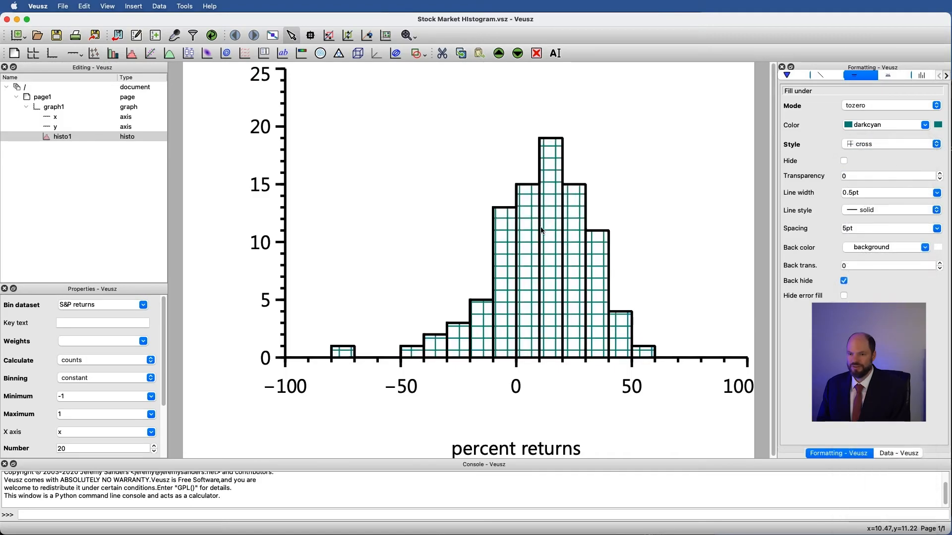
pyautogui.click(886, 192)
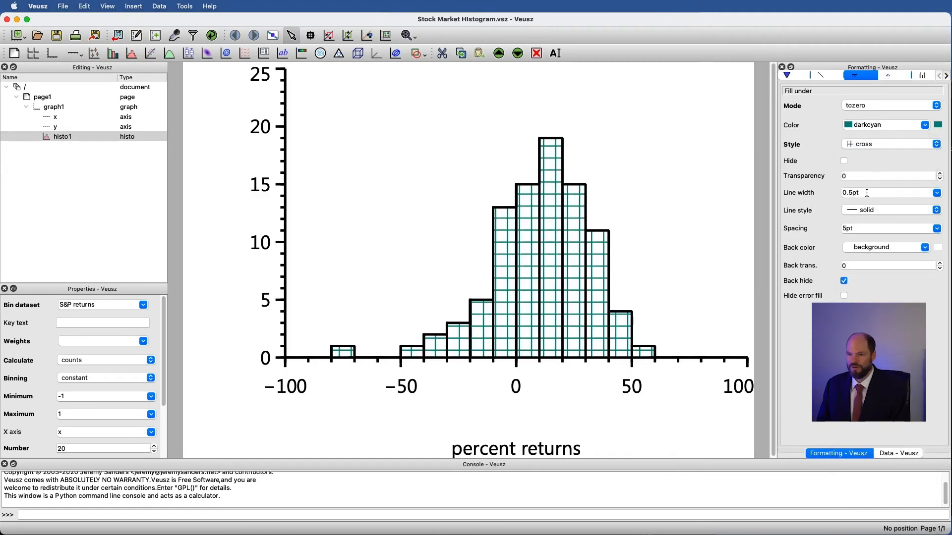
pyautogui.write('2pt')
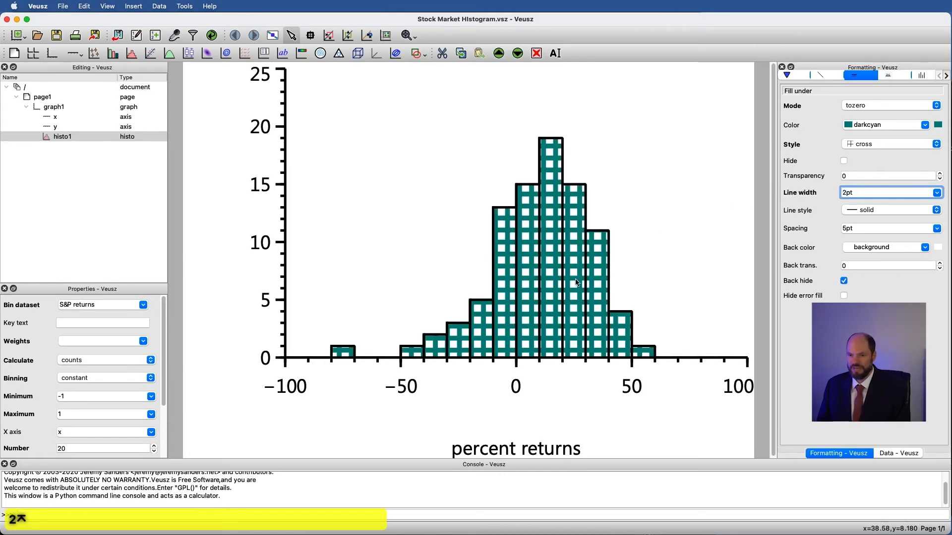
pyautogui.moveTo(894, 140)
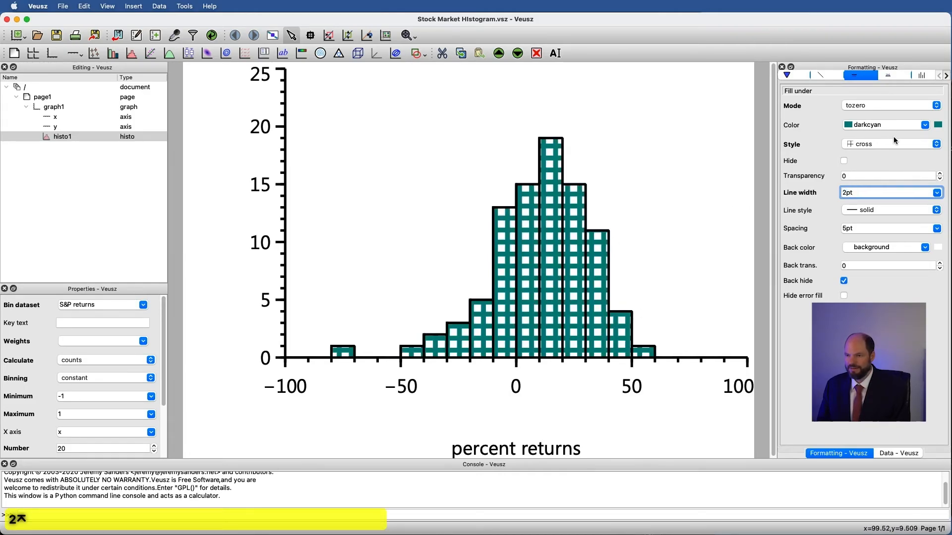
pyautogui.click(889, 144)
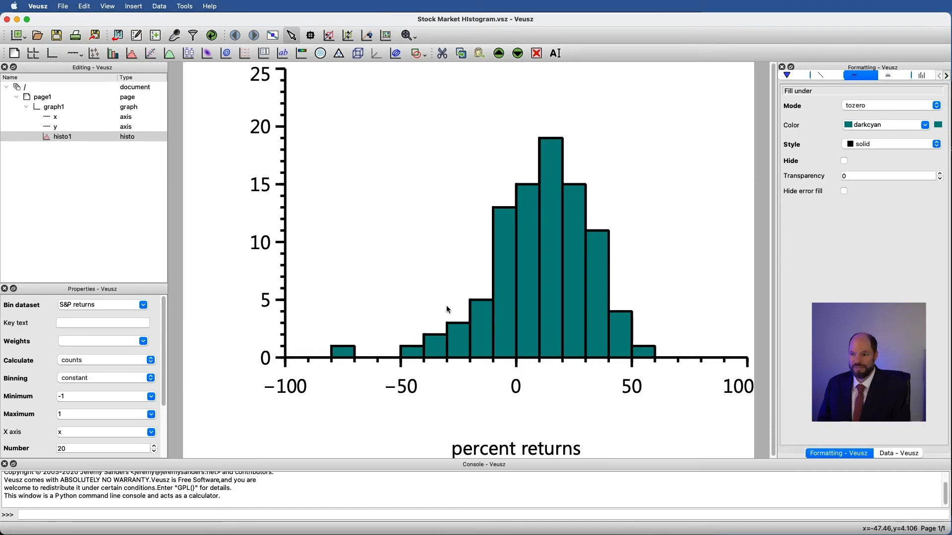
# Unhide the fill above the bars, colour it darkred and try a horizontal line pattern
pyautogui.click(892, 75)
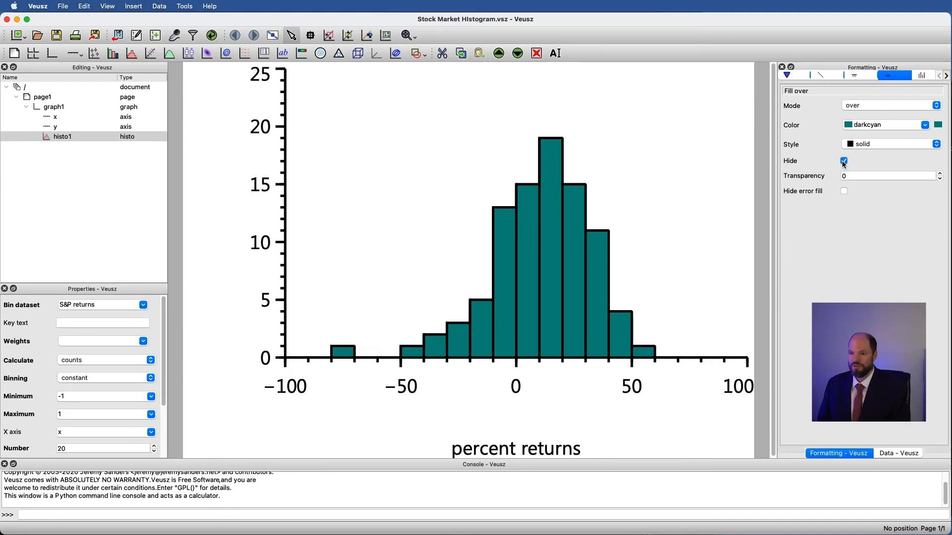
pyautogui.click(843, 161)
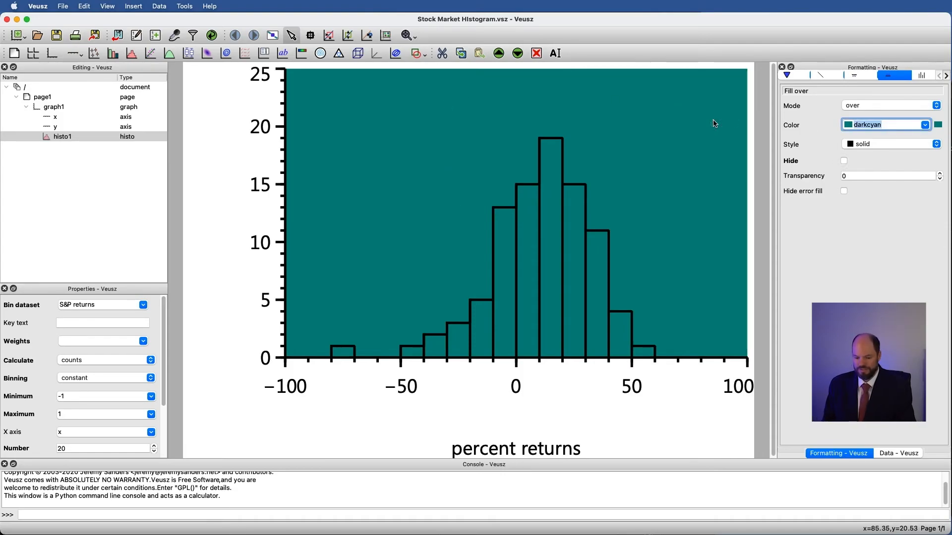
pyautogui.write('darkred')
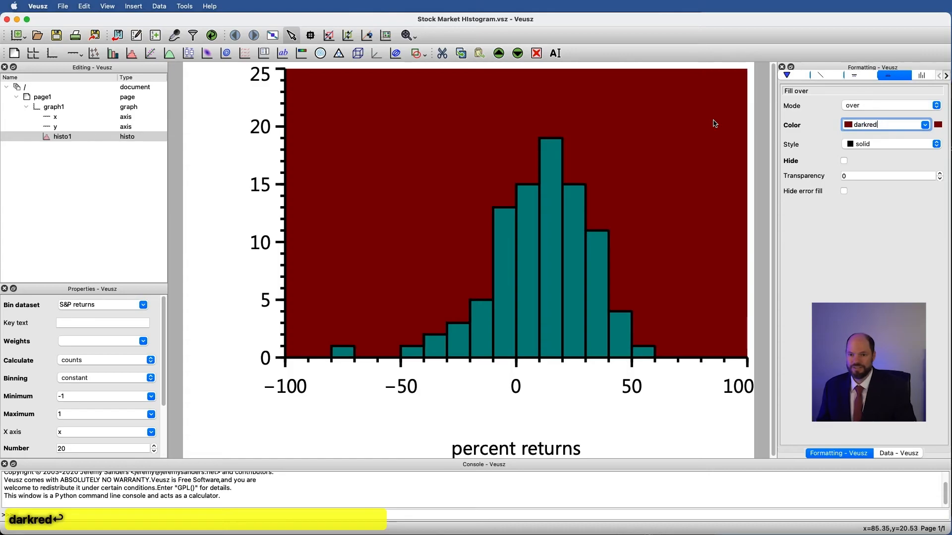
pyautogui.moveTo(671, 185)
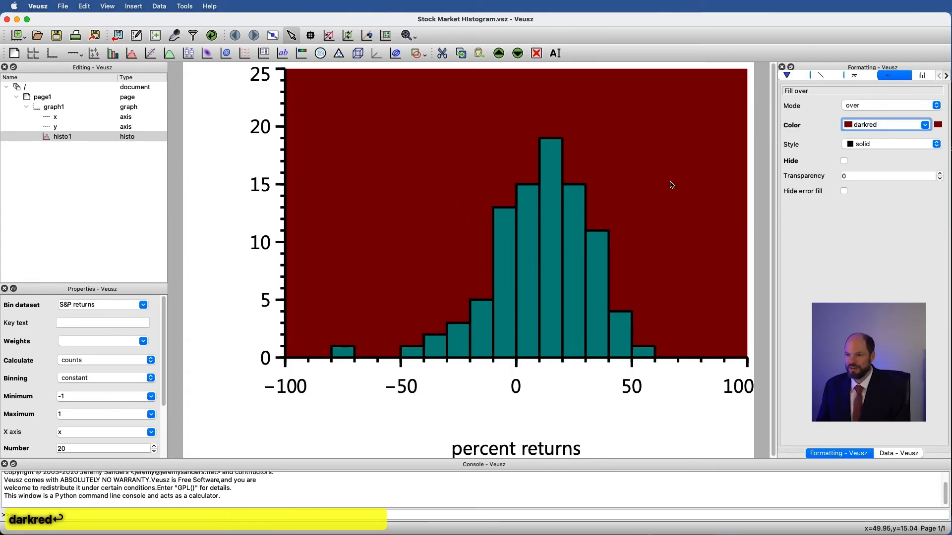
pyautogui.click(889, 144)
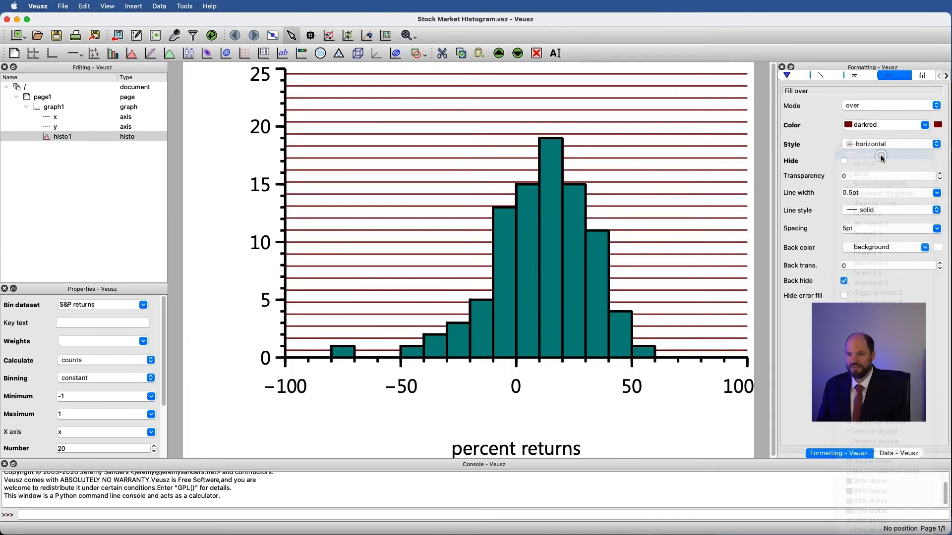
# Make the upper fill solid again and hide it, leaving the plot unchanged
pyautogui.click(889, 144)
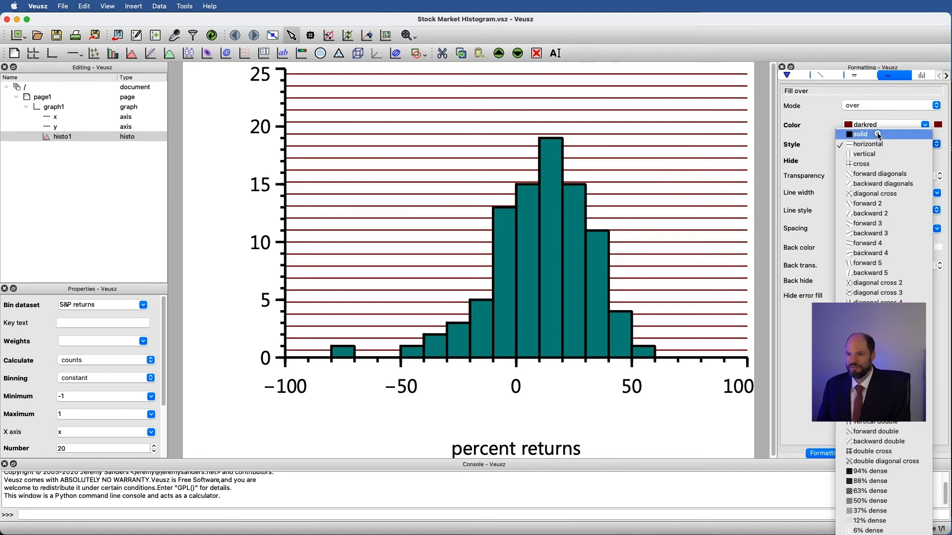
pyautogui.click(862, 134)
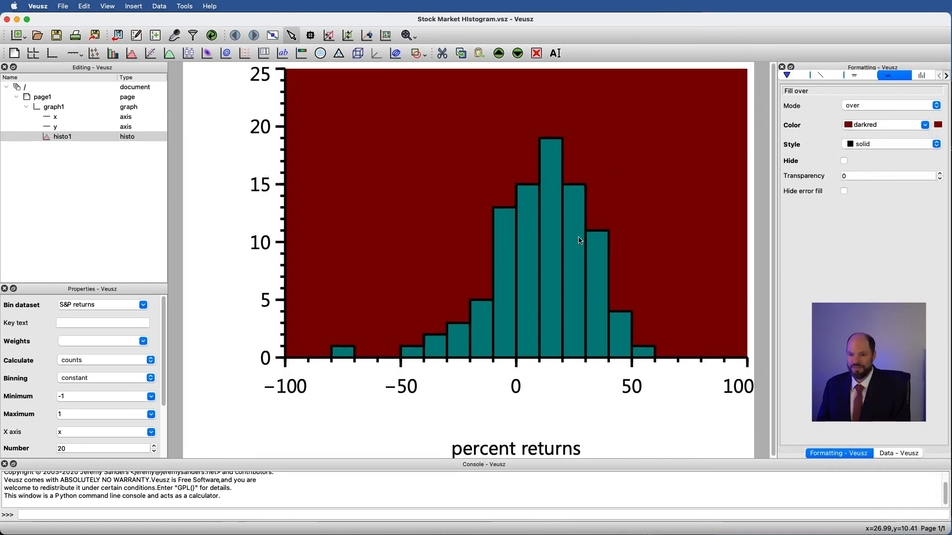
pyautogui.moveTo(660, 205)
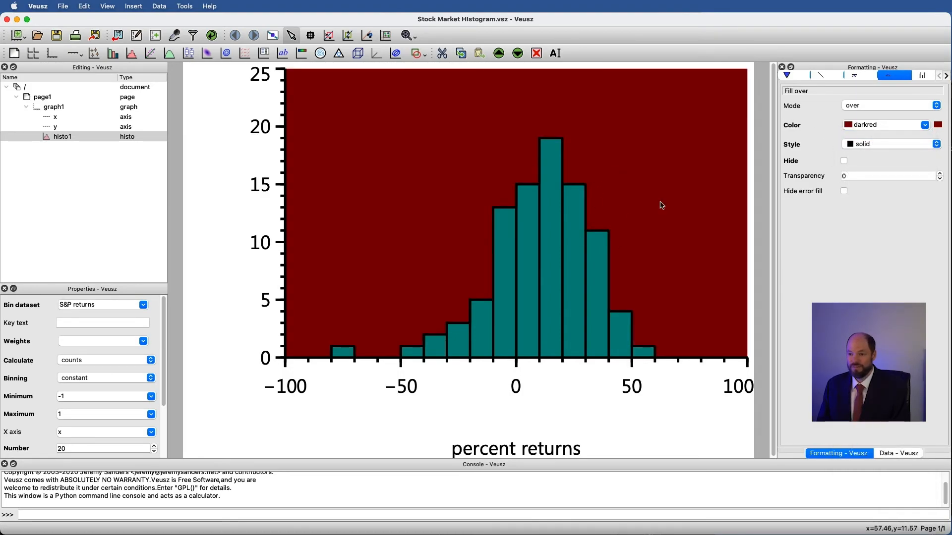
pyautogui.click(843, 160)
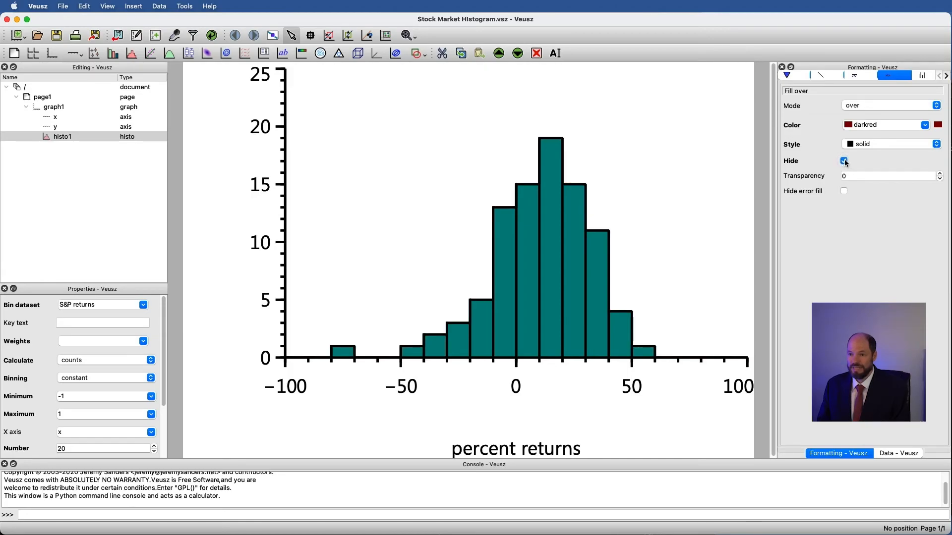
pyautogui.click(919, 74)
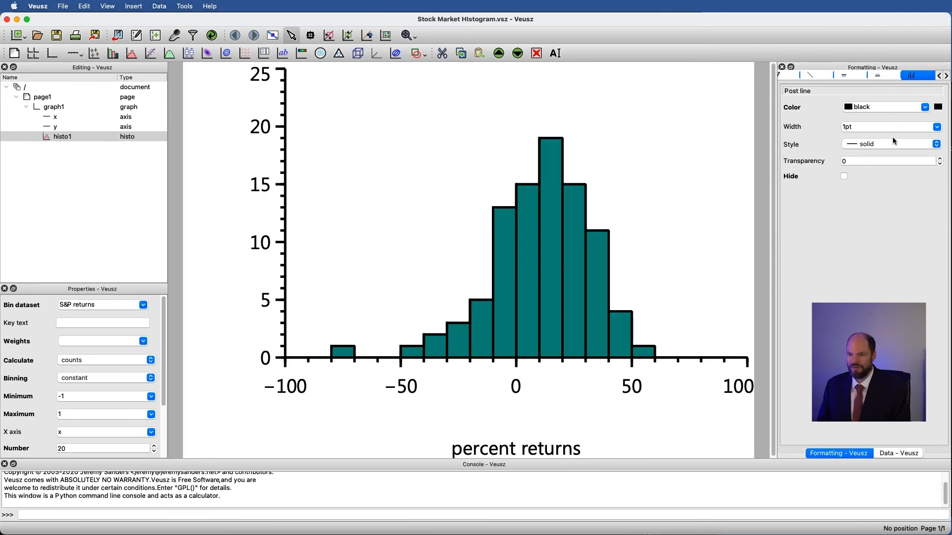
pyautogui.write('2pt')
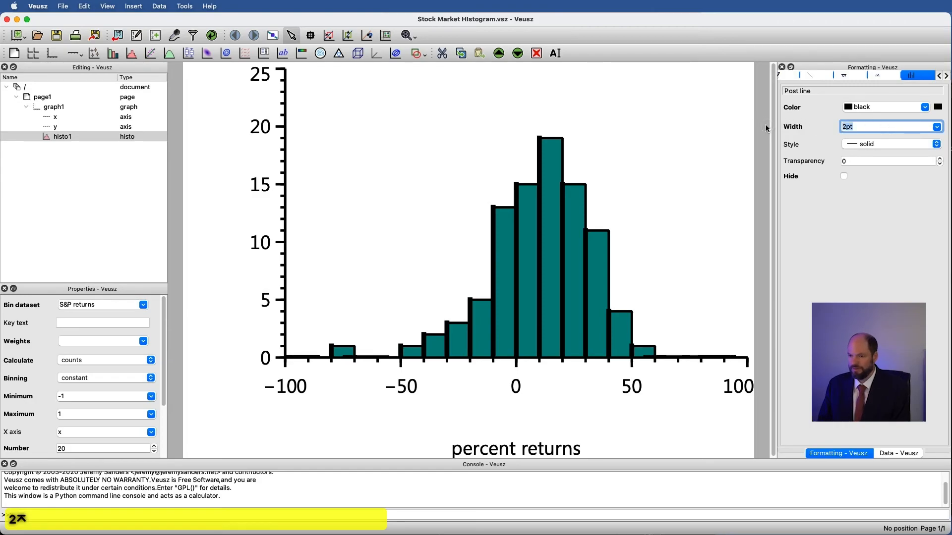
pyautogui.click(890, 144)
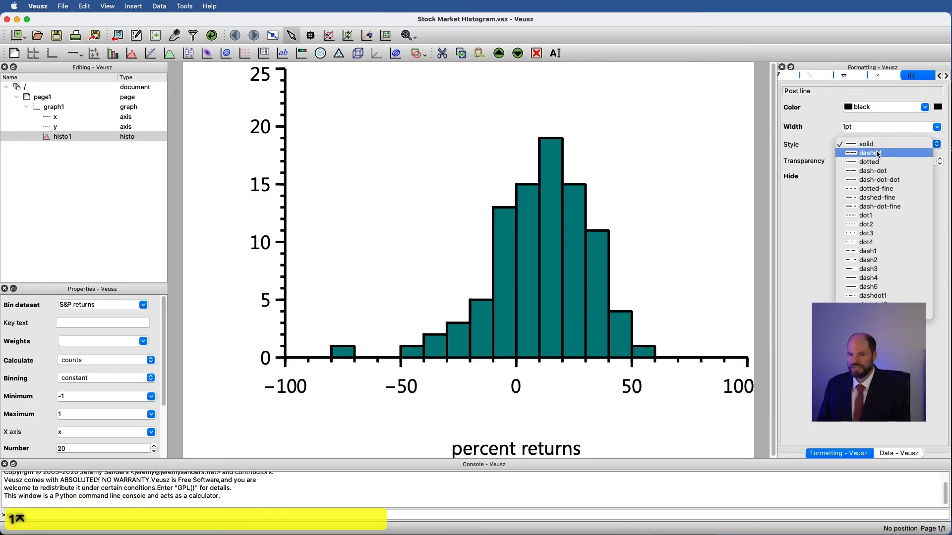
pyautogui.click(868, 152)
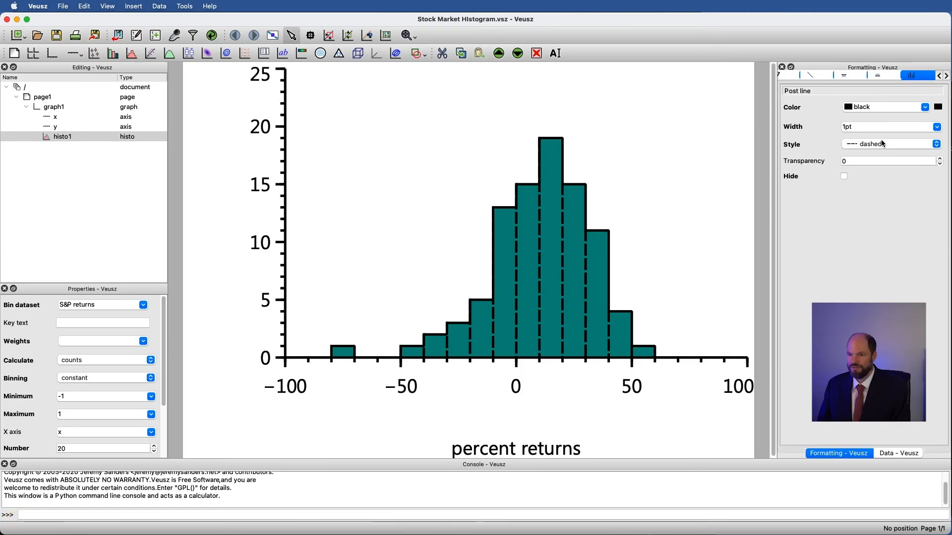
pyautogui.click(889, 143)
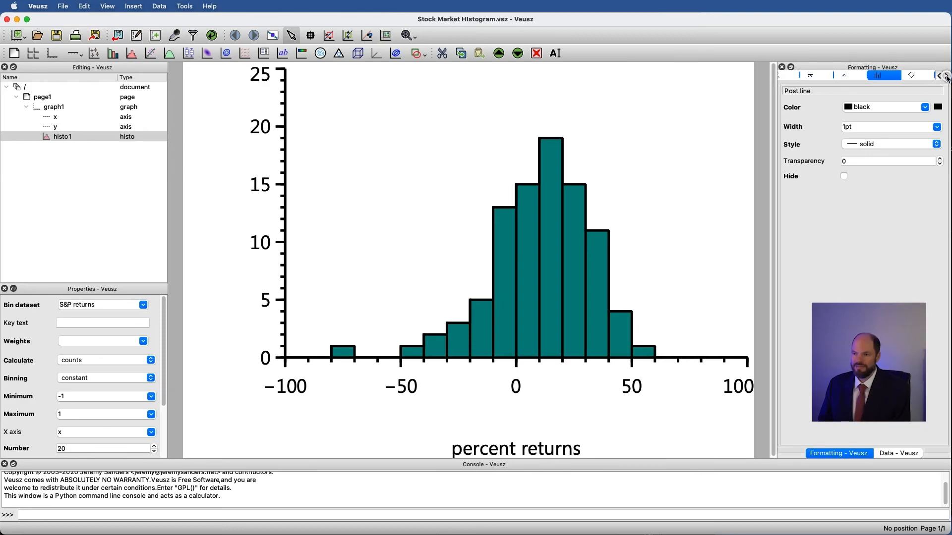
# Review the marker border, marker fill and error bar line settings without changing them
pyautogui.click(849, 75)
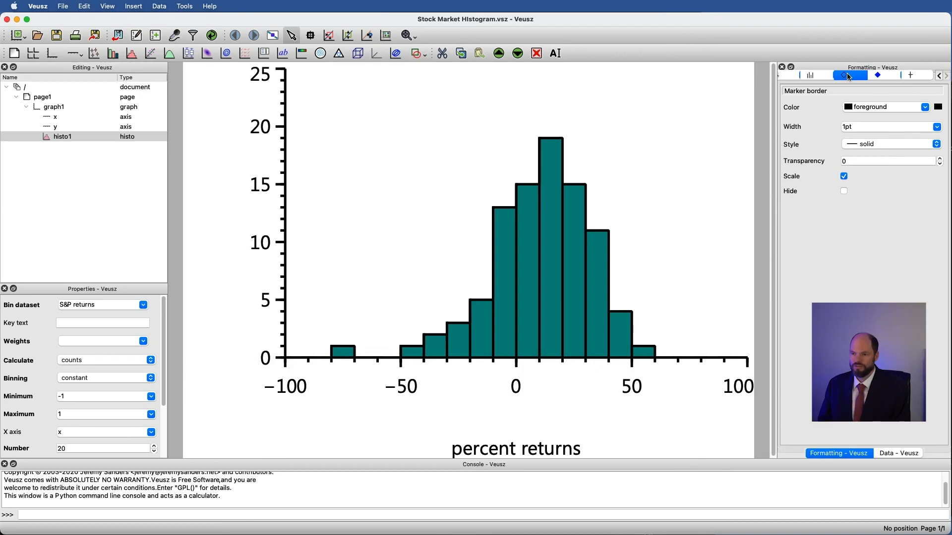
pyautogui.click(876, 74)
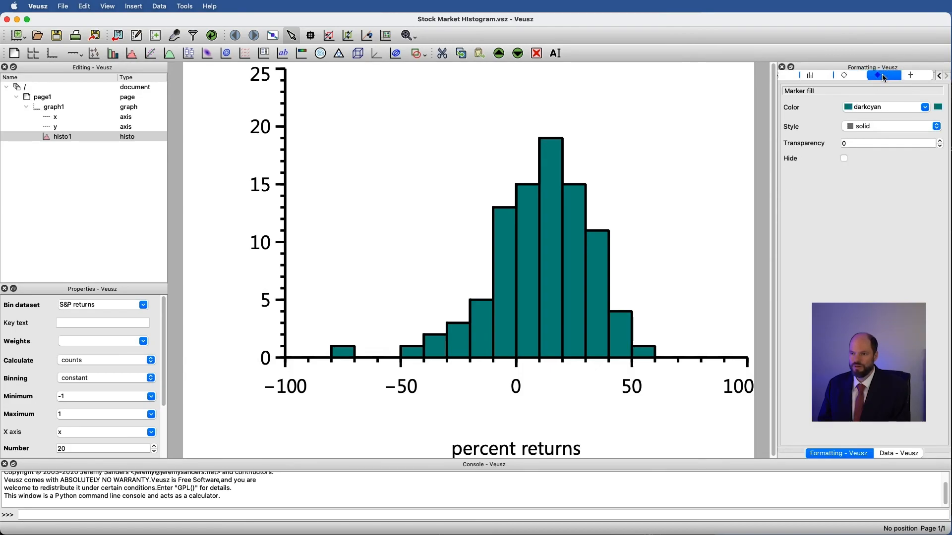
pyautogui.click(916, 74)
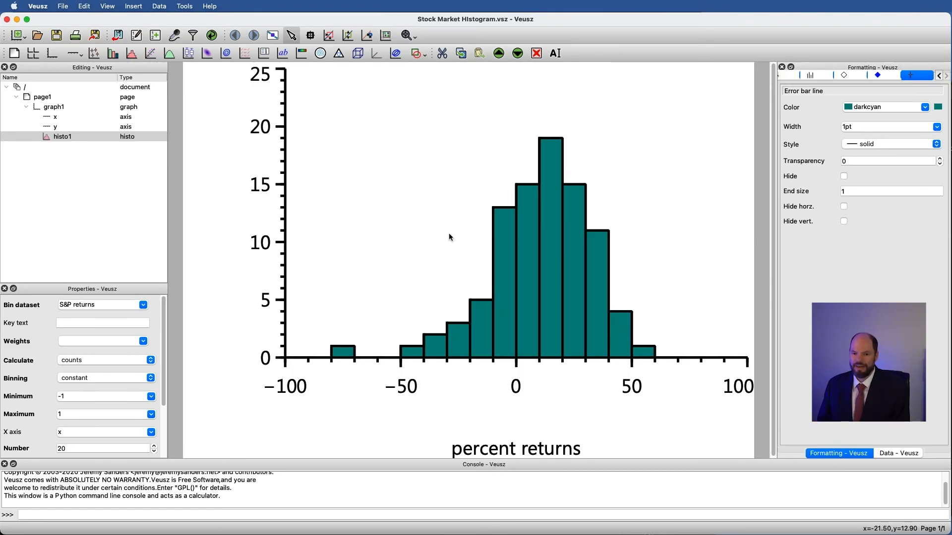
pyautogui.moveTo(721, 310)
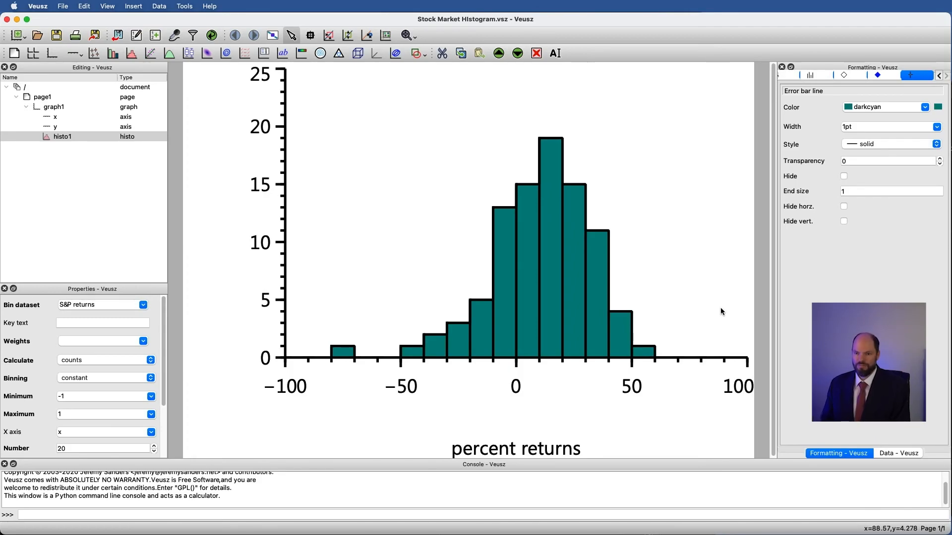
pyautogui.moveTo(823, 116)
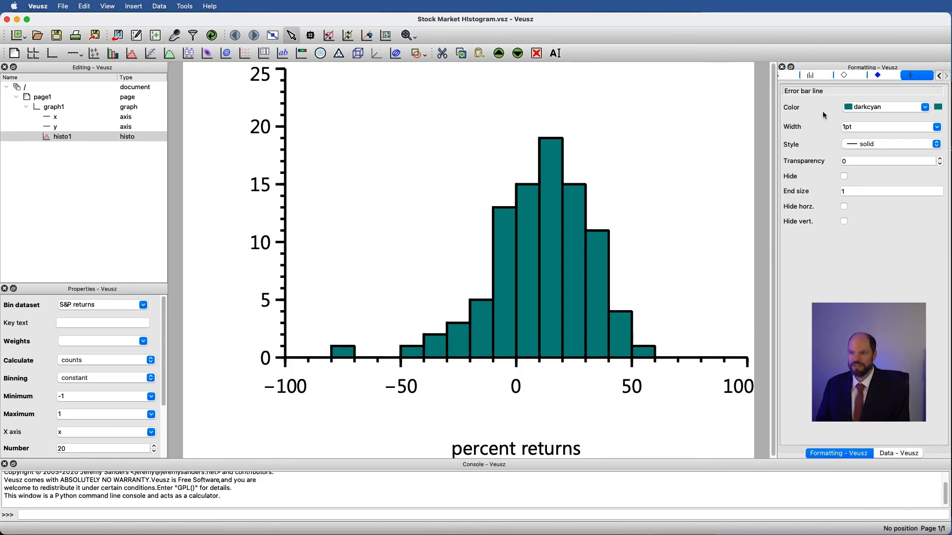
pyautogui.moveTo(843, 75)
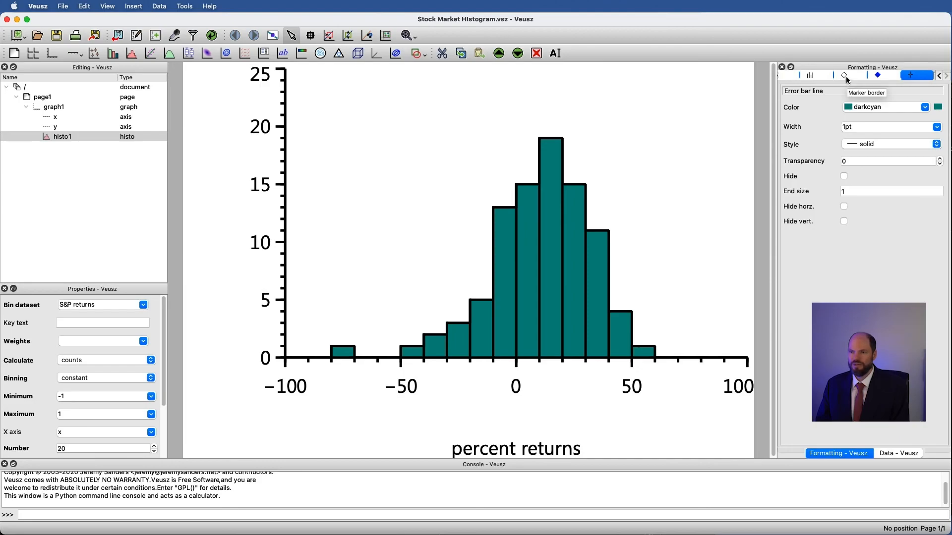
pyautogui.click(879, 75)
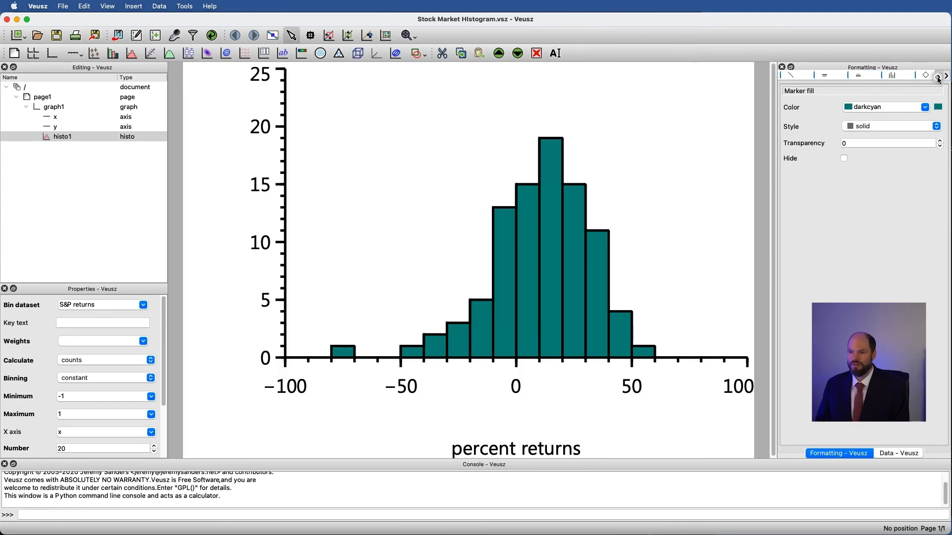
# Put octagon markers atop every bar and view their solid dark cyan fill settings
pyautogui.click(791, 74)
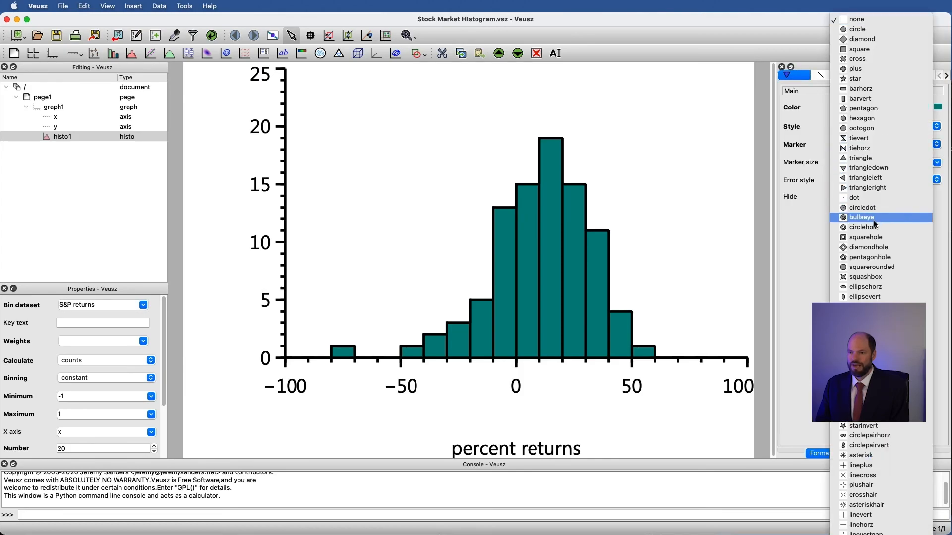
pyautogui.click(861, 127)
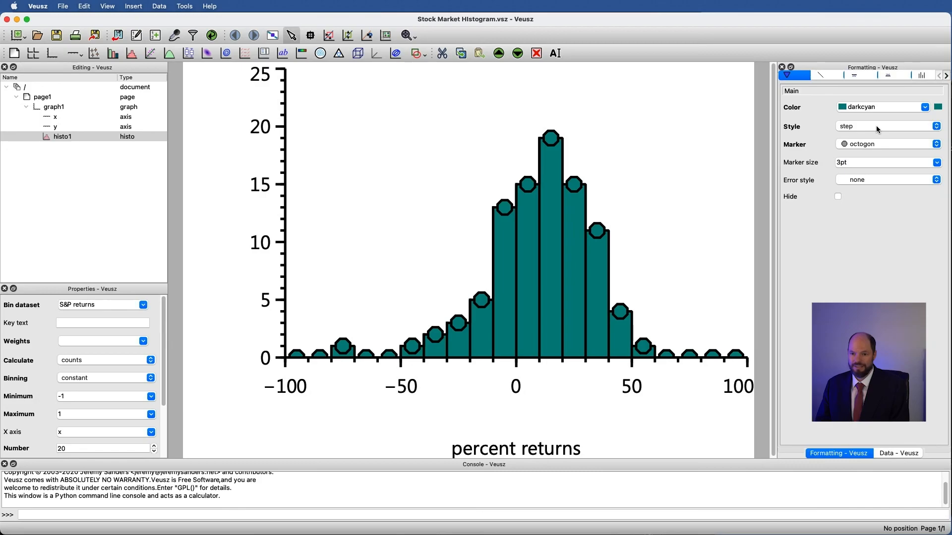
pyautogui.moveTo(549, 144)
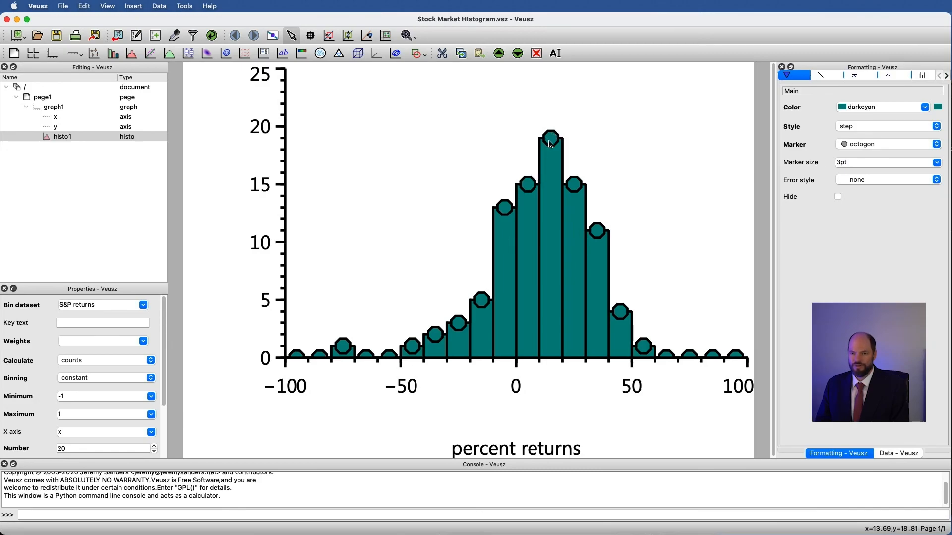
pyautogui.moveTo(622, 296)
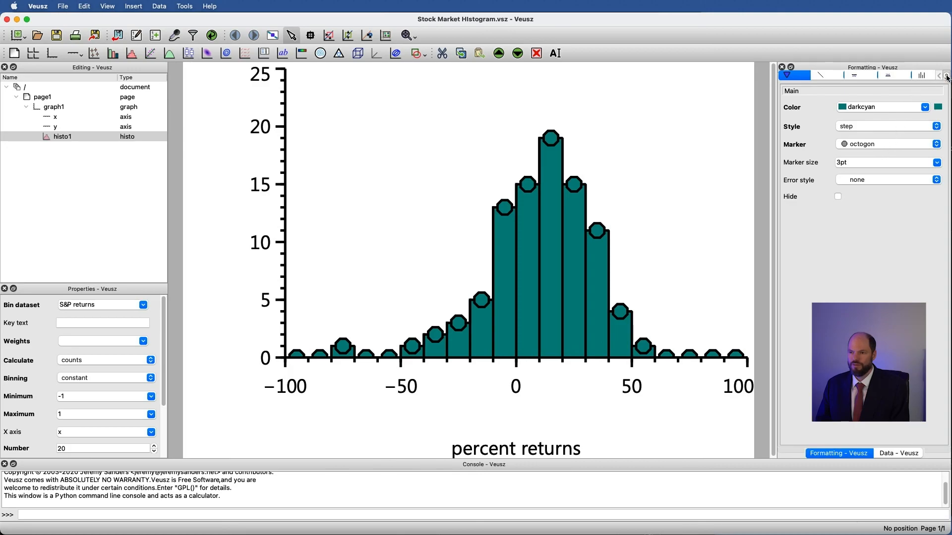
pyautogui.click(875, 75)
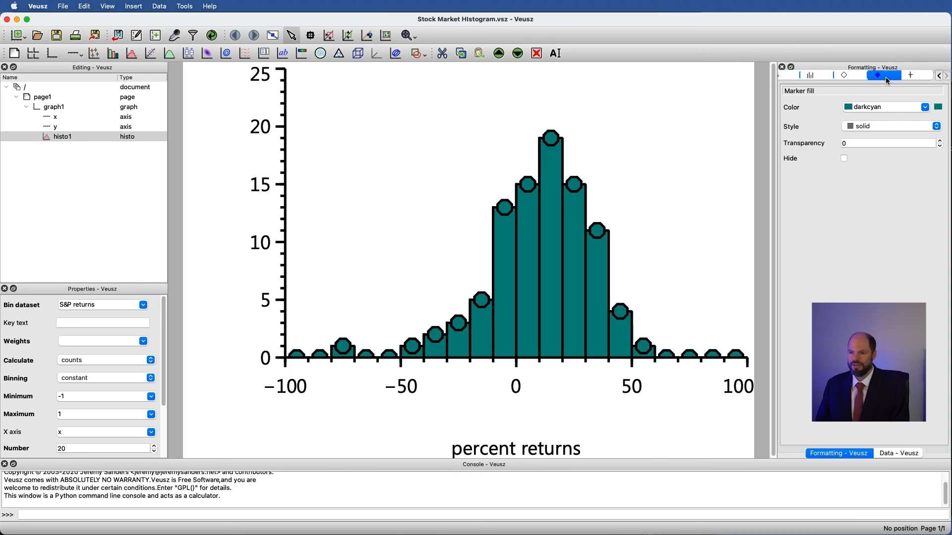